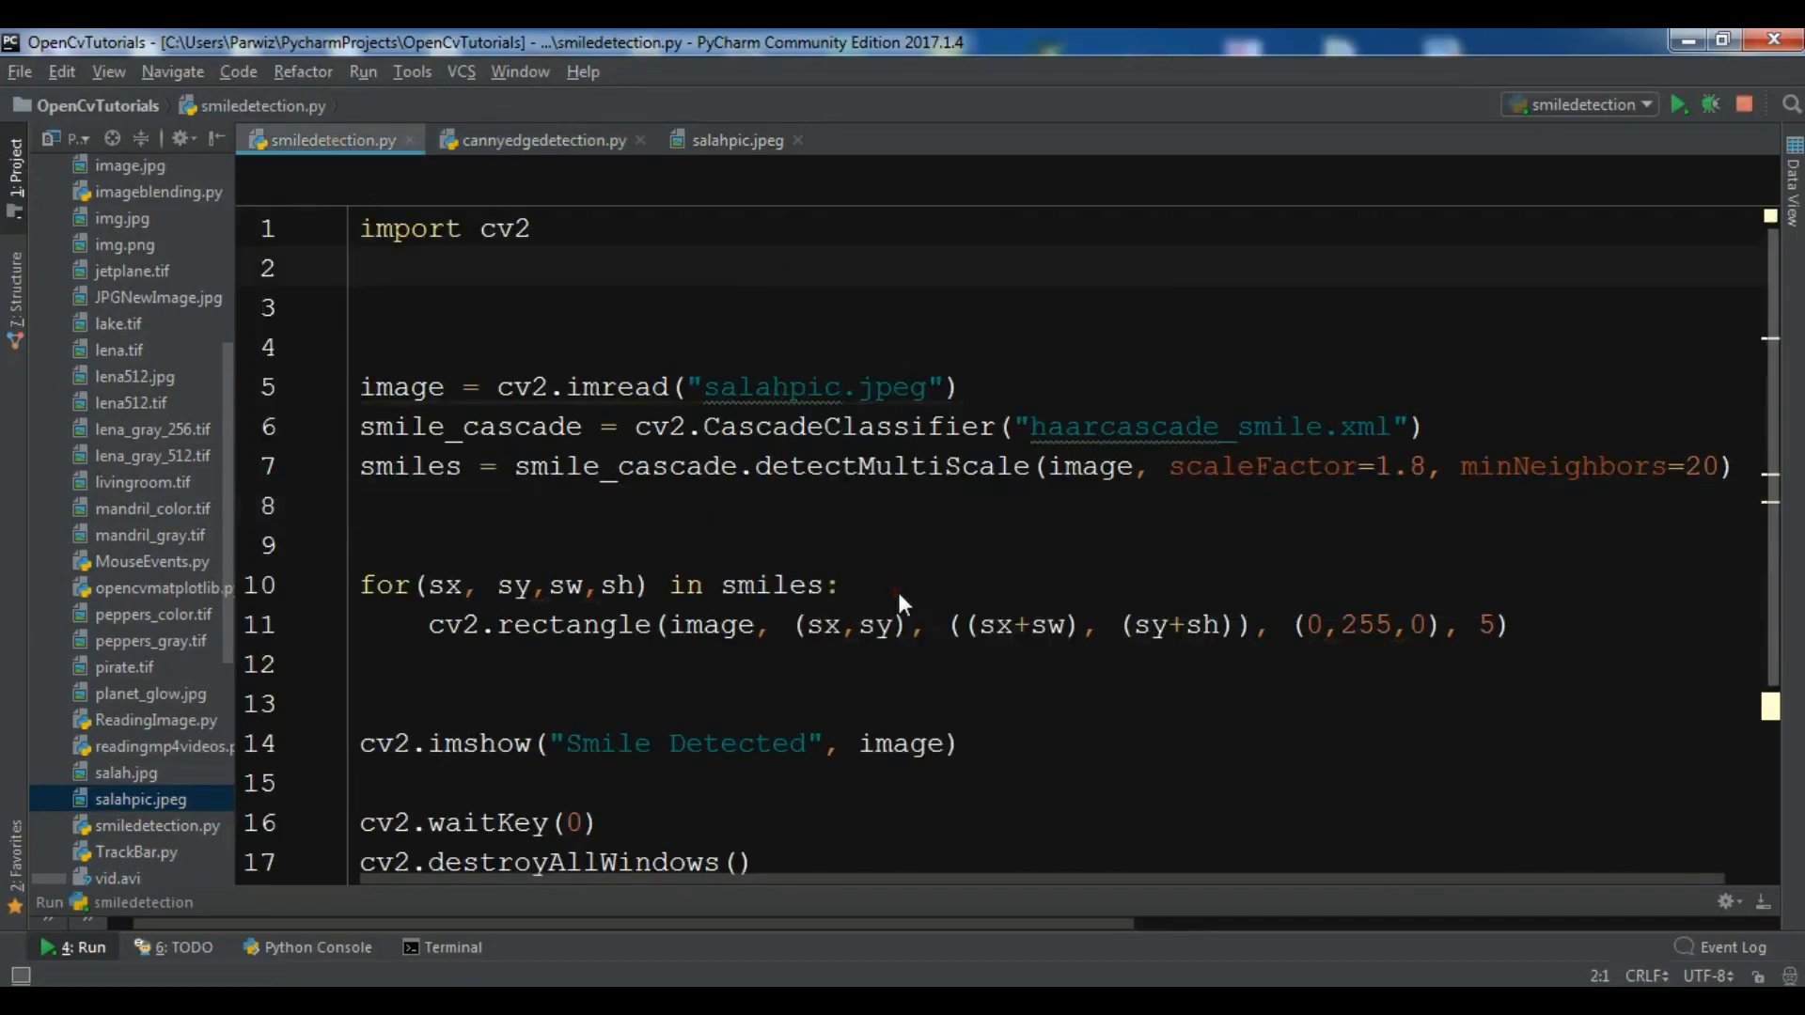
- Run and close the smile detection script, then switch to the empty cannyedgedetection.py editor
left_click(1677, 104)
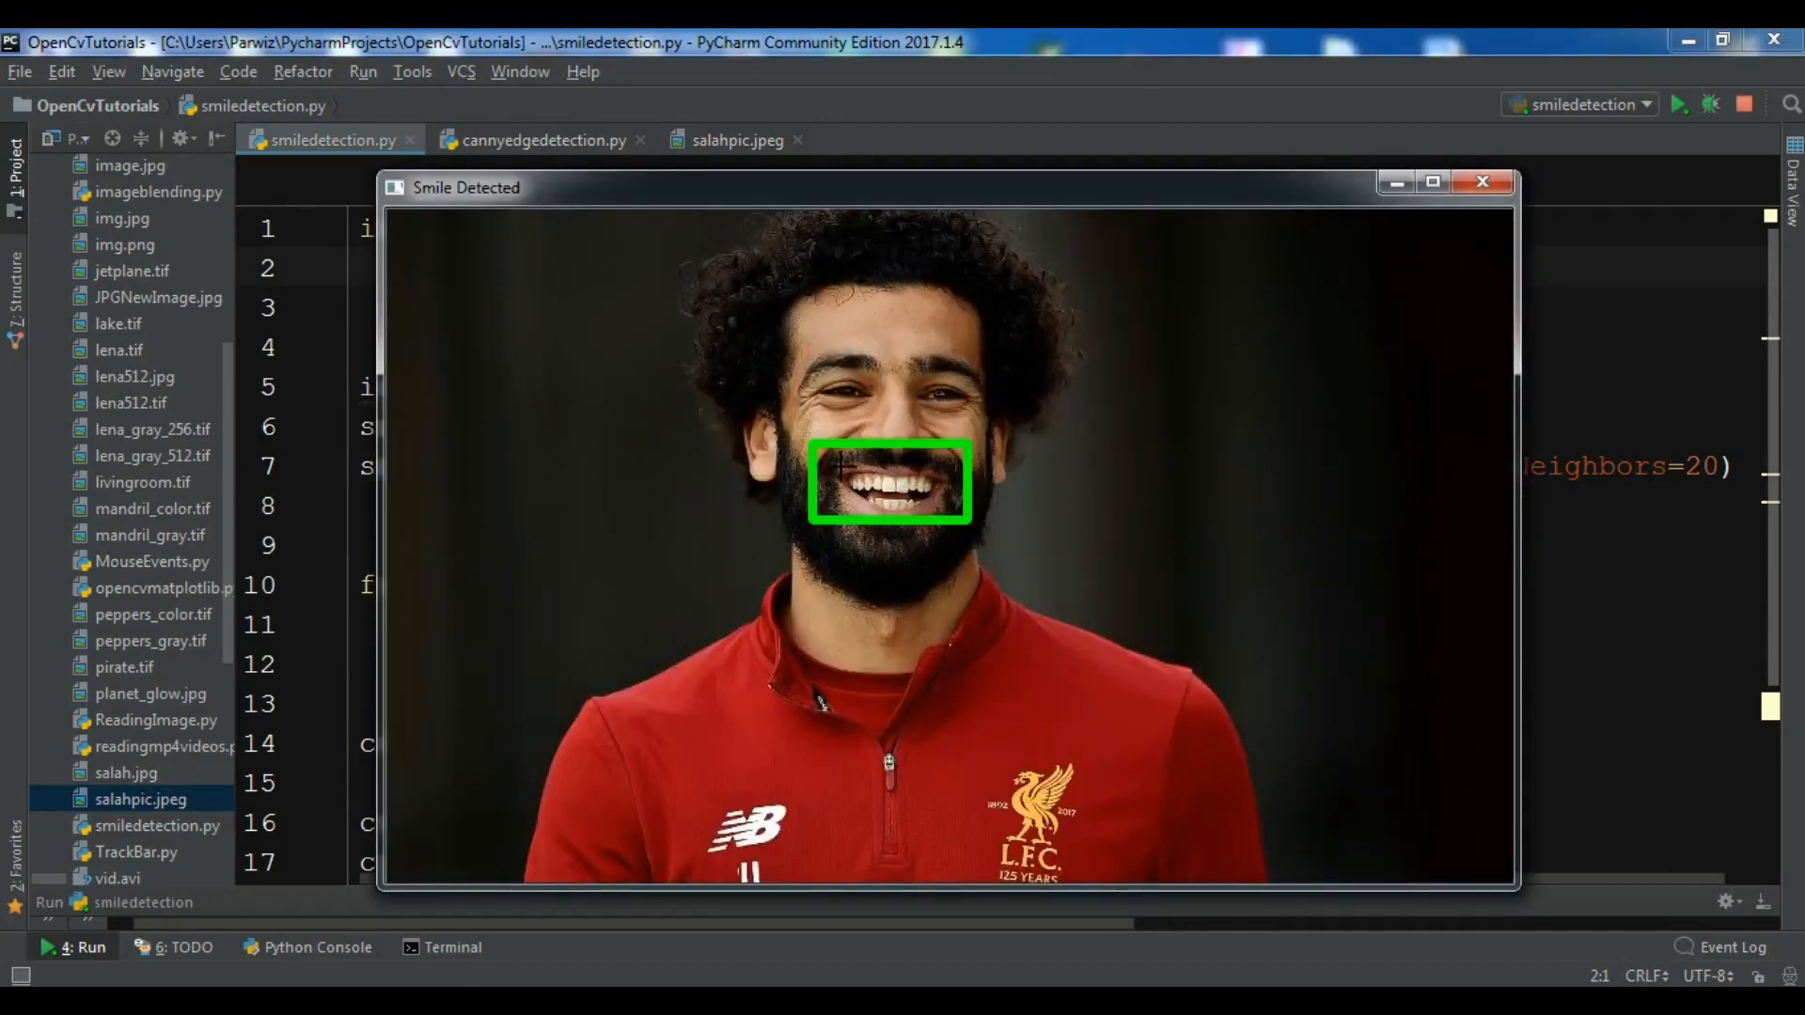
mouse_move(1024, 441)
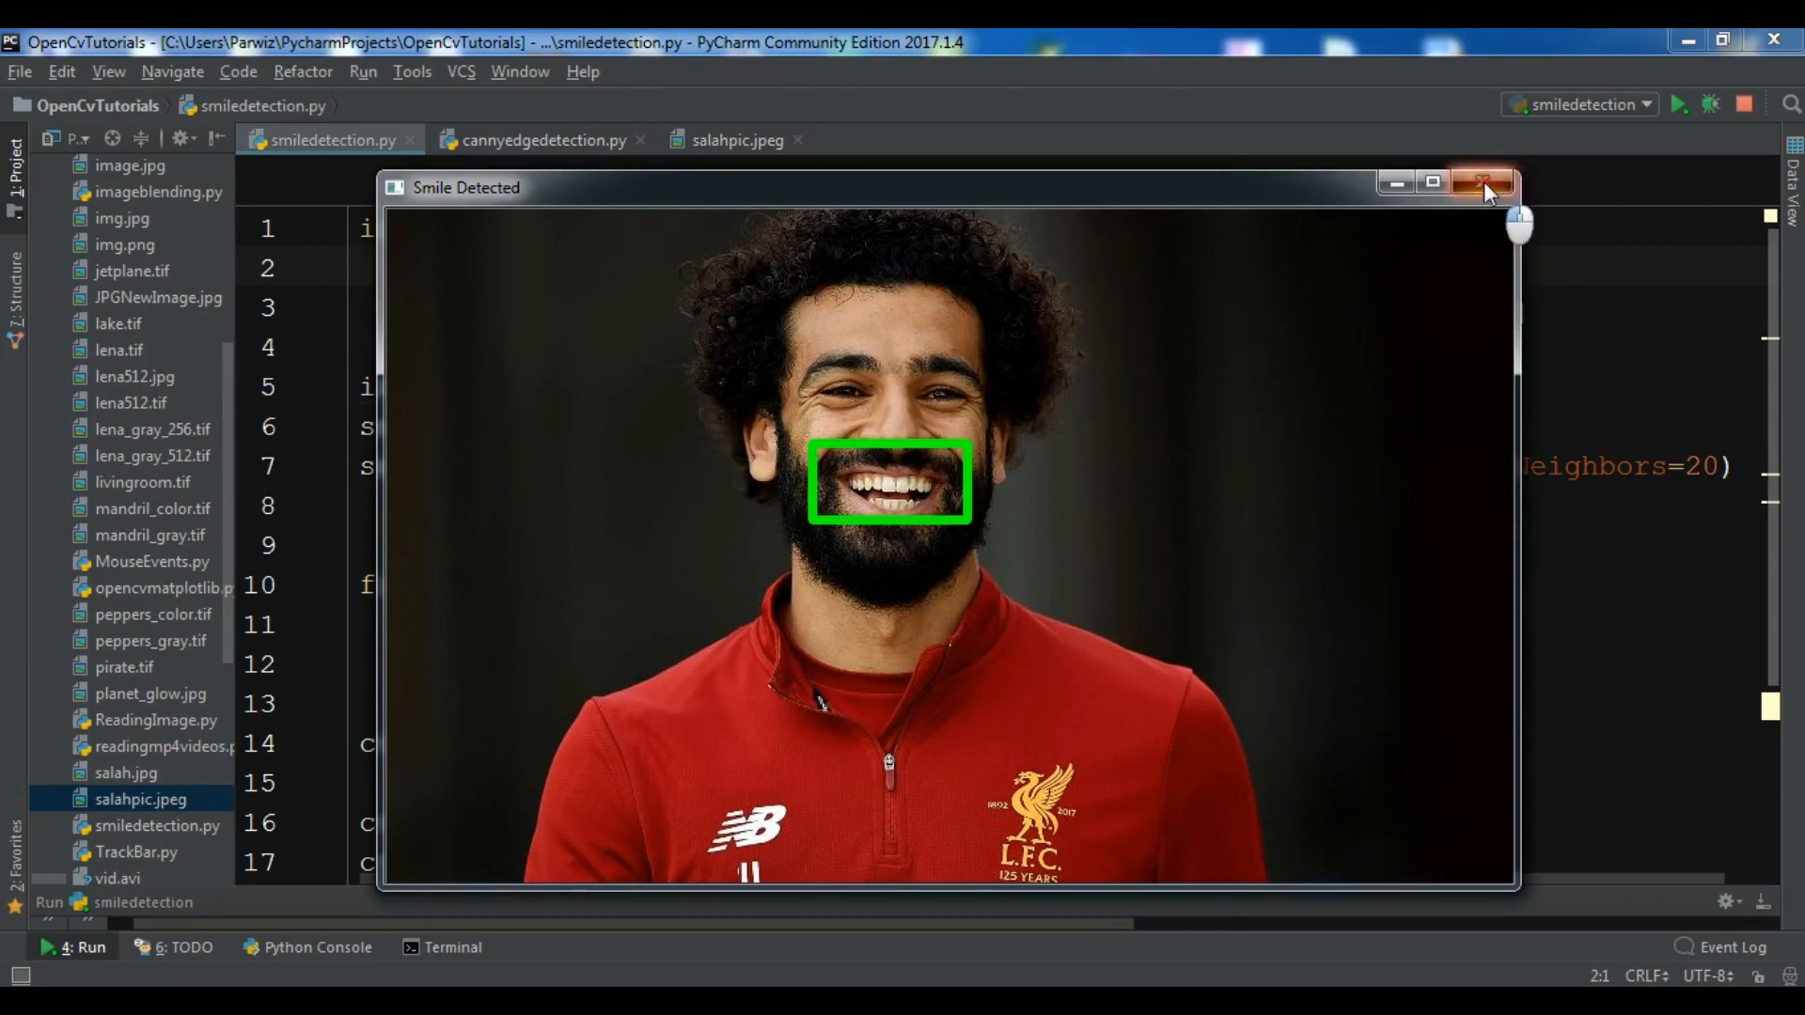
left_click(1485, 183)
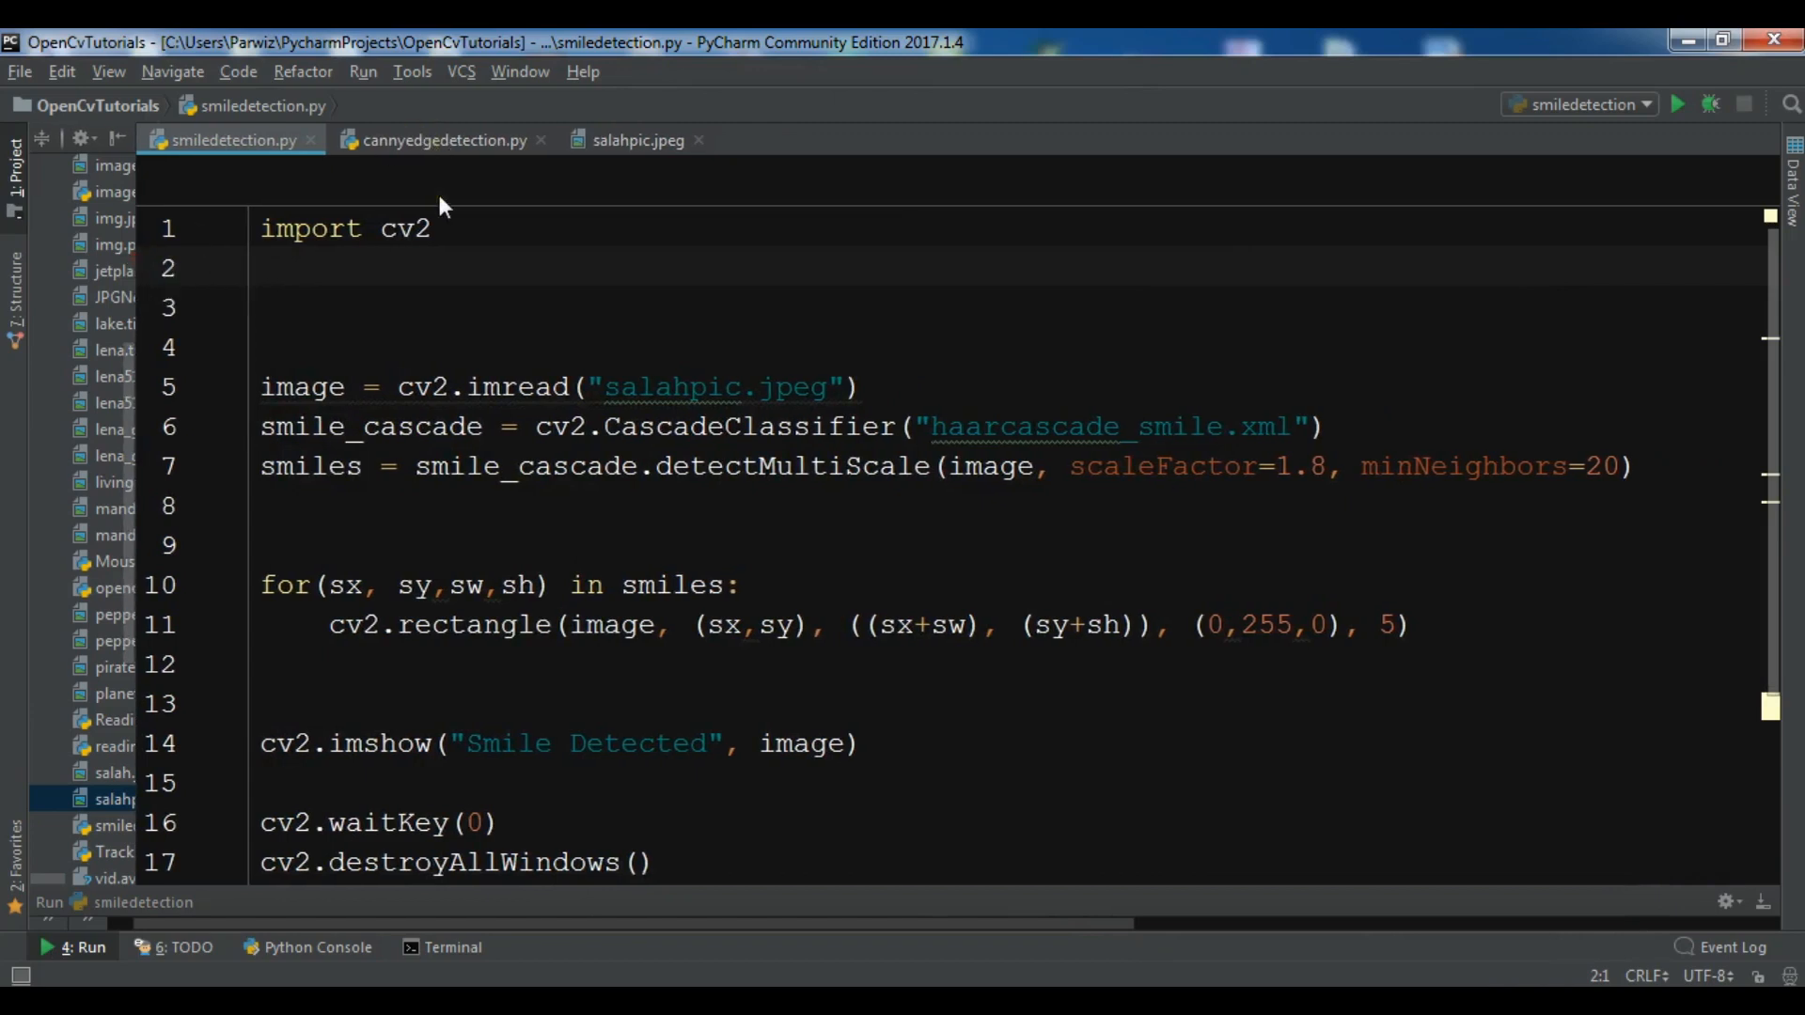
mouse_move(450, 155)
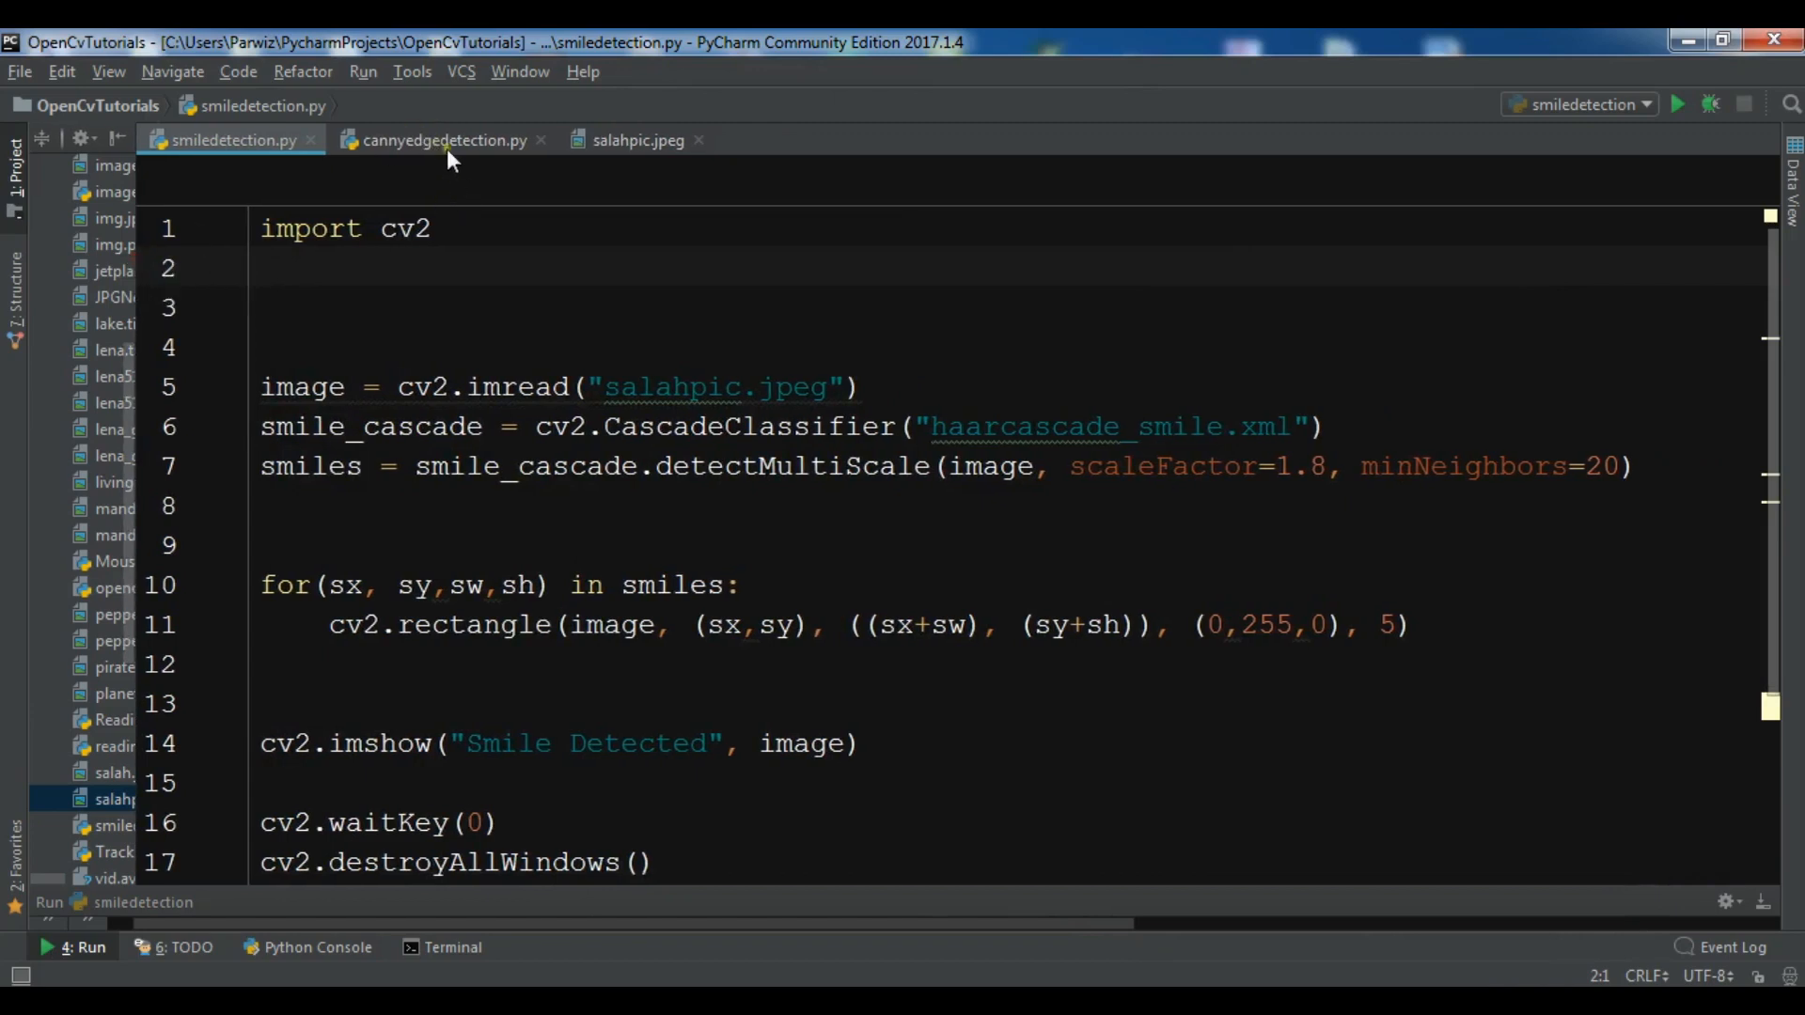
mouse_move(443, 139)
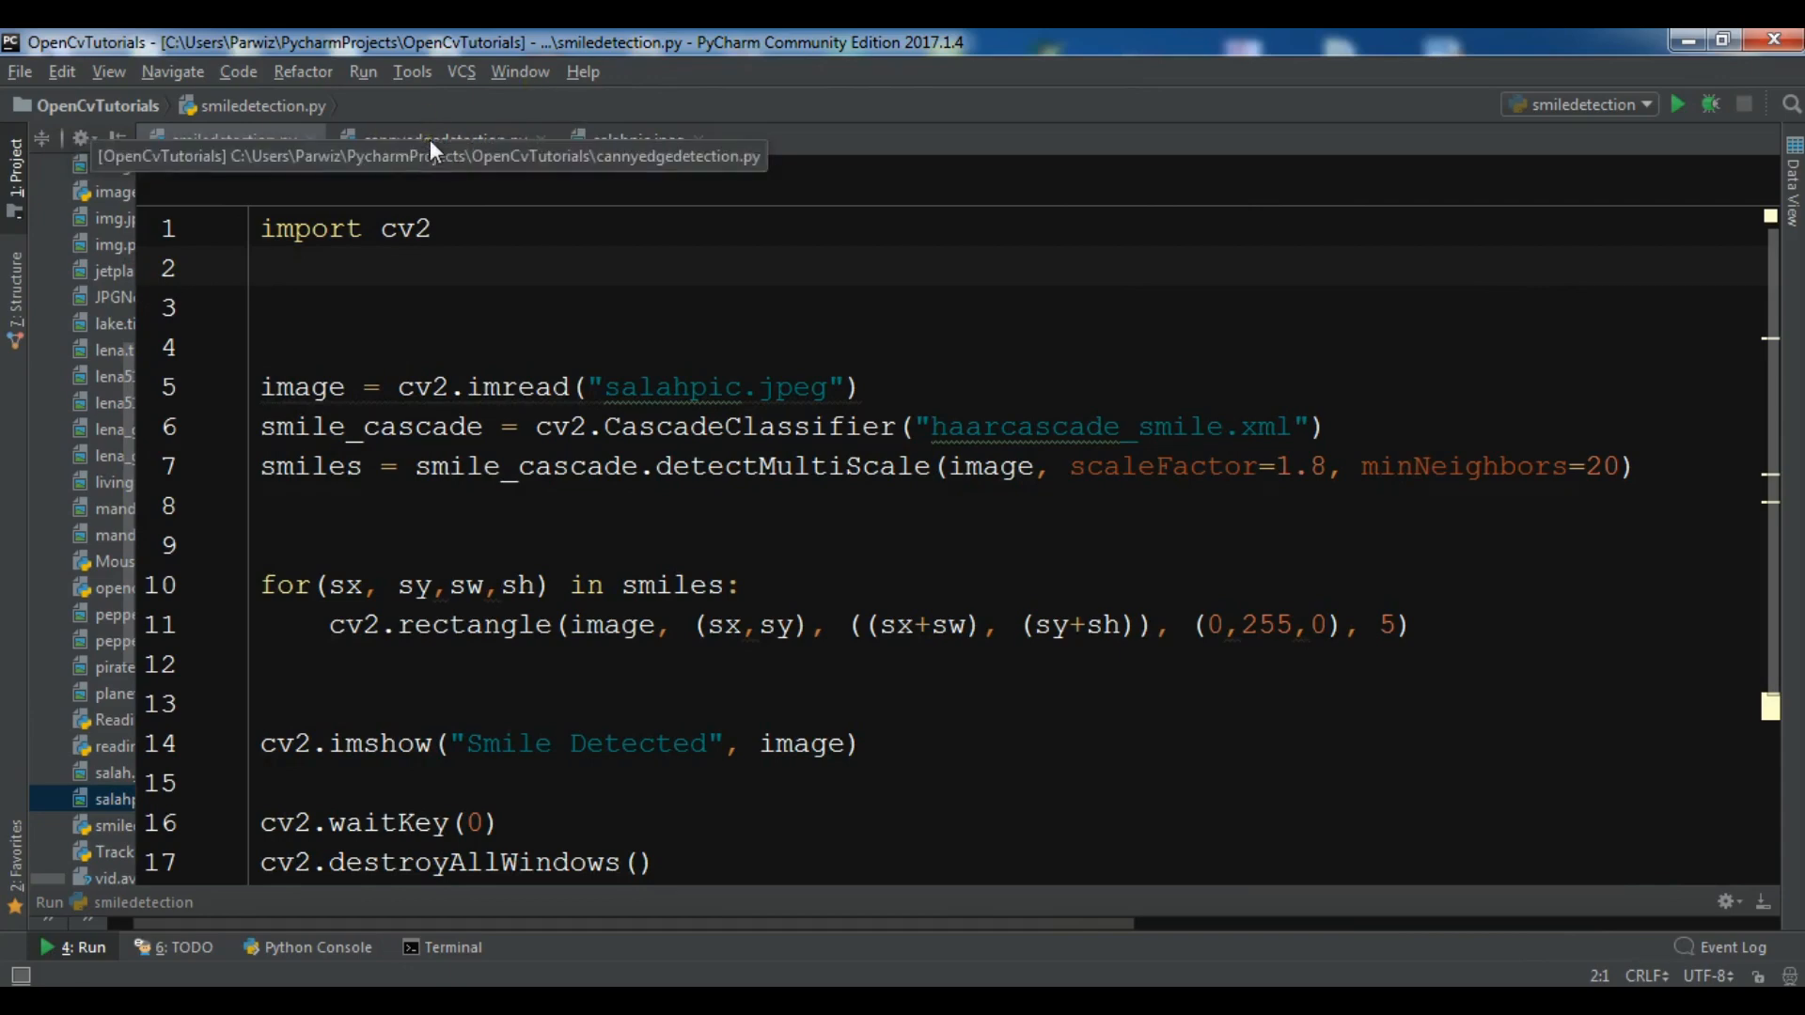
left_click(441, 139)
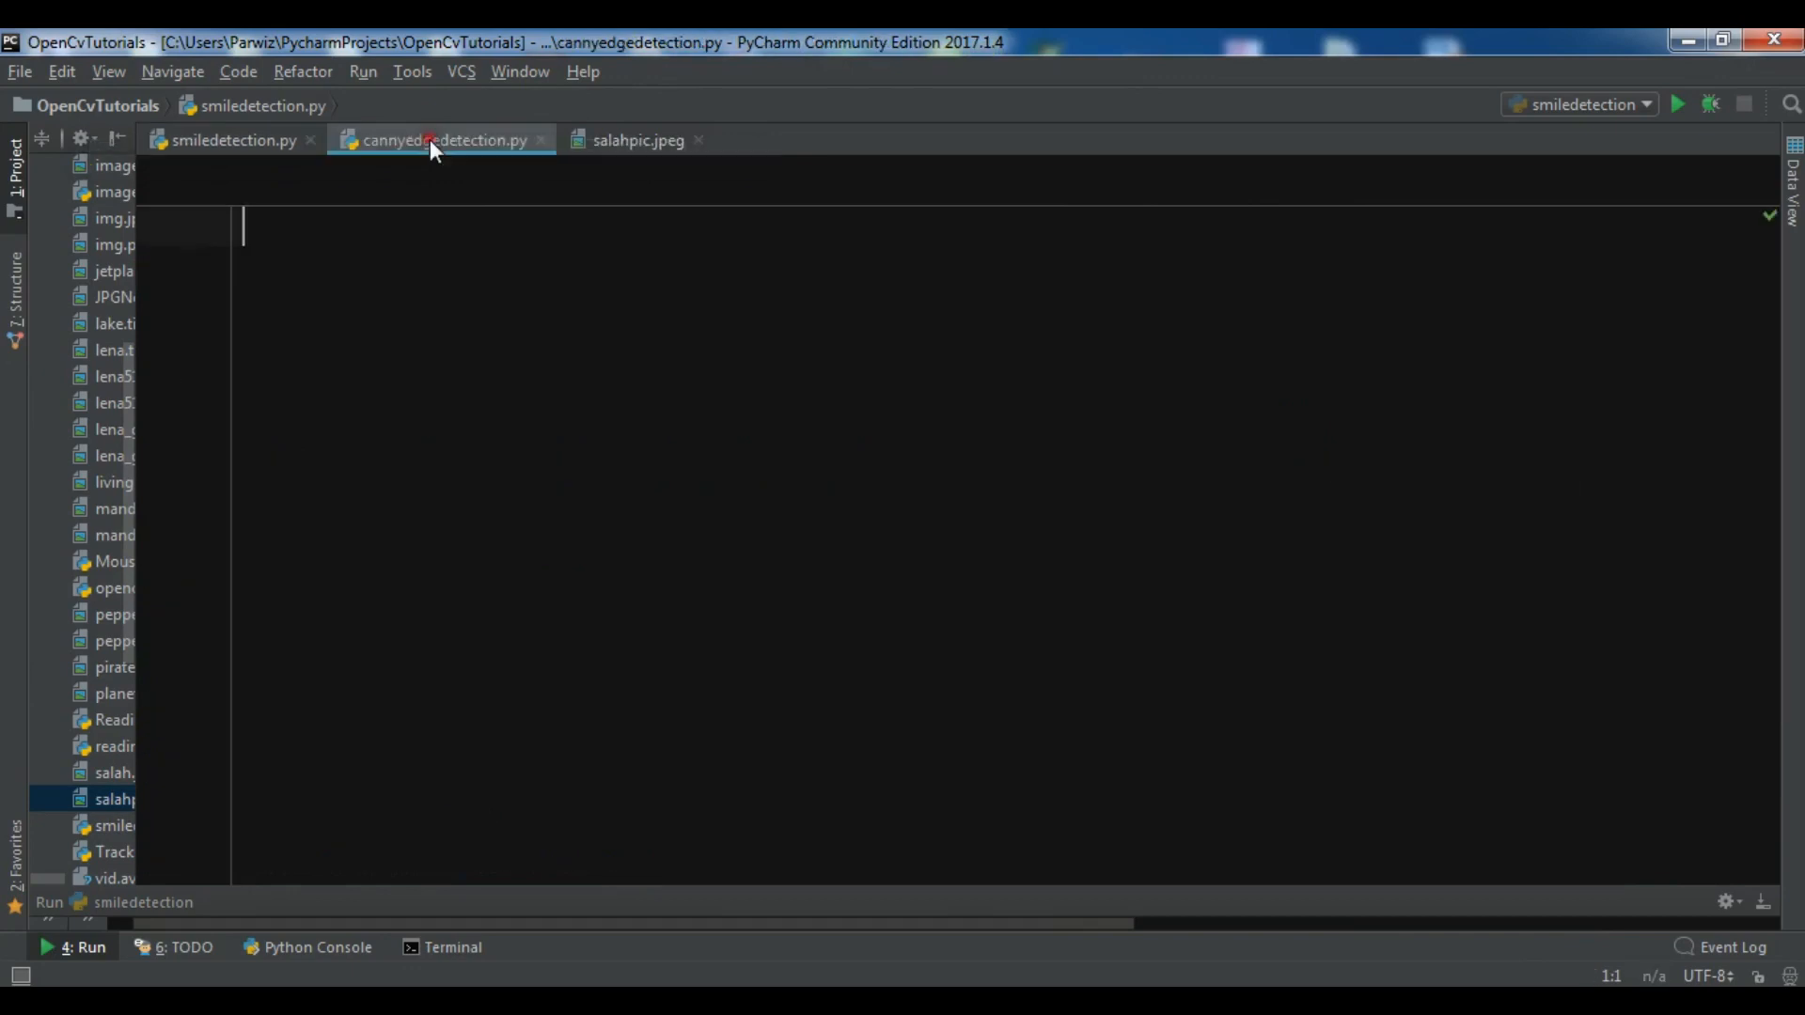
left_click(441, 140)
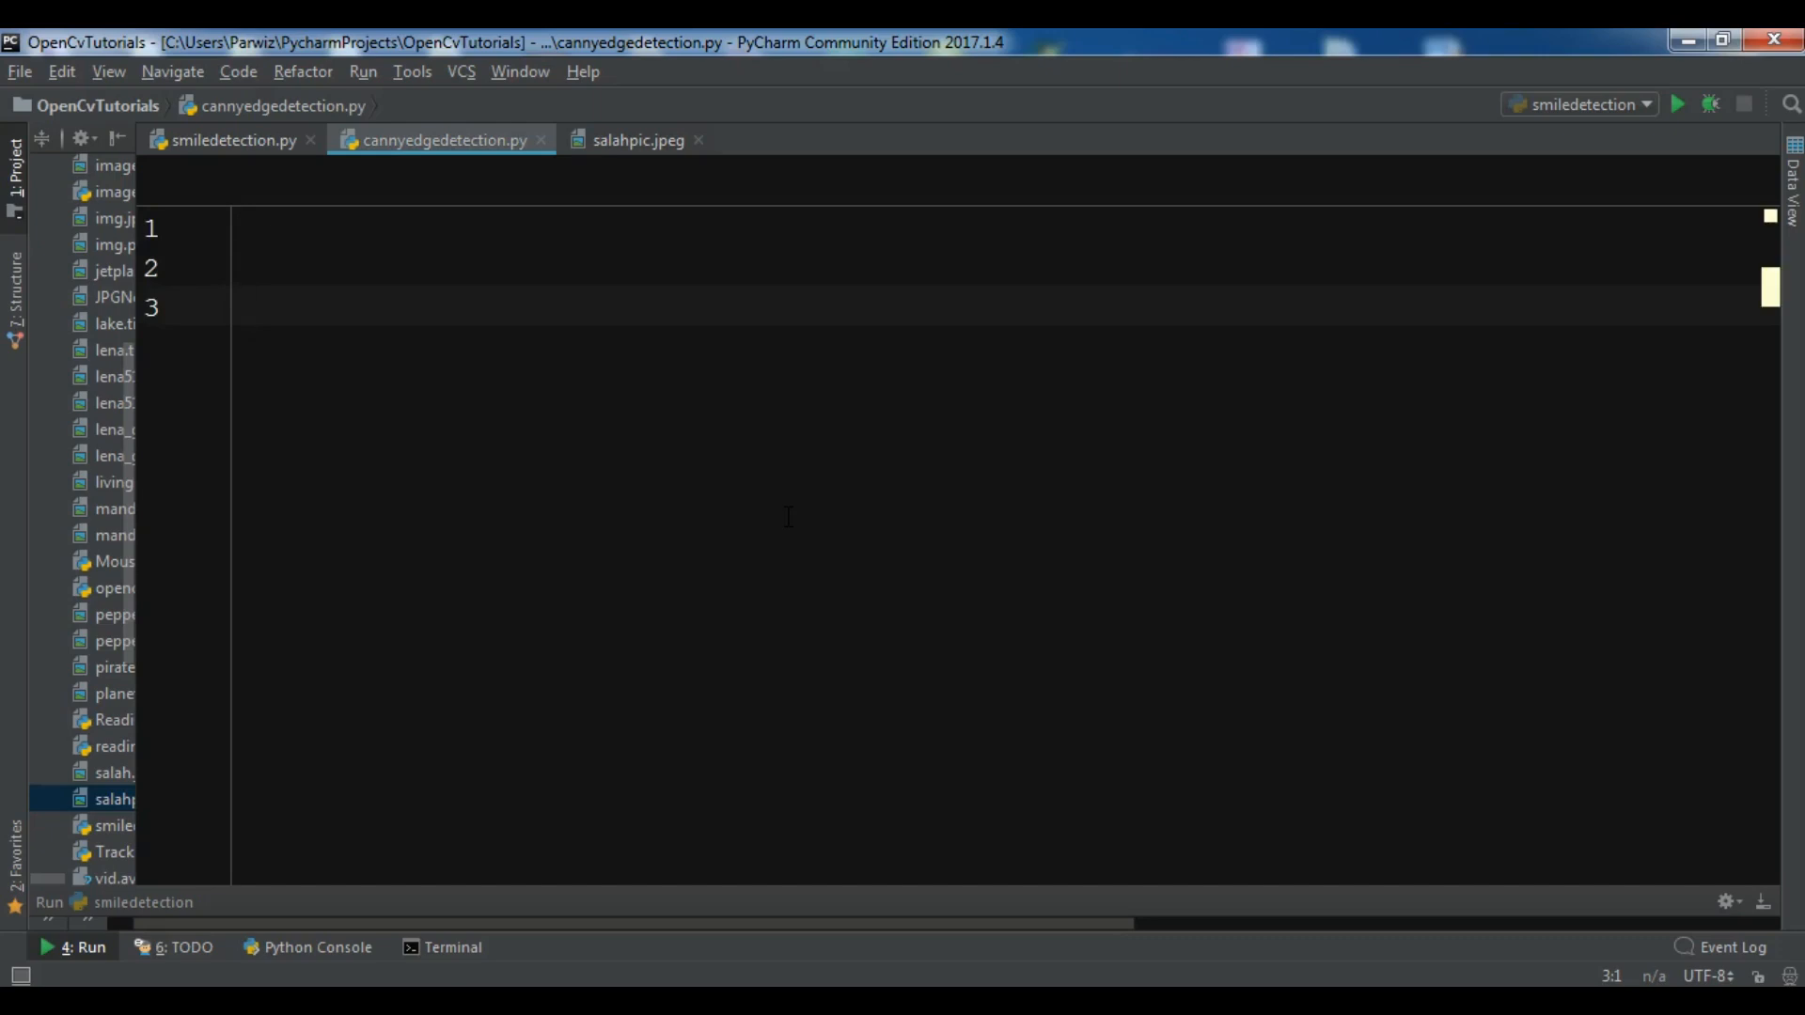
type("cv2.")
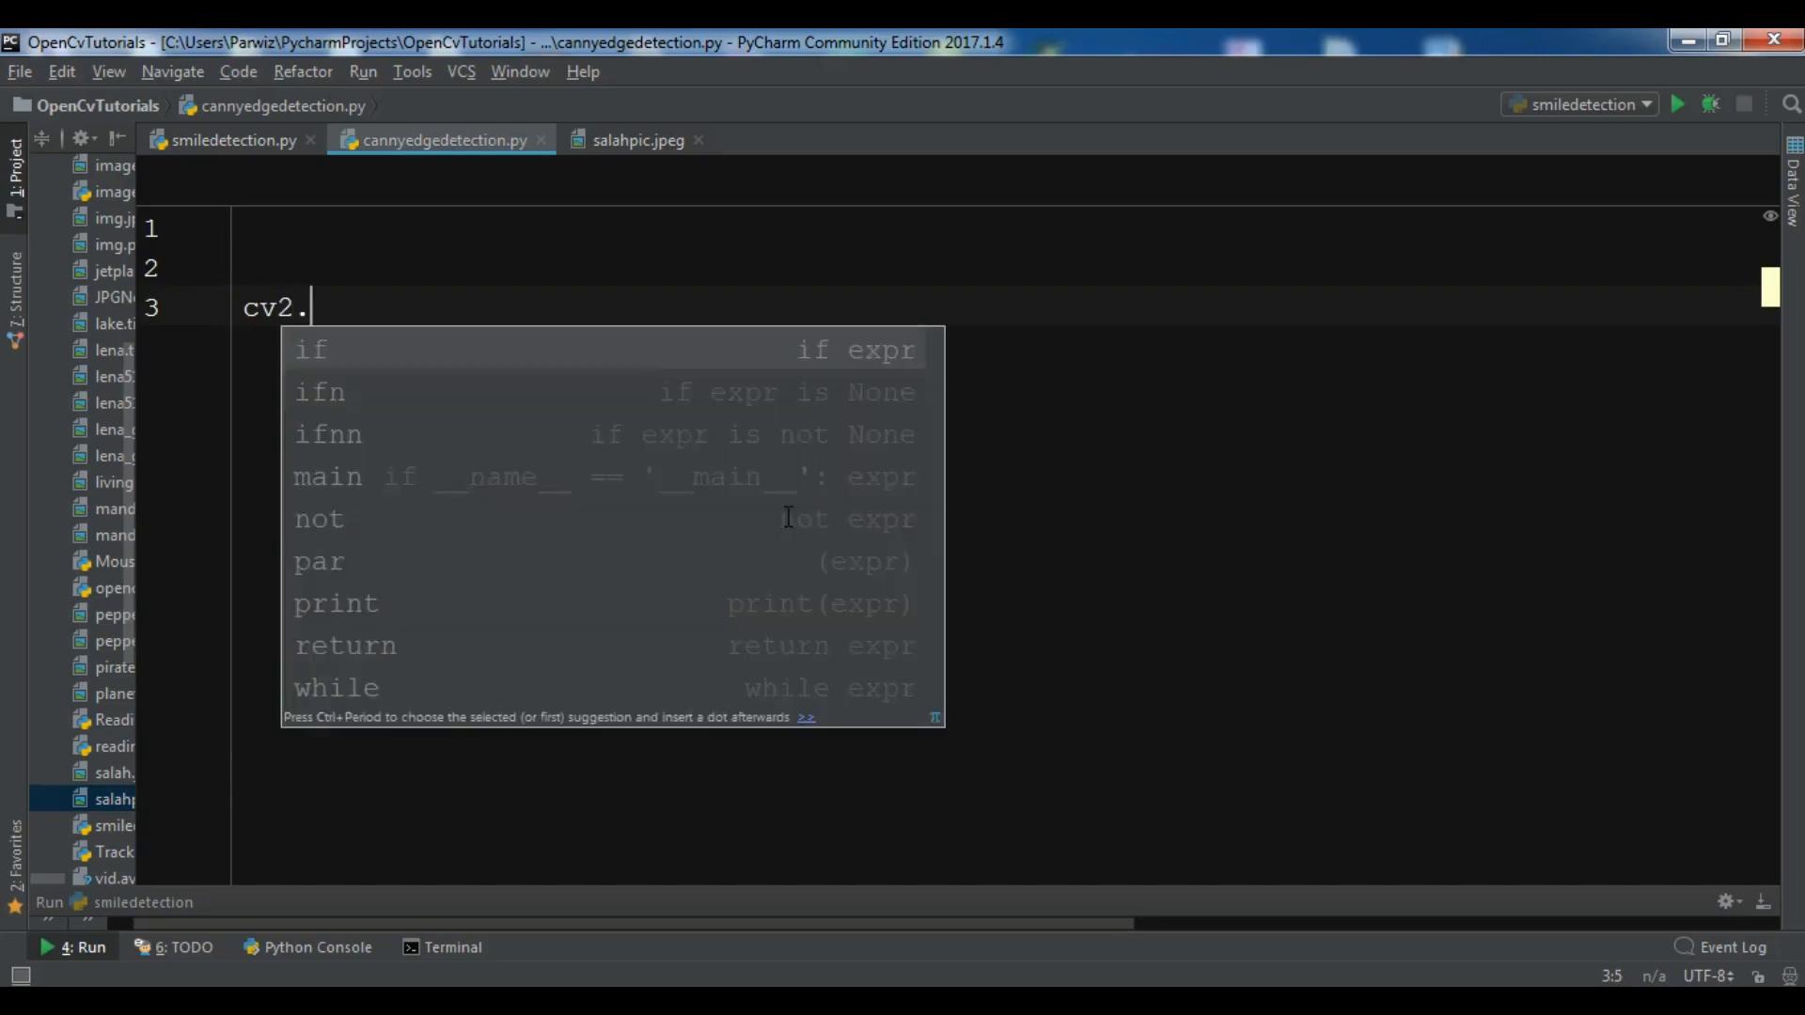
type("Ca")
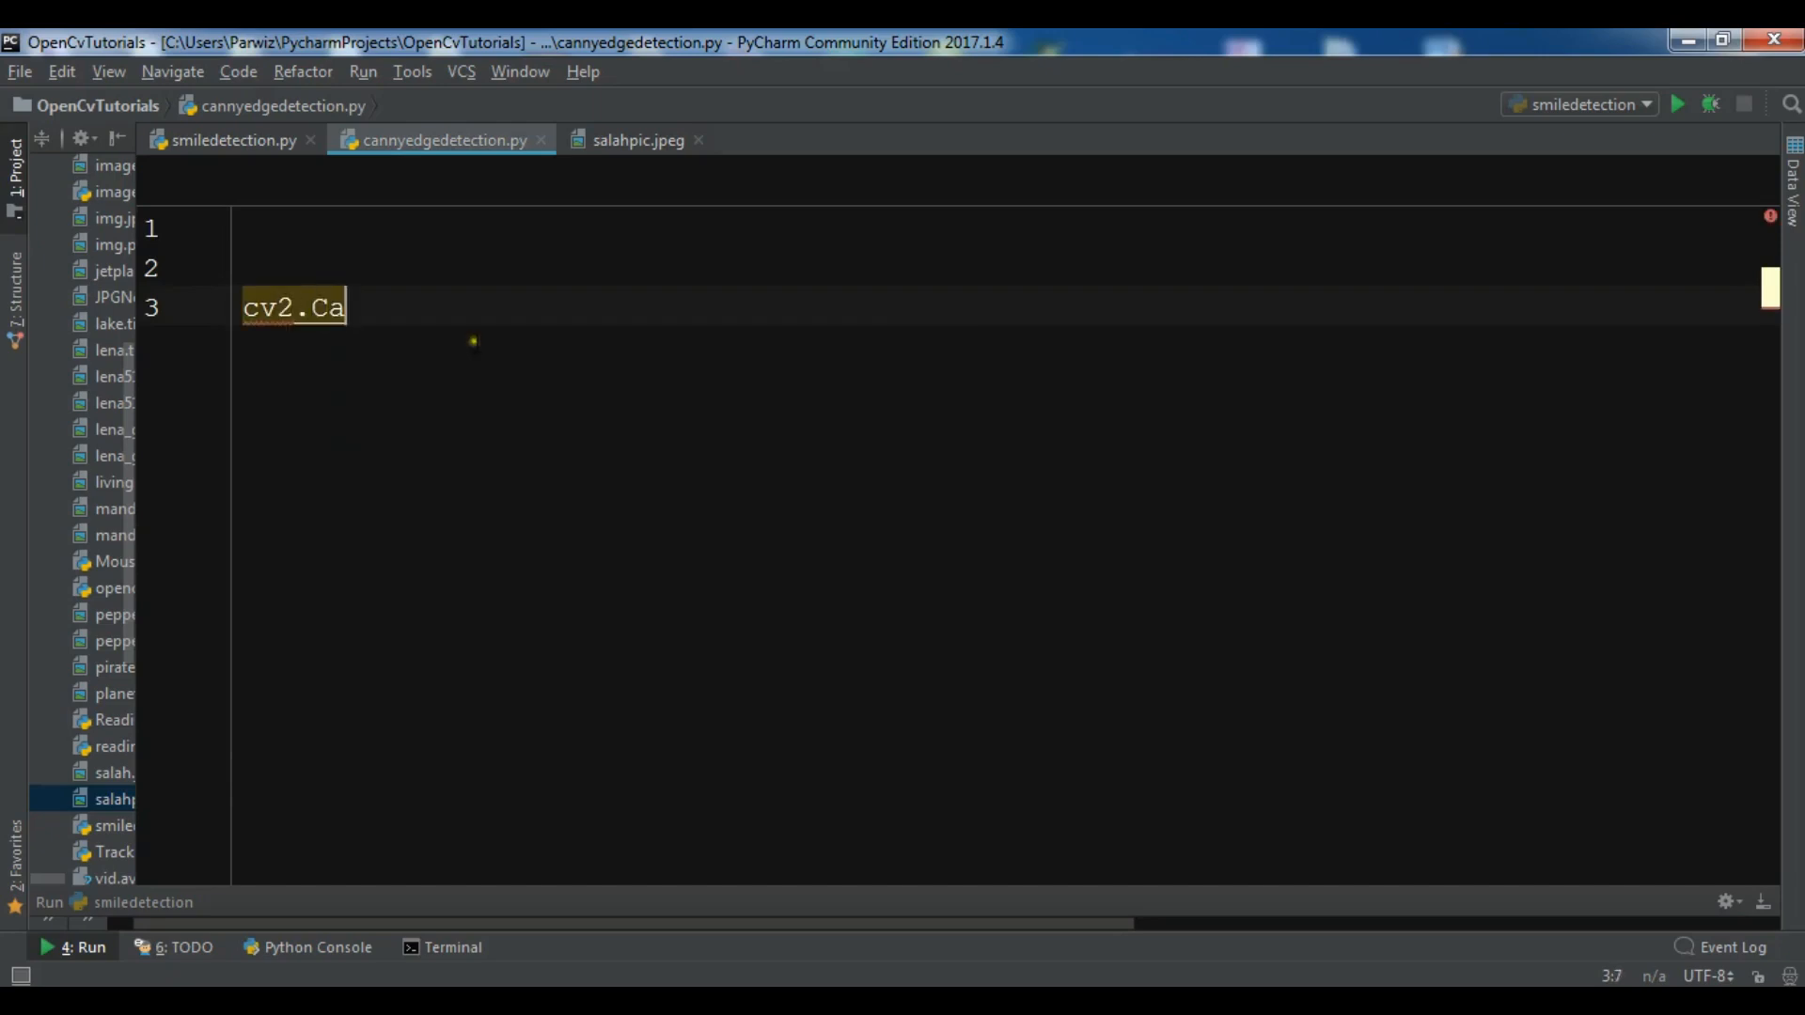
type("ny")
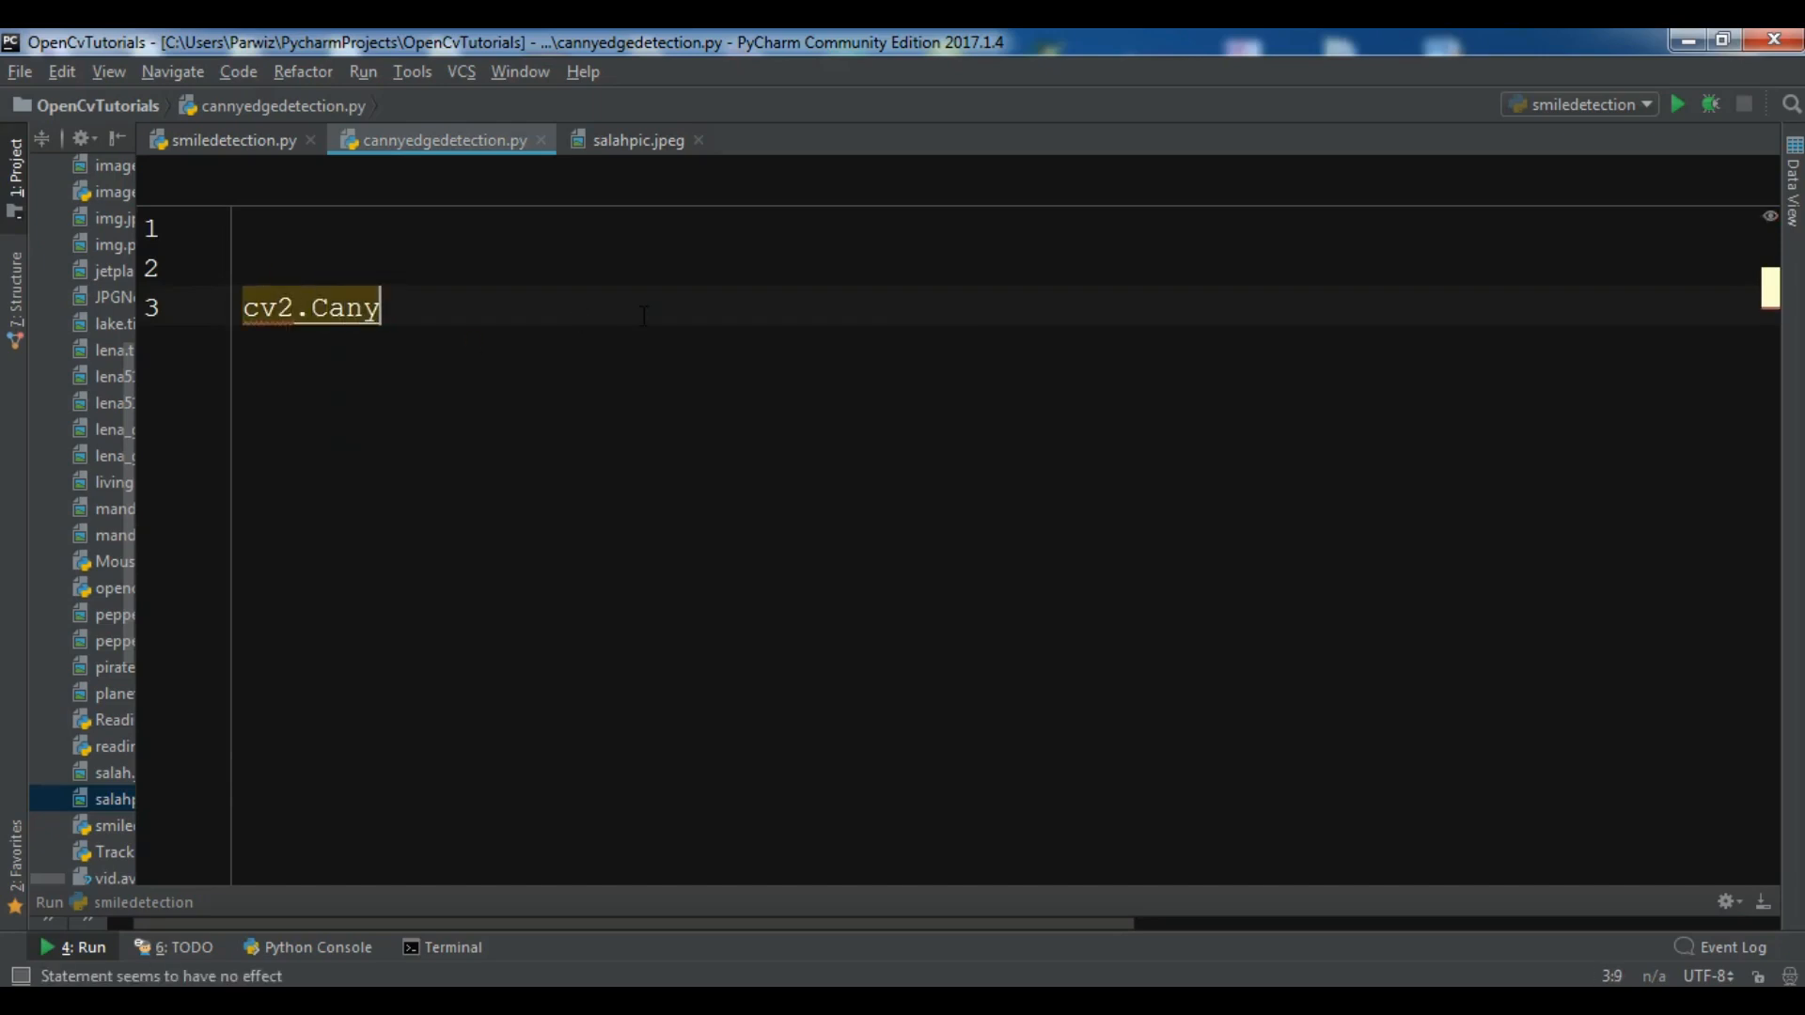
type("()")
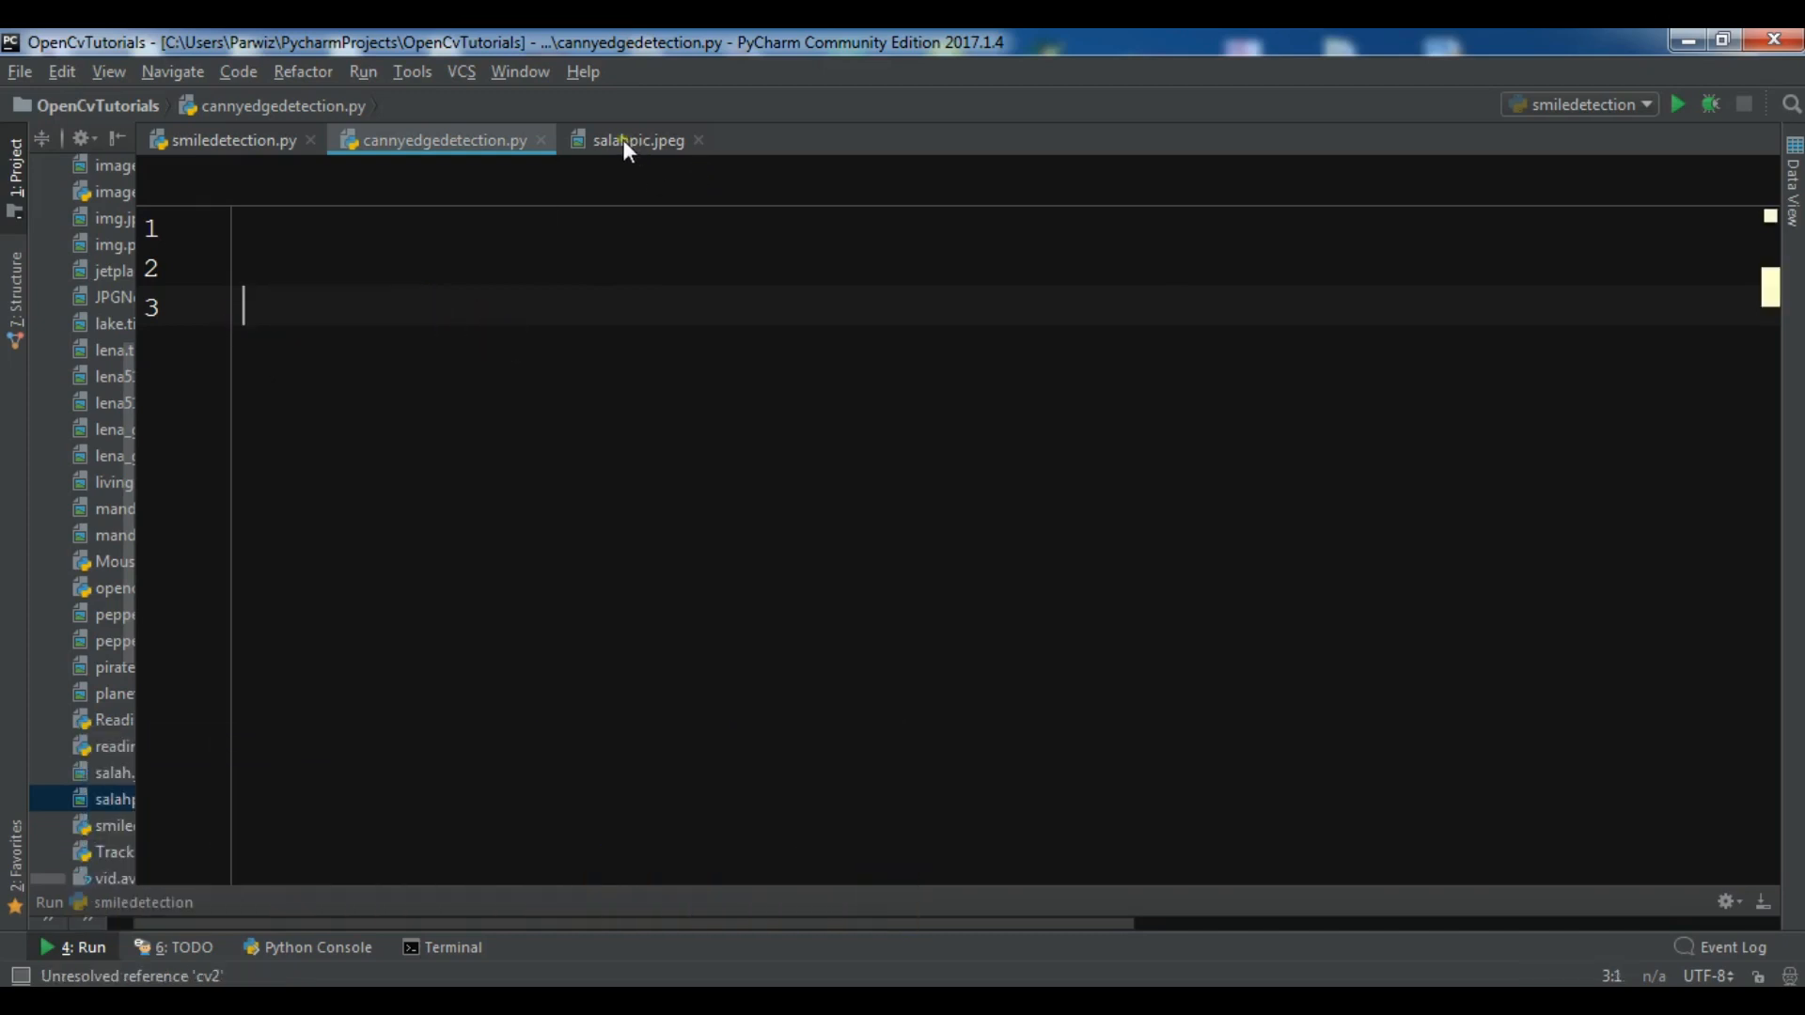
- Add 'import cv2' on line 1 and image = cv2.imread("salahpic.jpeg") on line 4
left_click(638, 139)
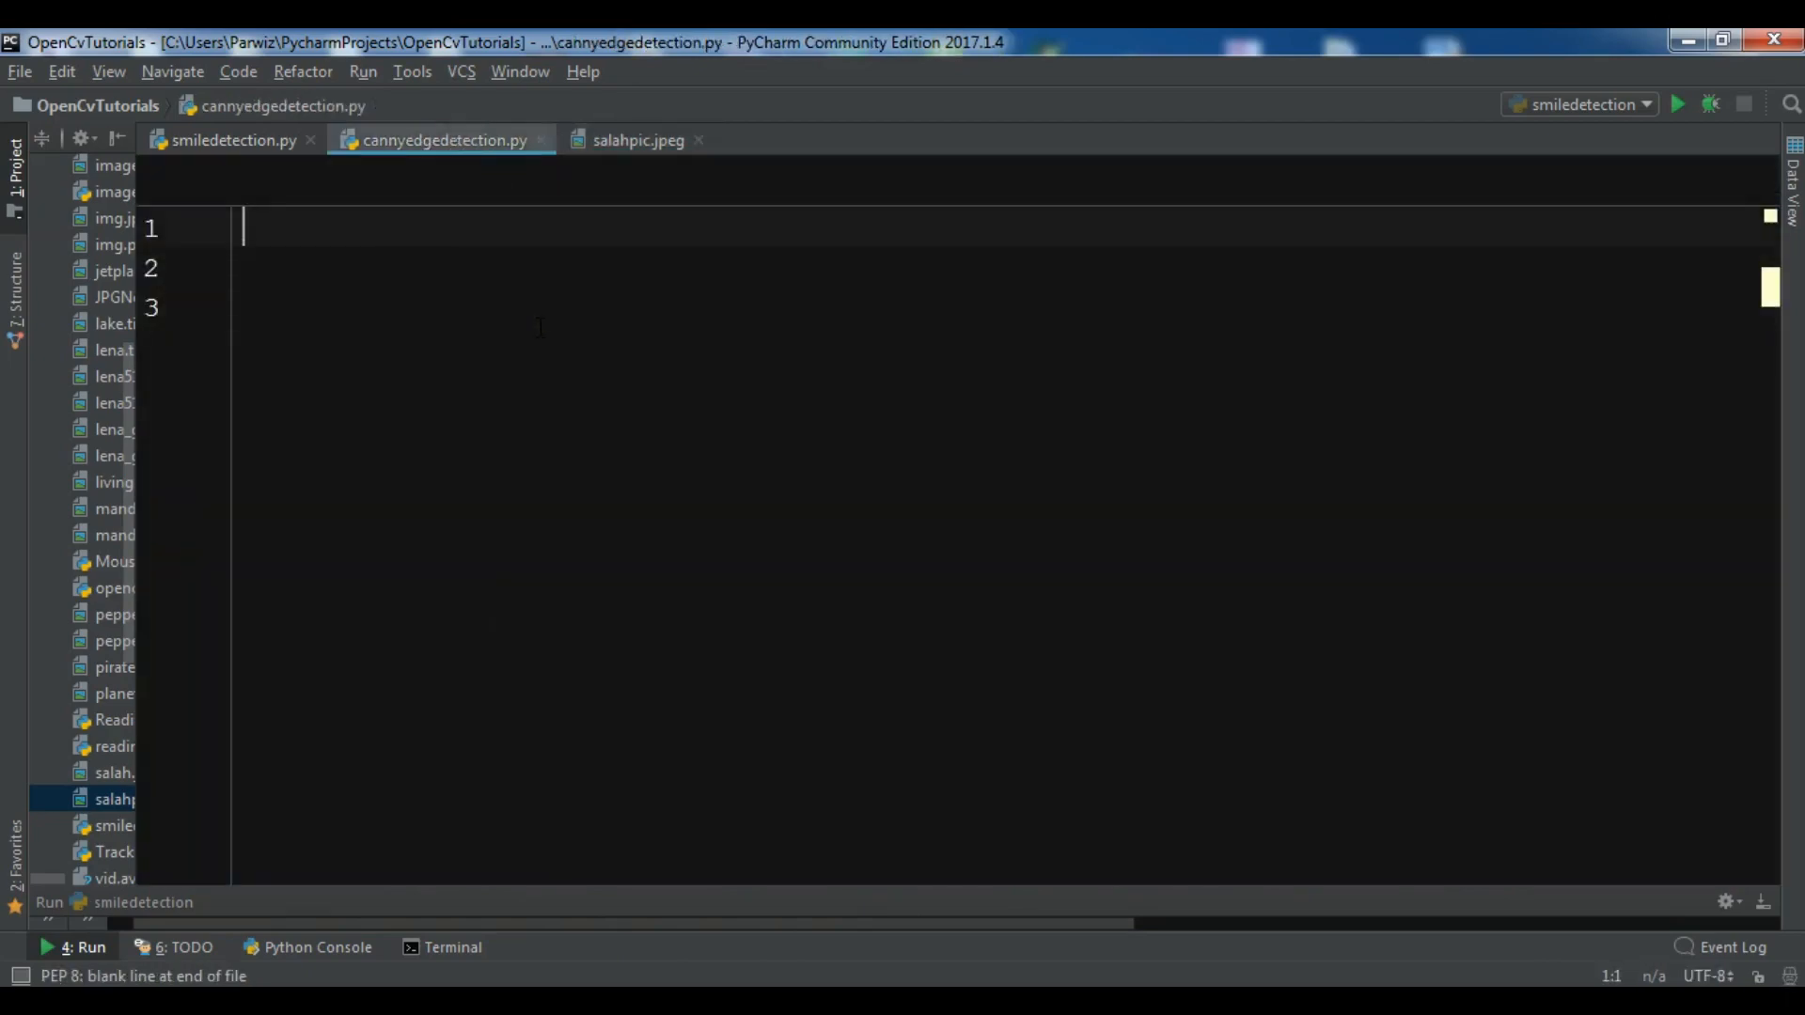
type("import c")
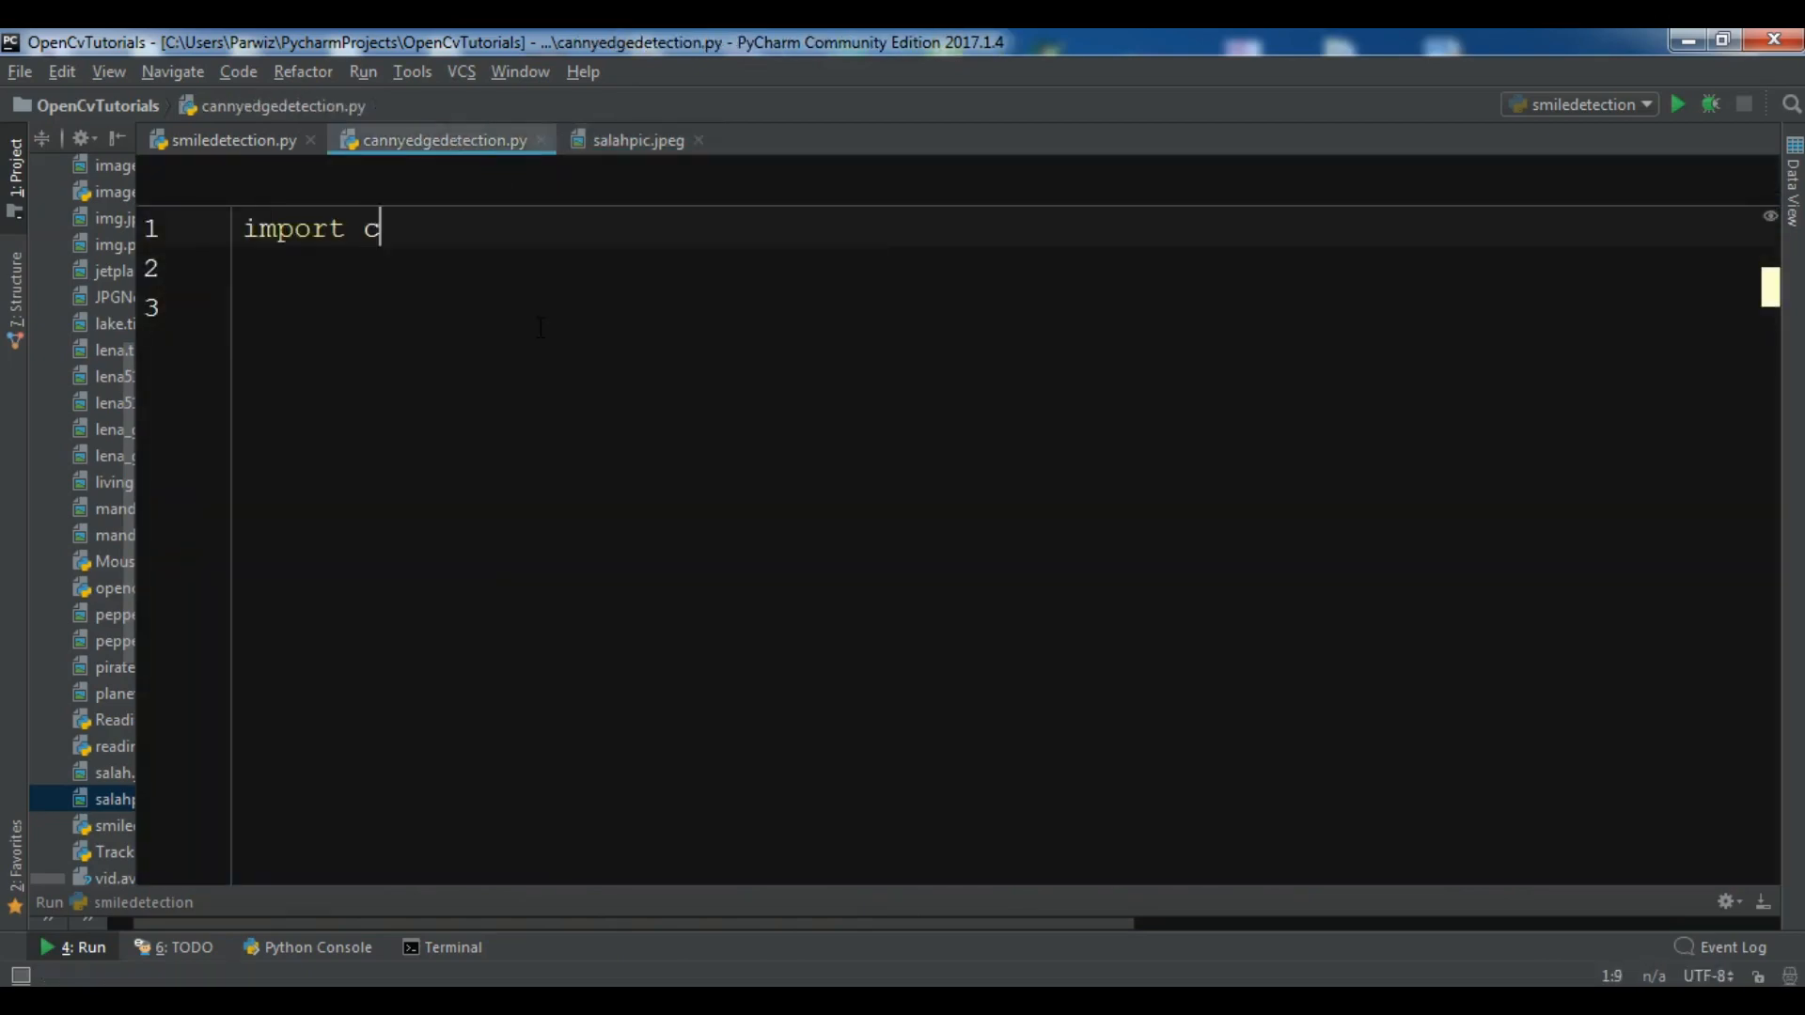
type("v2")
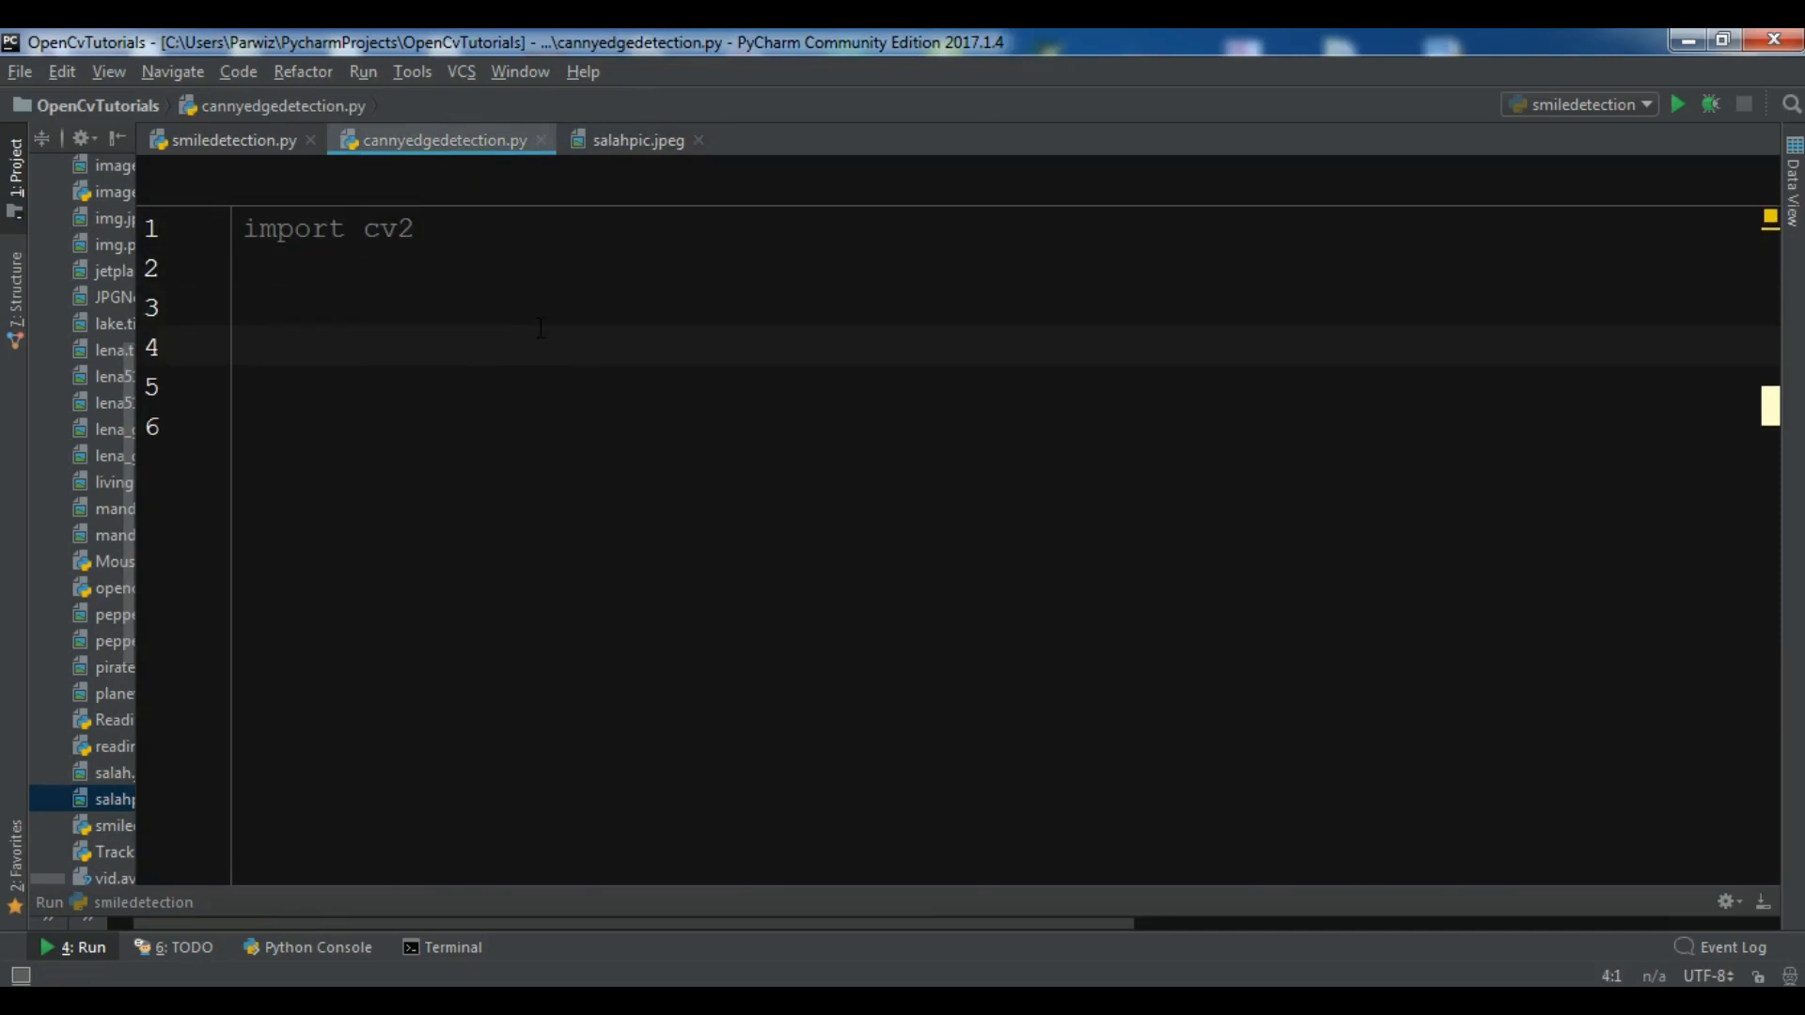
left_click(243, 347)
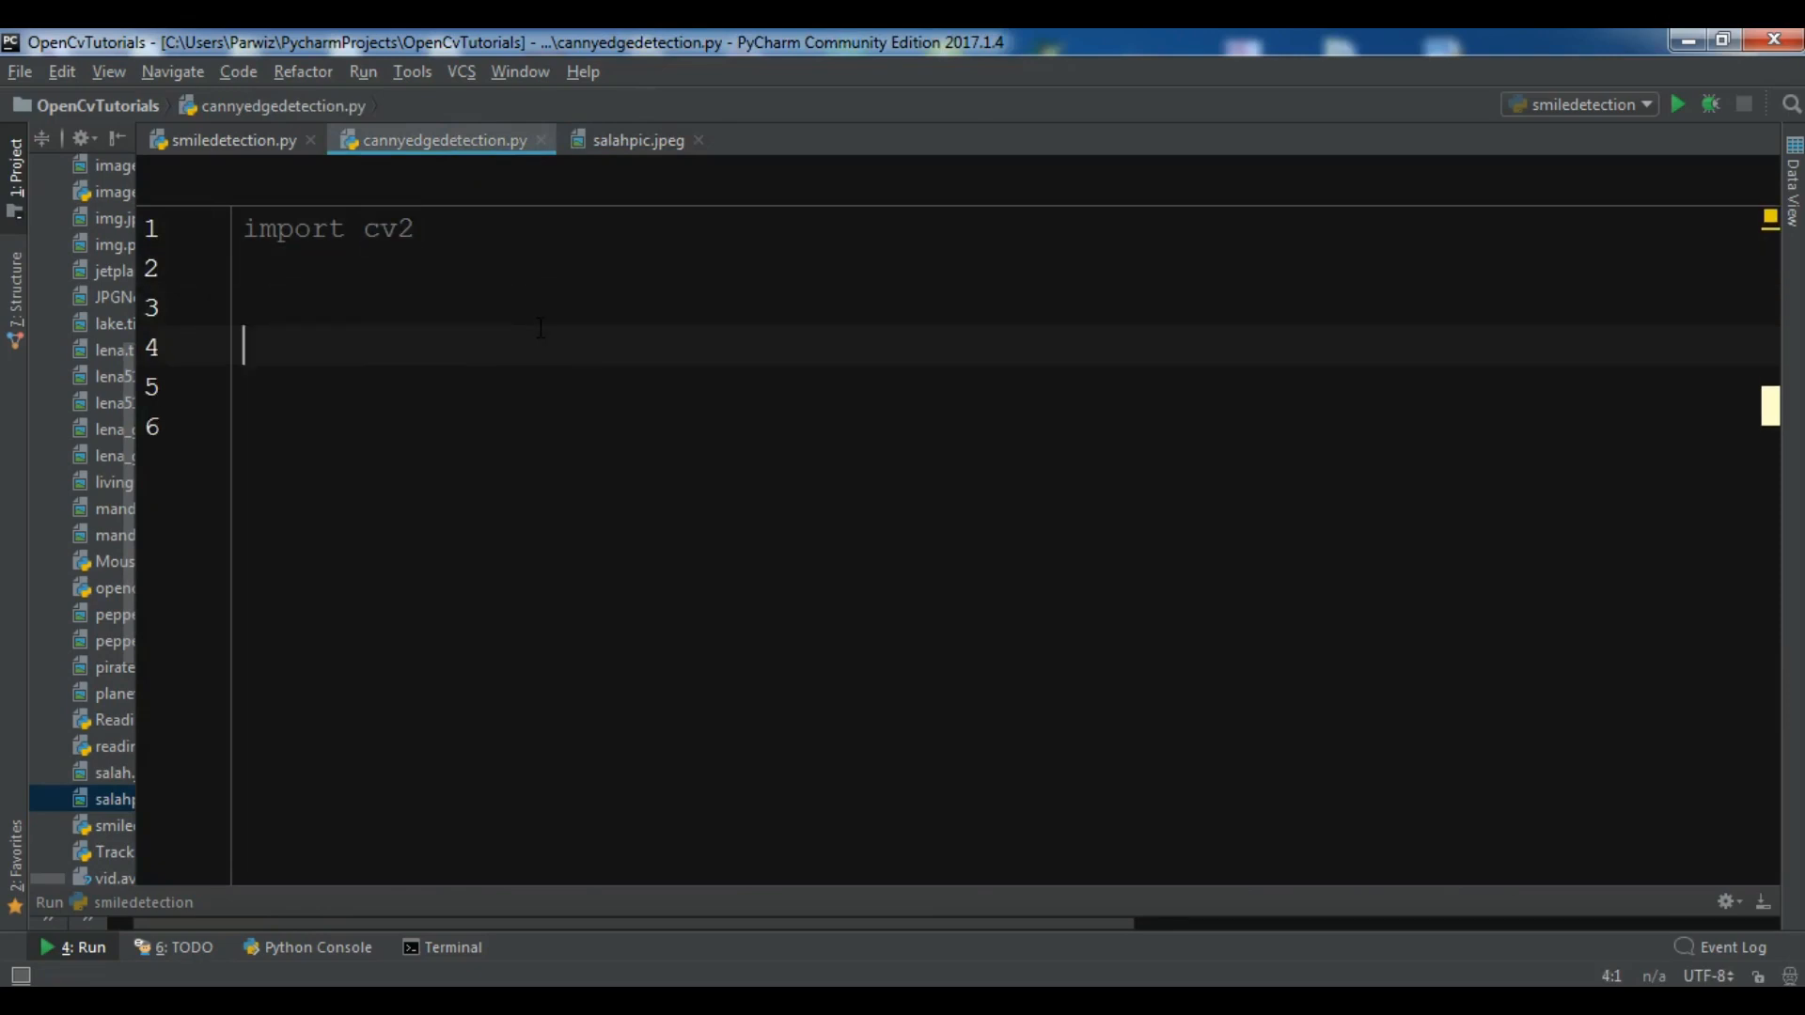
type("image = cv2")
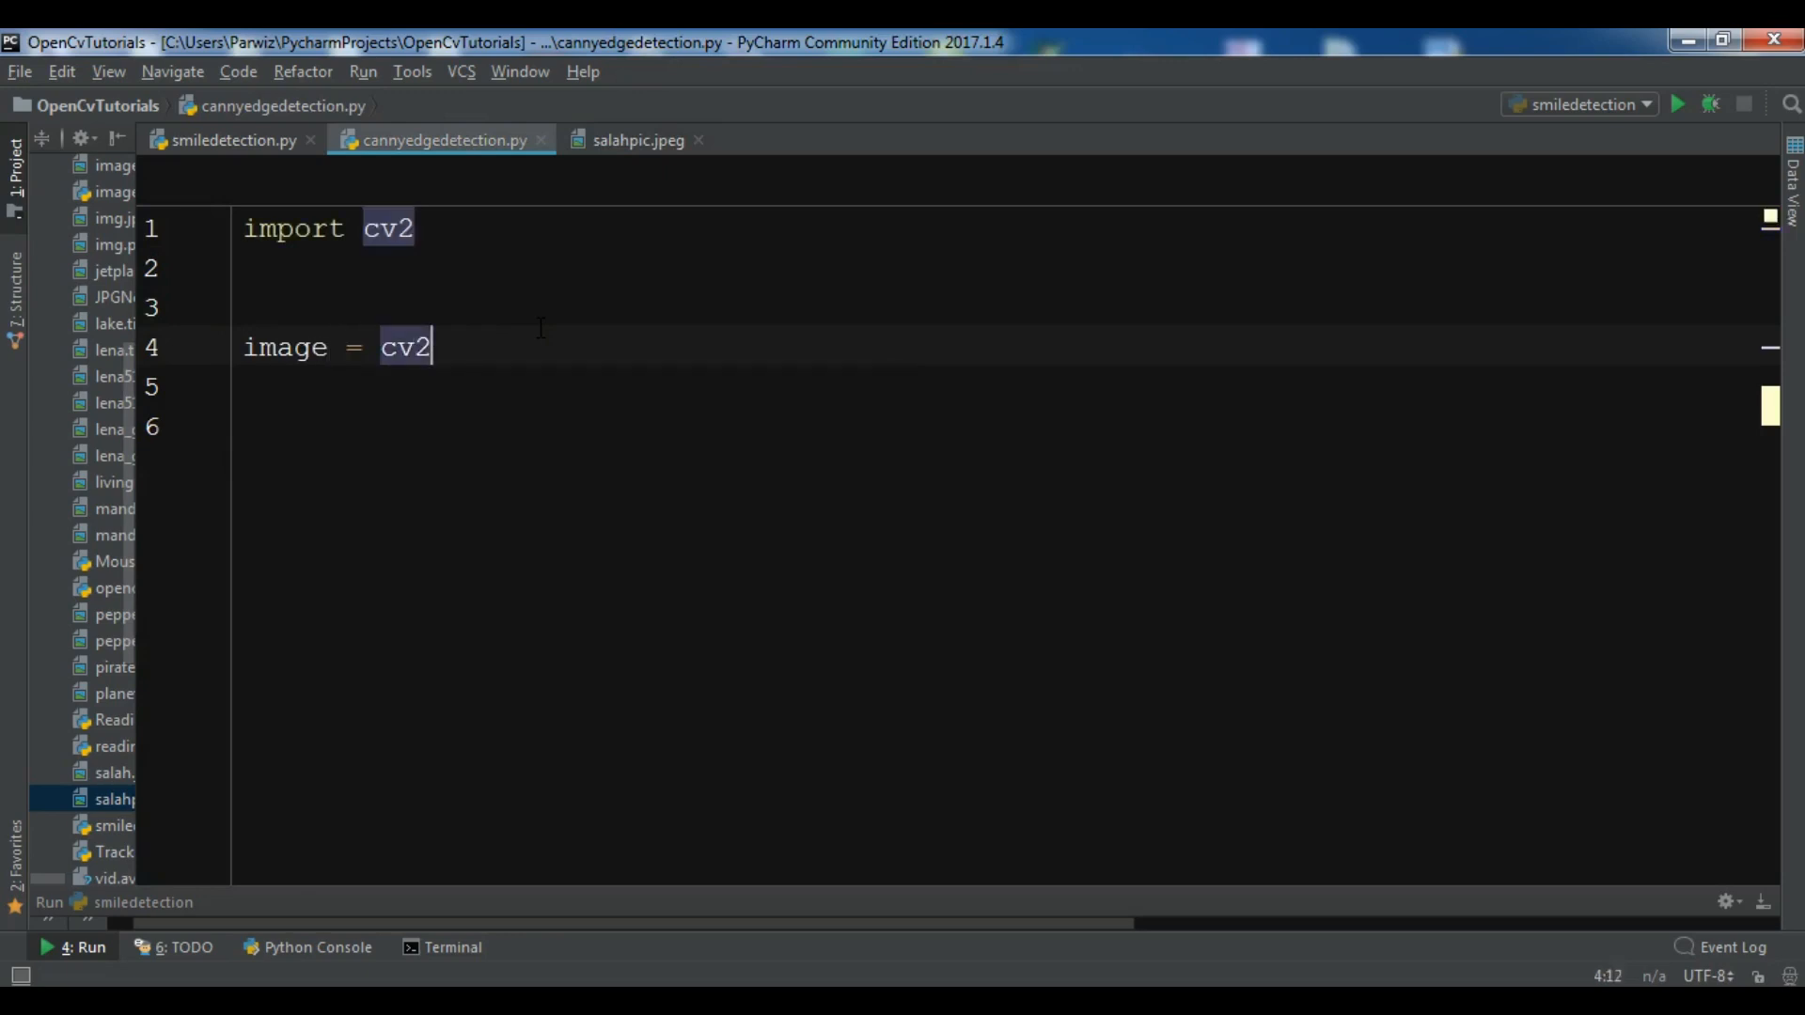
type(".imread()")
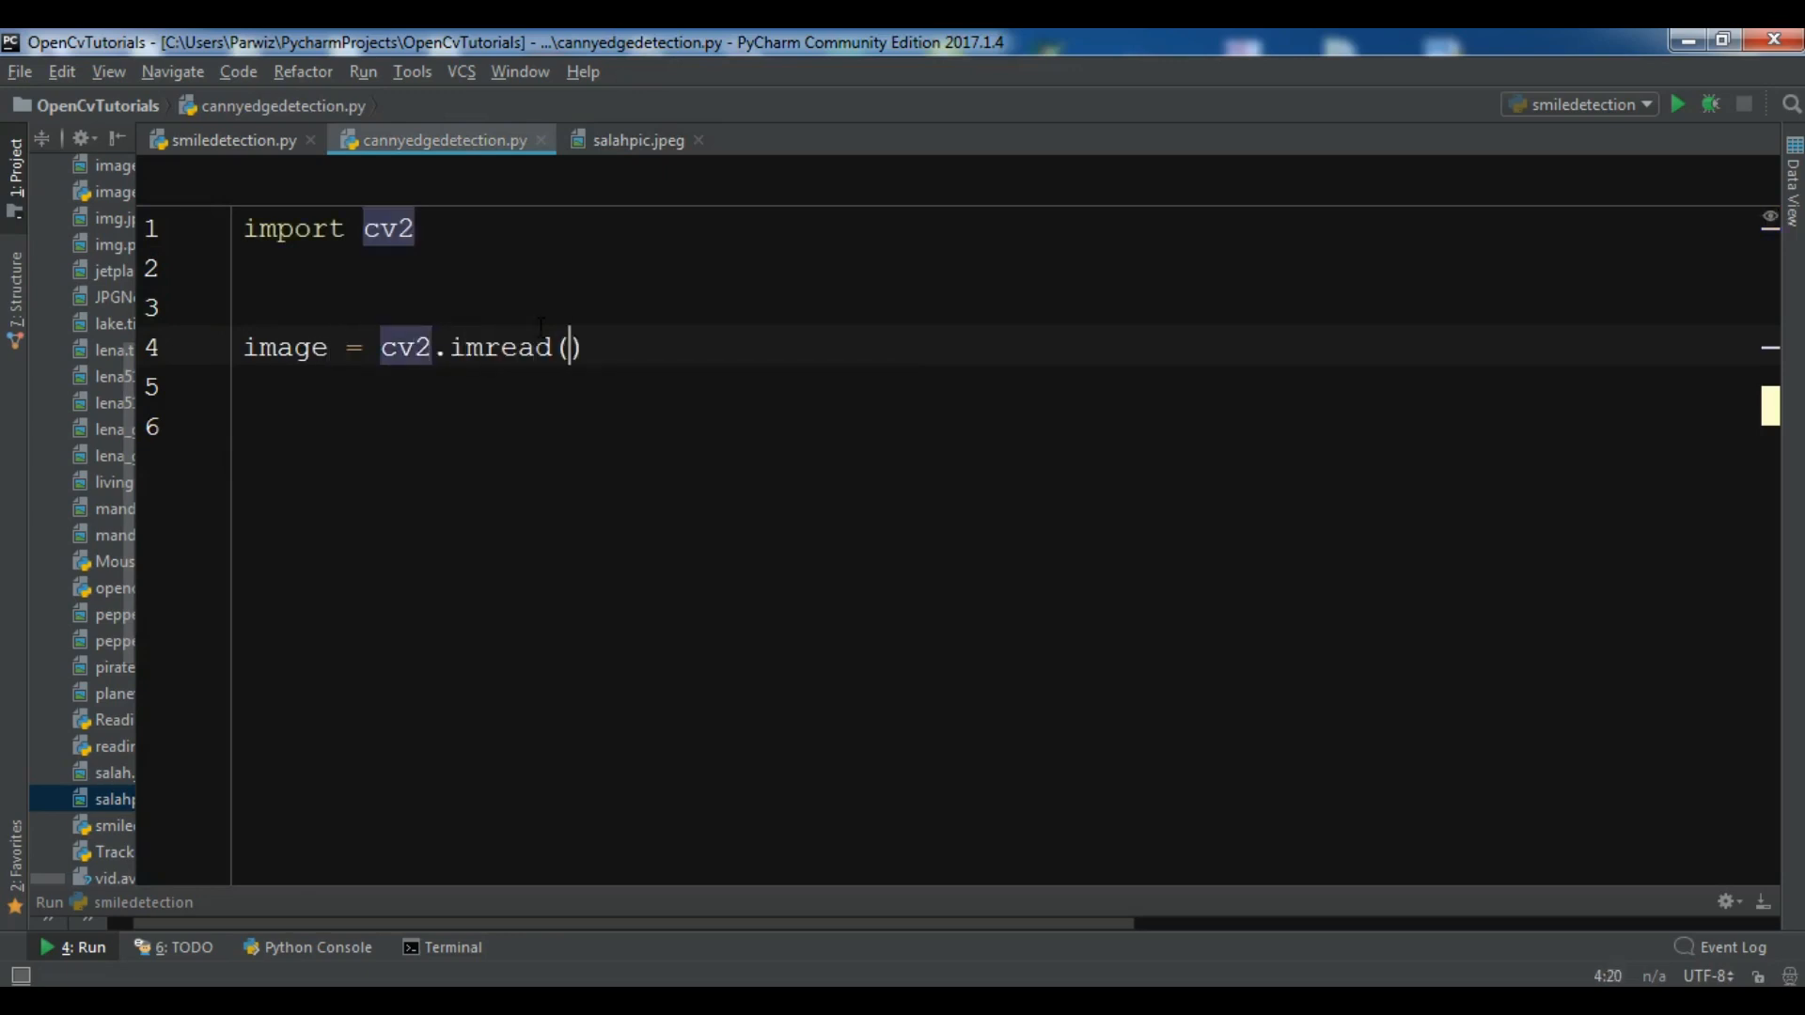
type("\"")
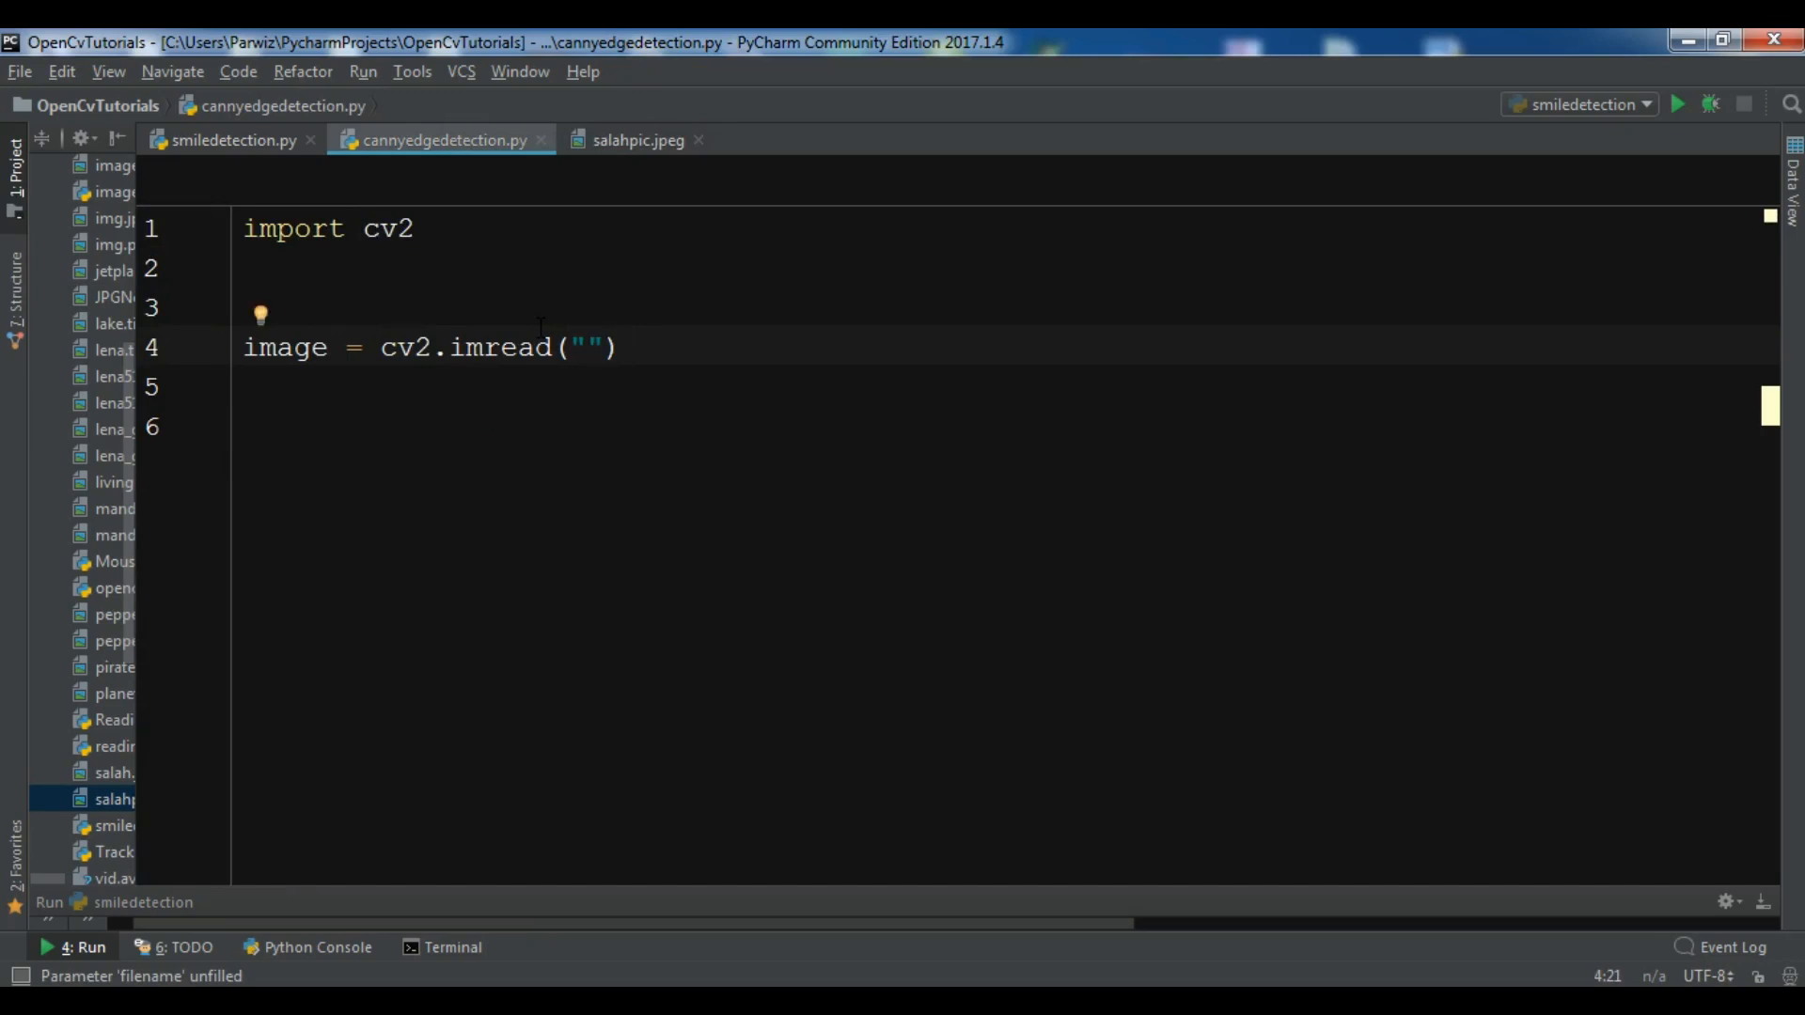
type("sala")
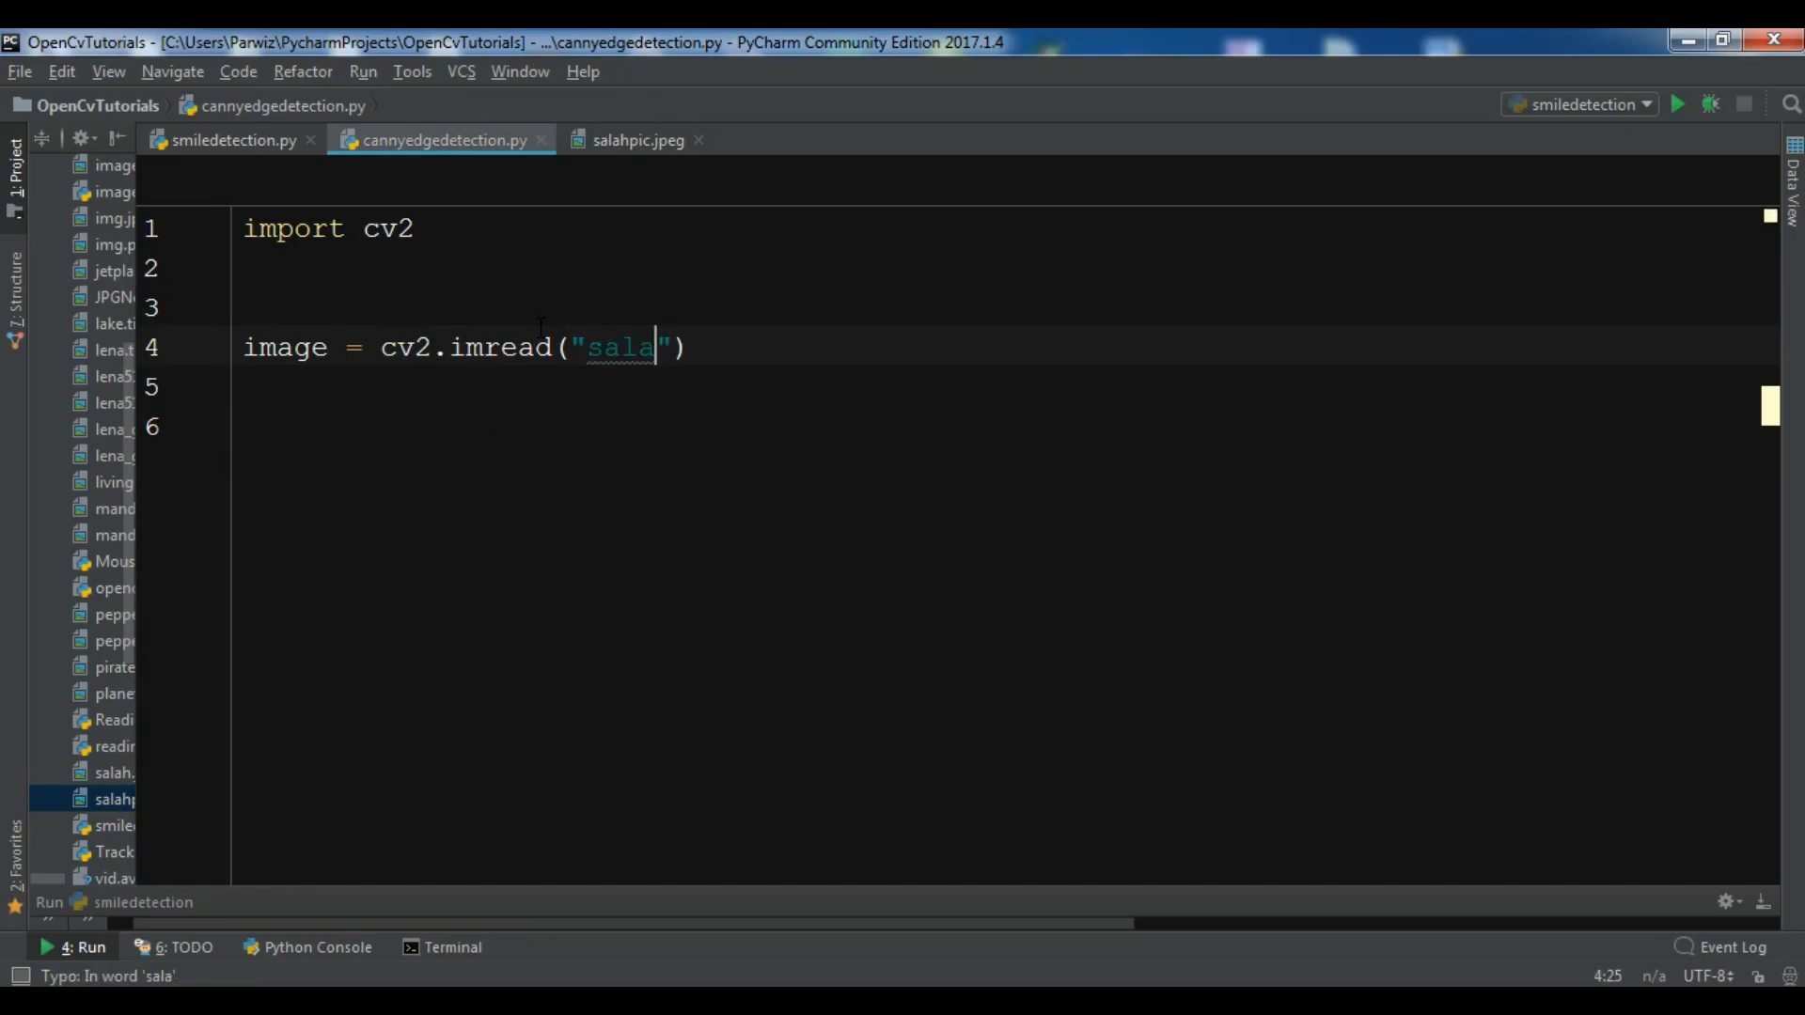
type("pic")
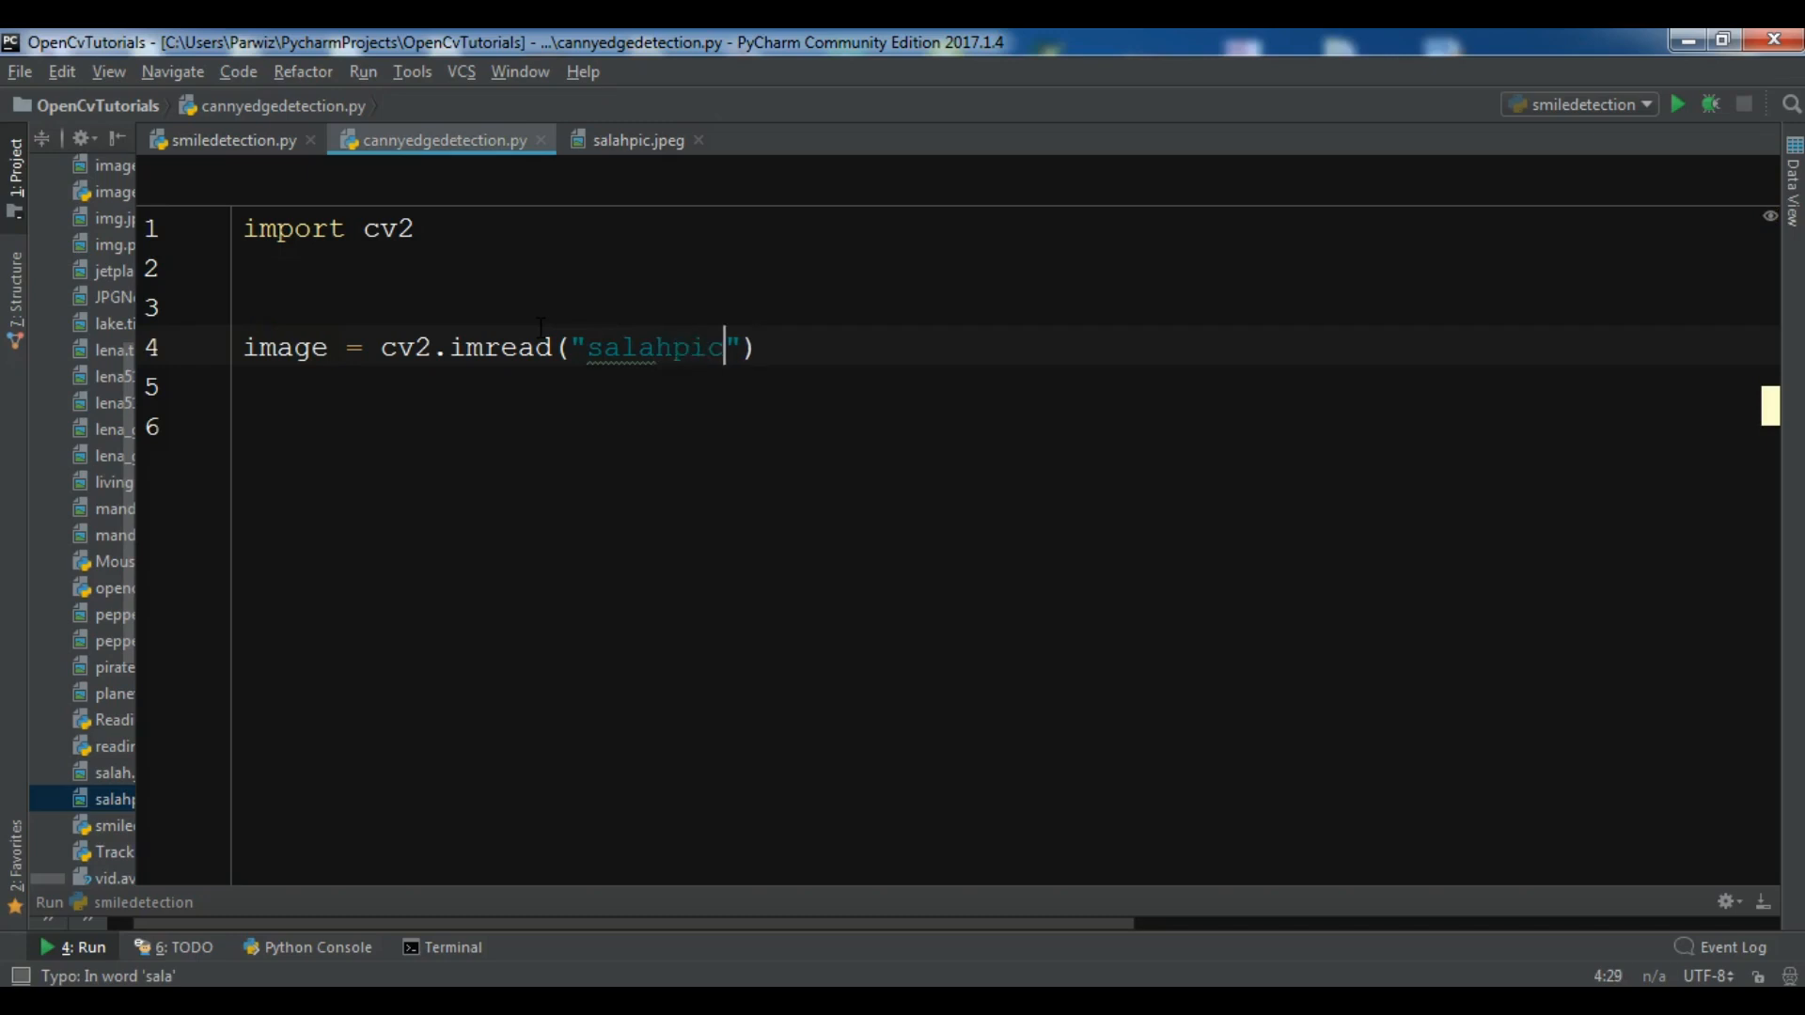
type(".jpeg")
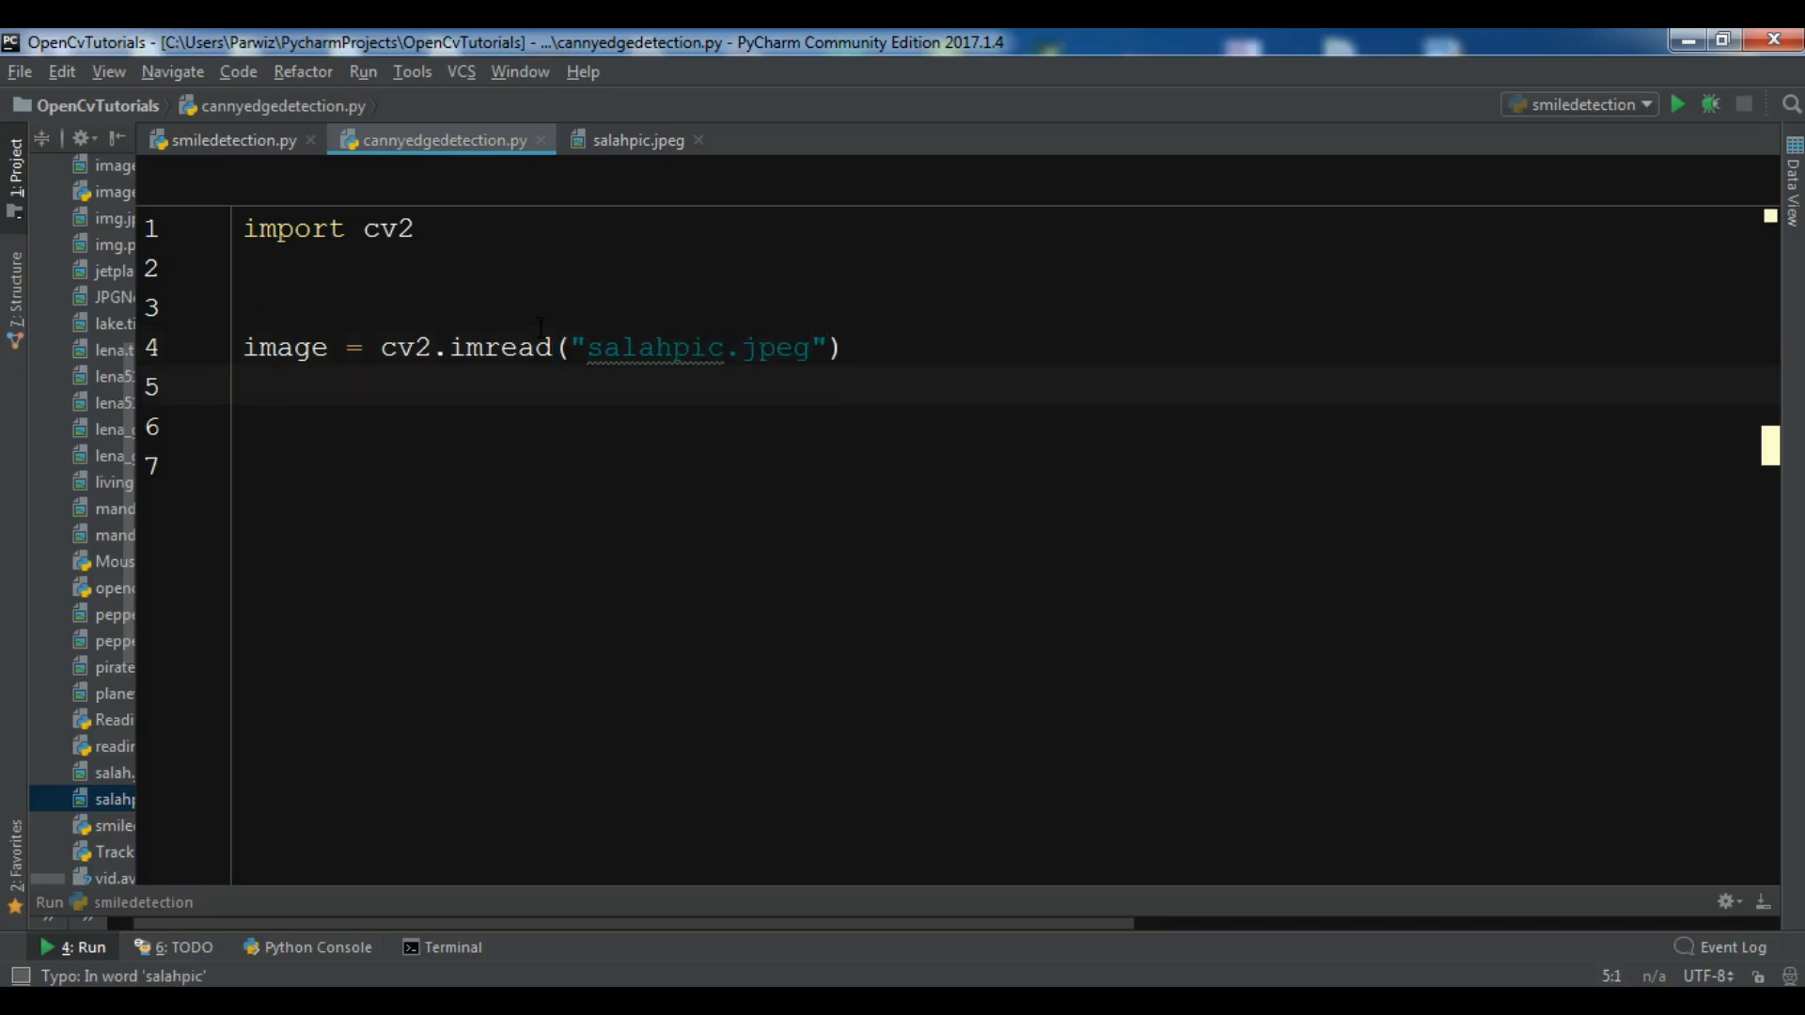
key("enter")
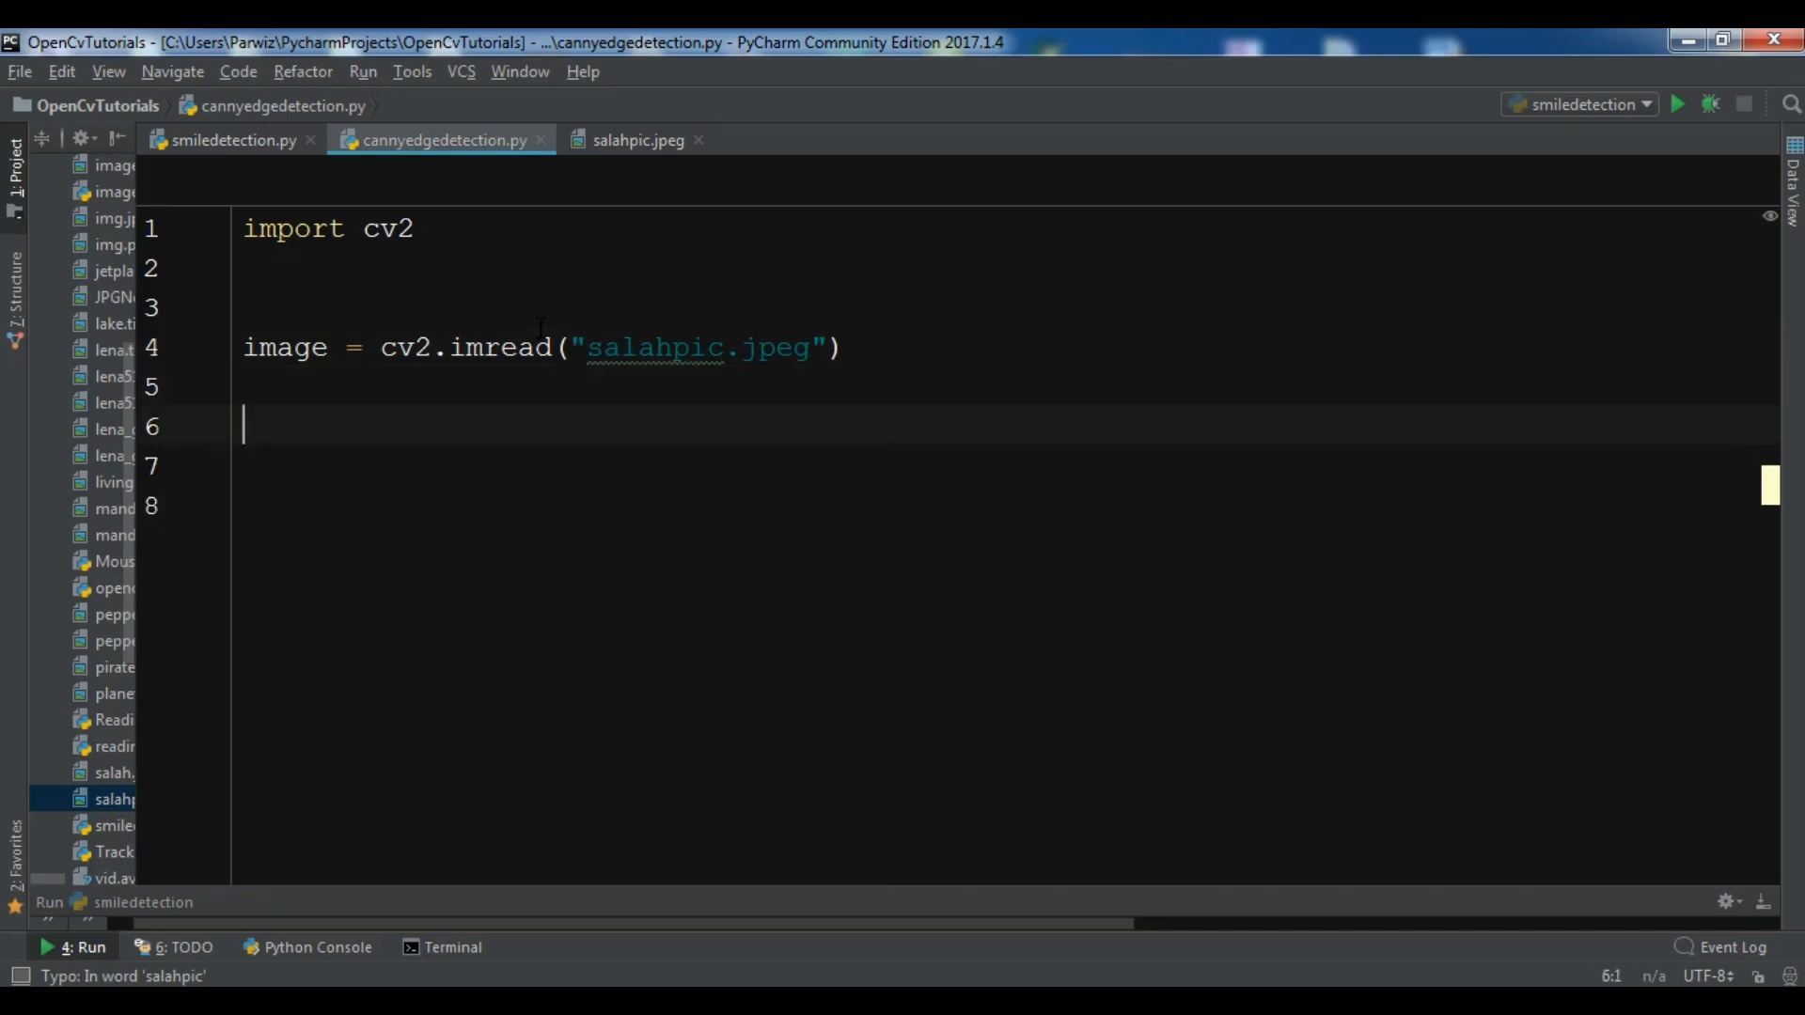
- Add cv2.imwrite("canny.jpeg", cv2.Canny(image, 200, 300)) to save the edge image
type("cv2")
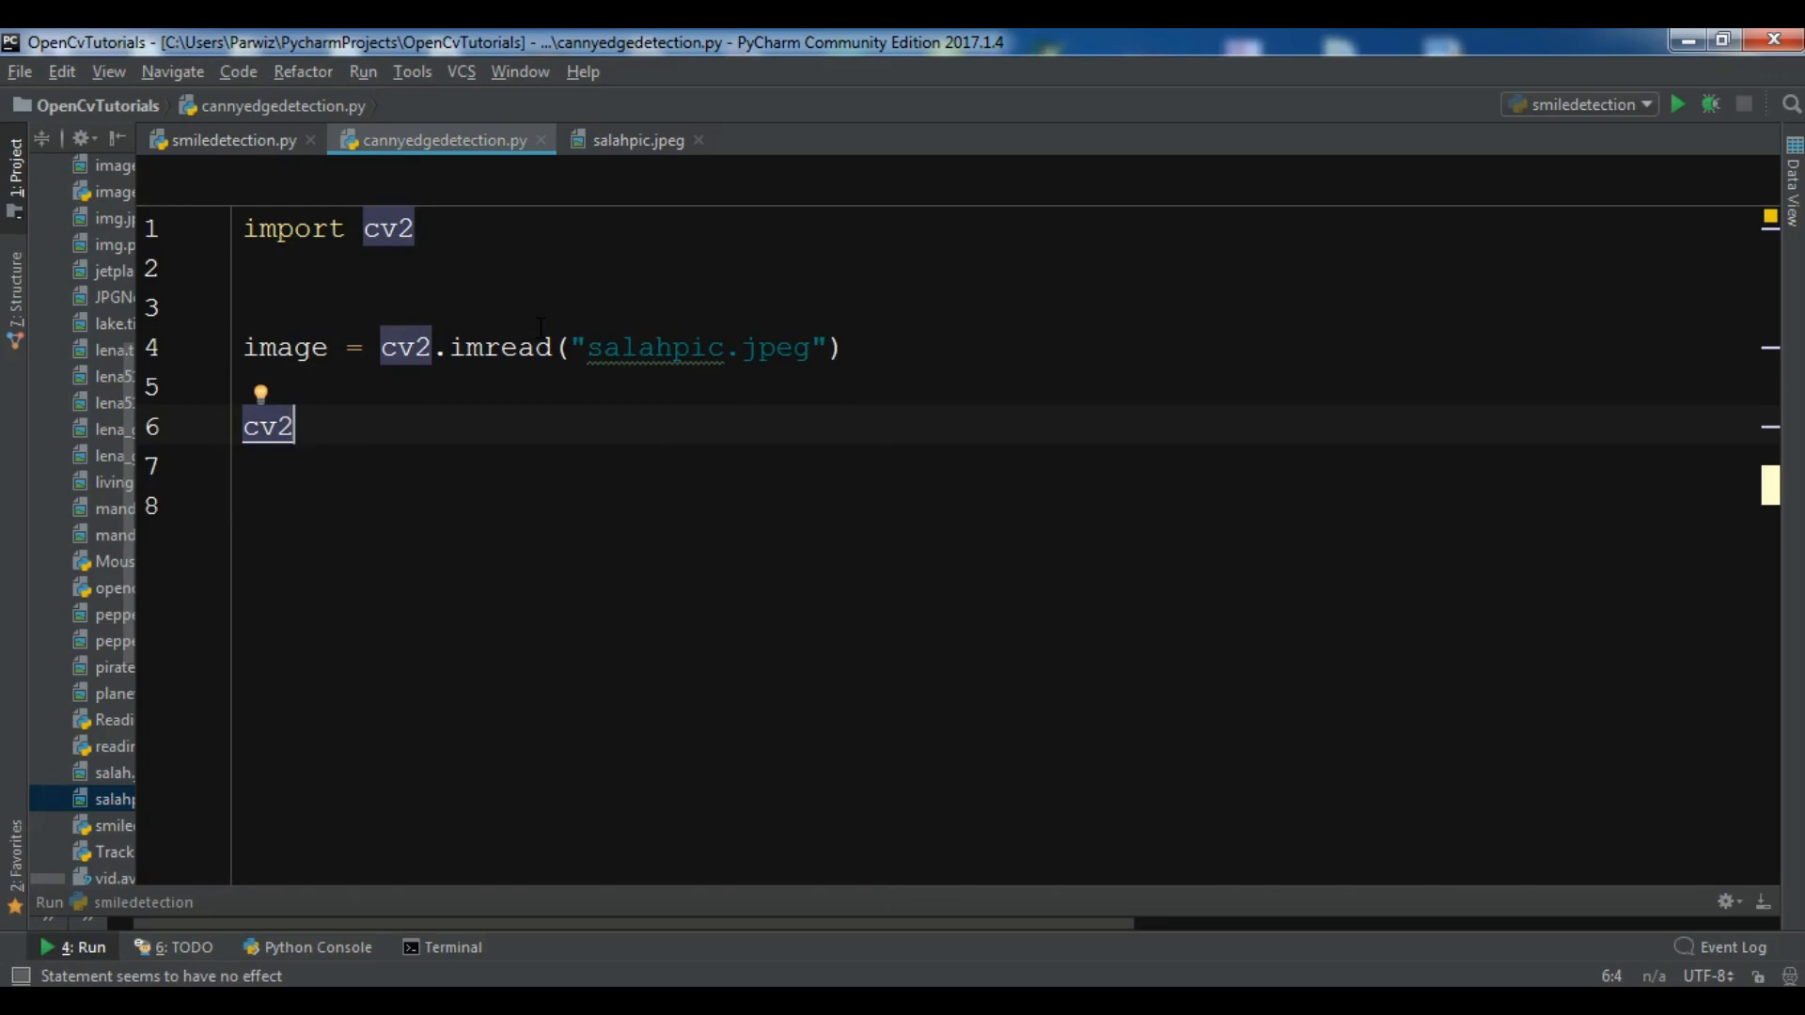
type(".imwrite(")
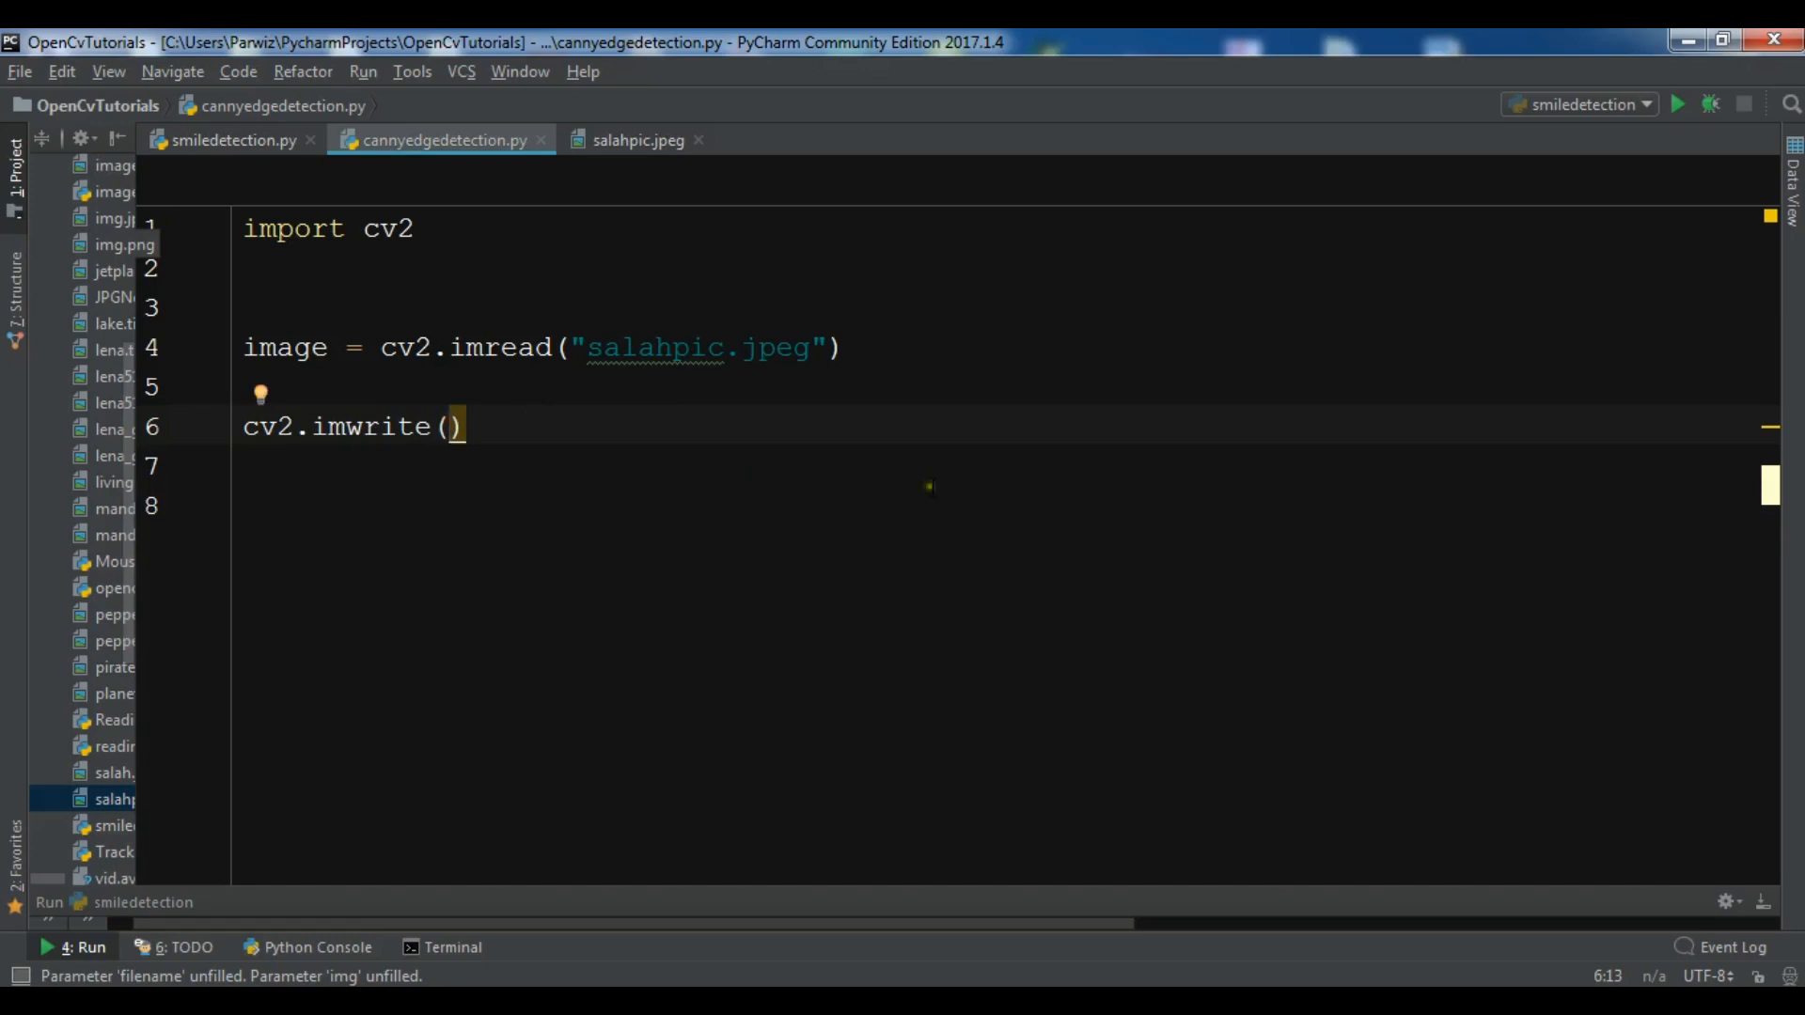
type("\"\"")
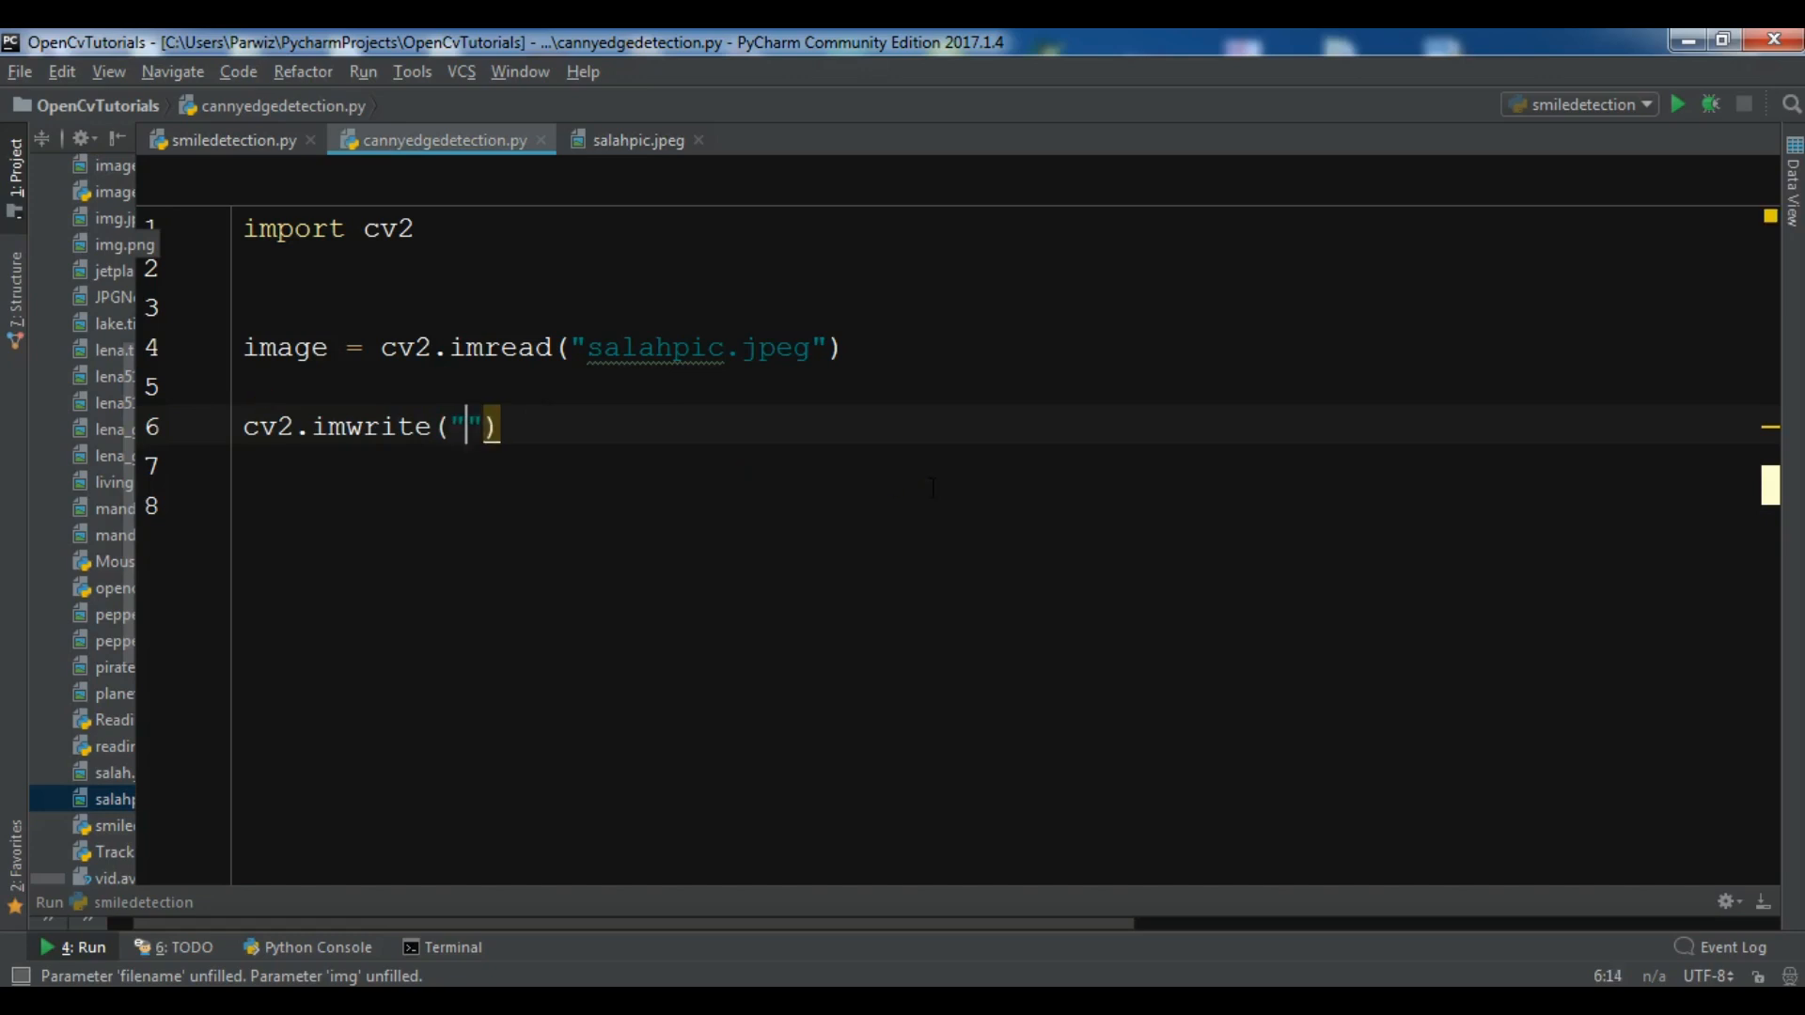
type("canny")
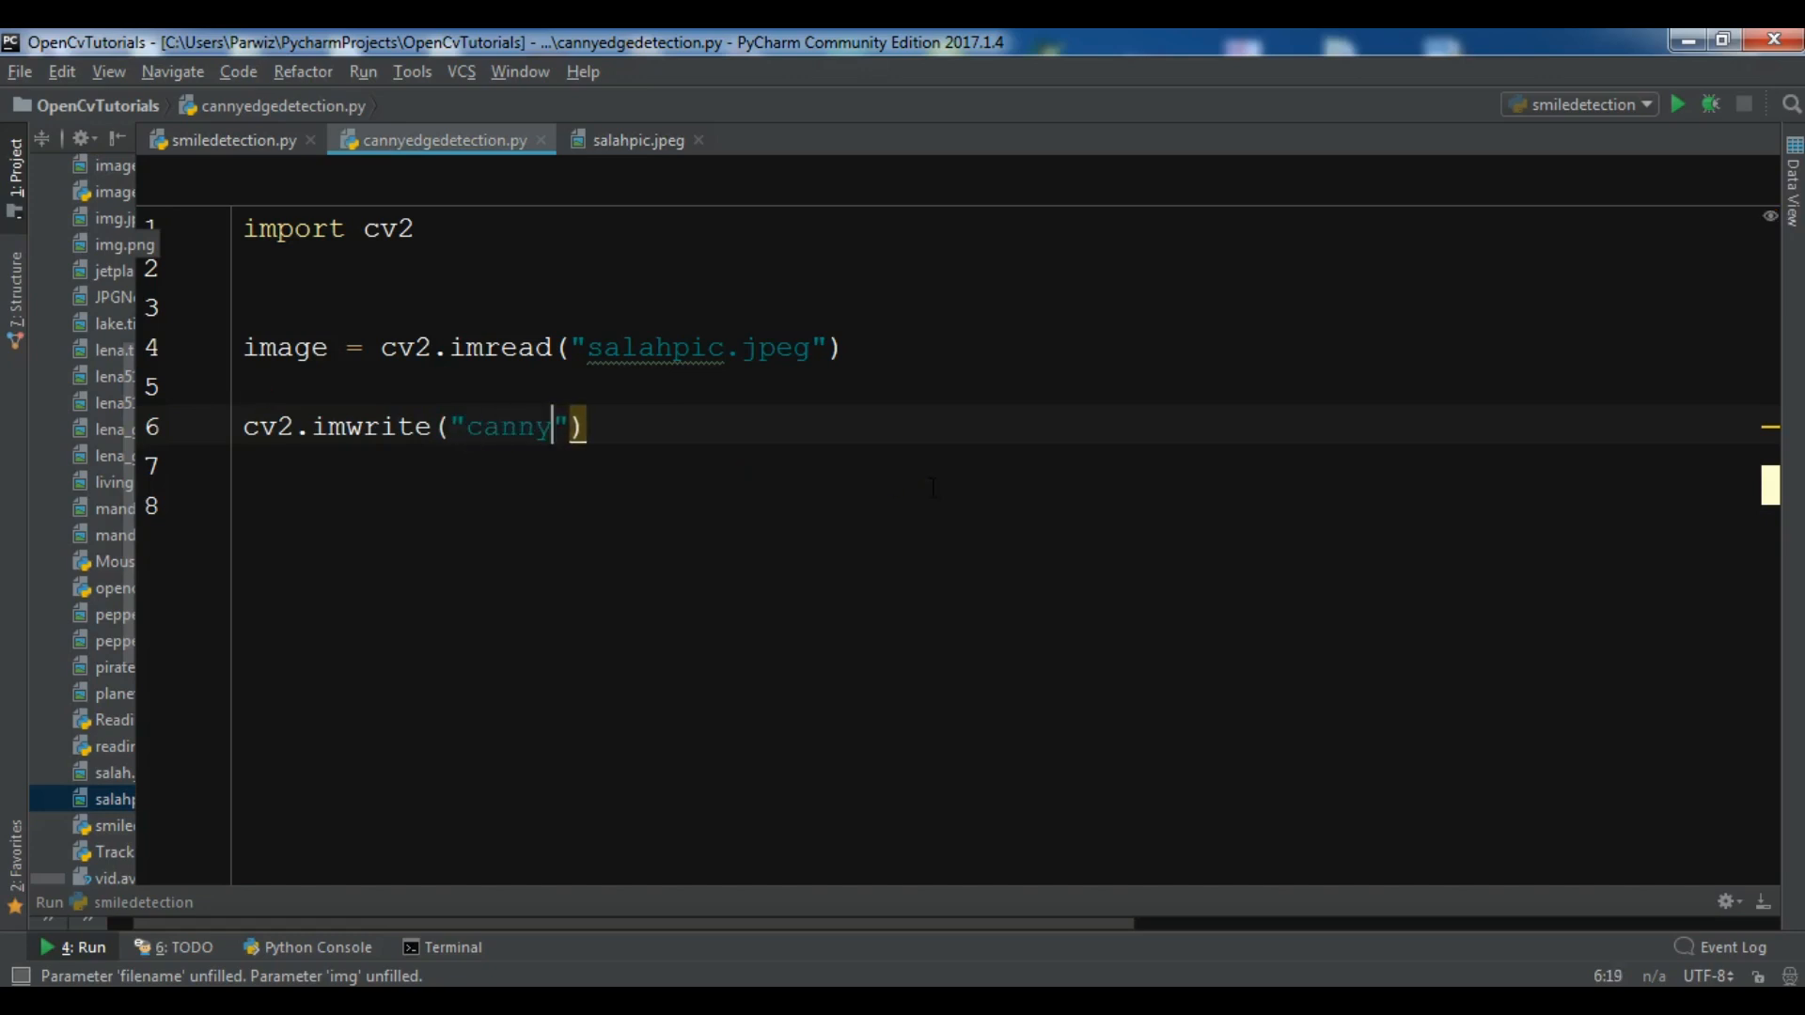
type(".")
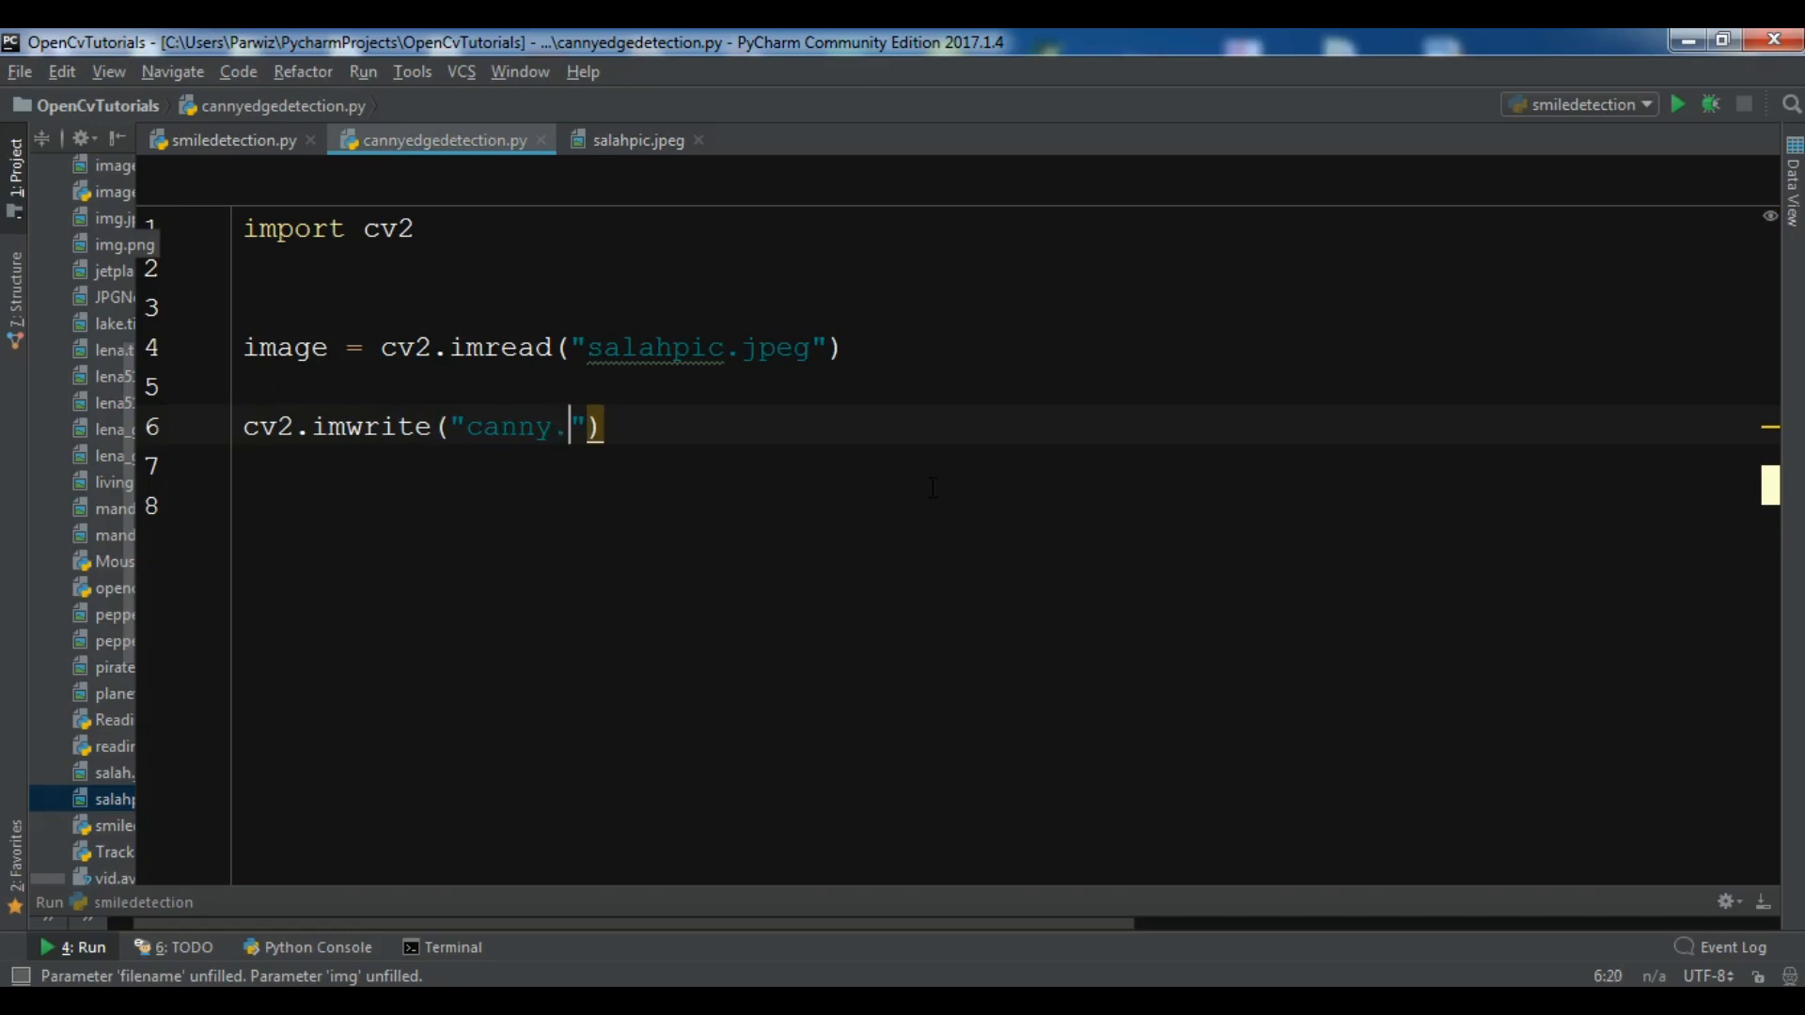
type("jpeg")
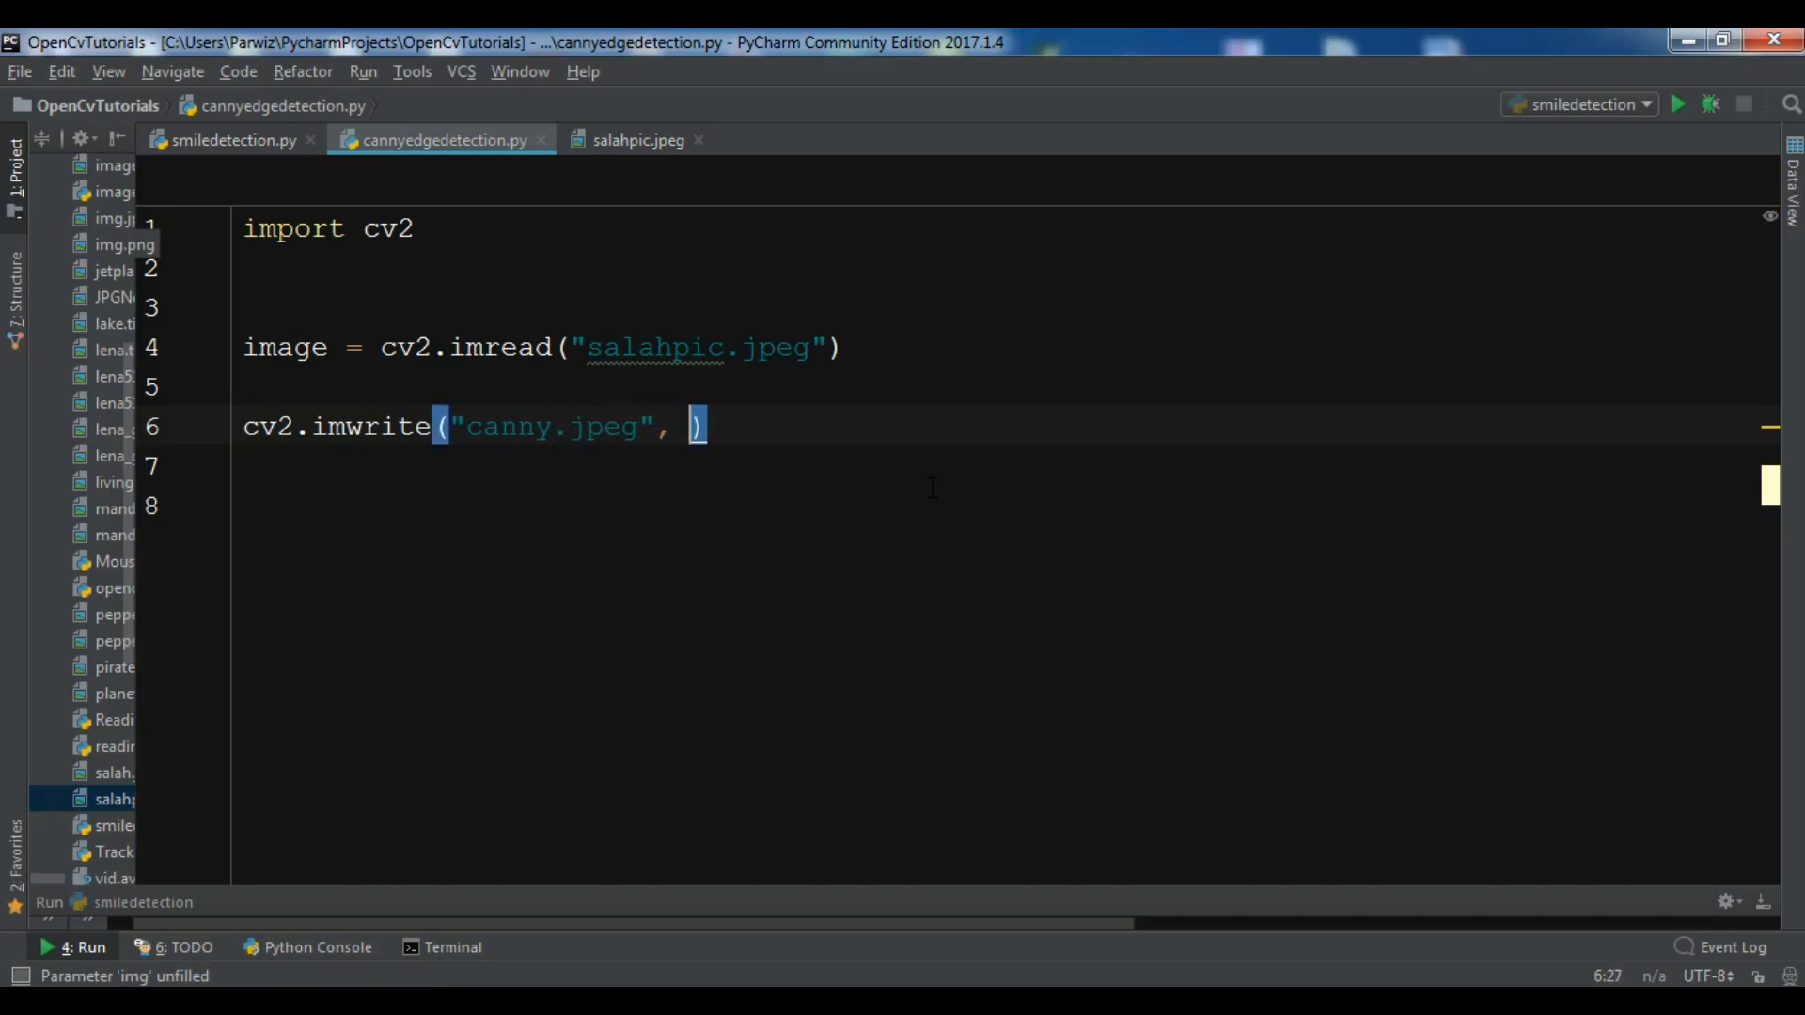
type("cv2")
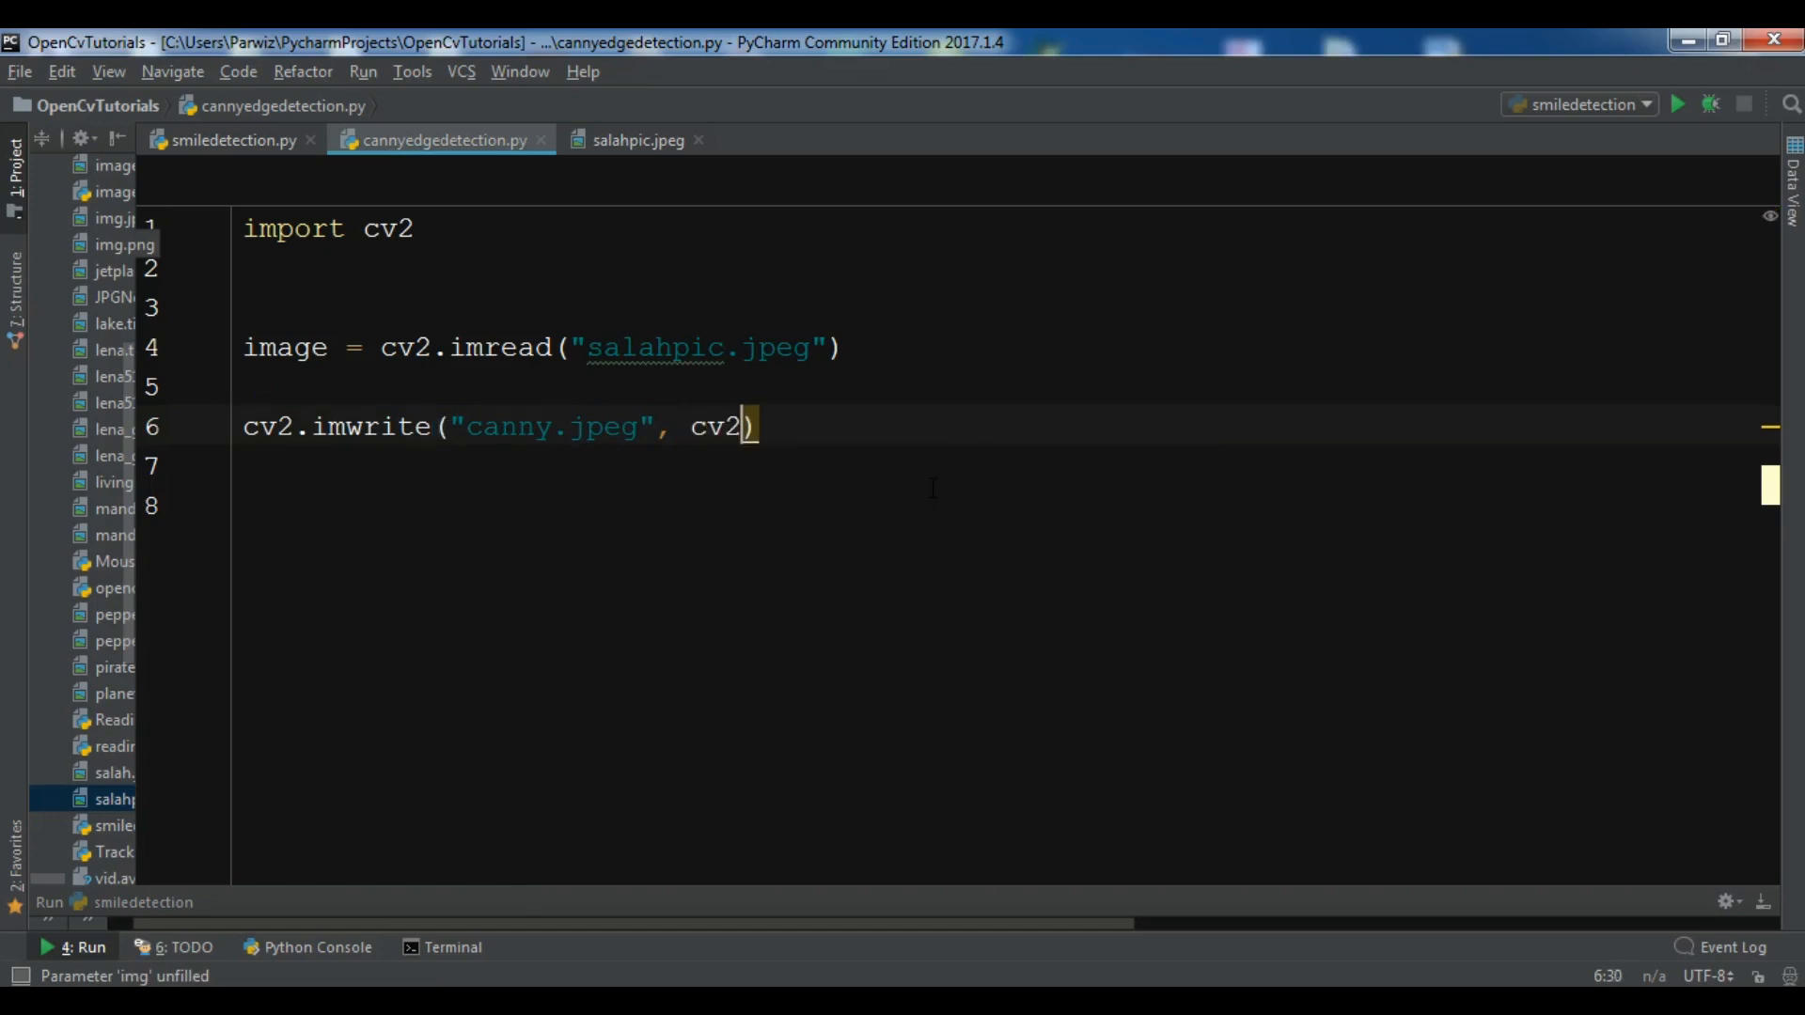
type(".C")
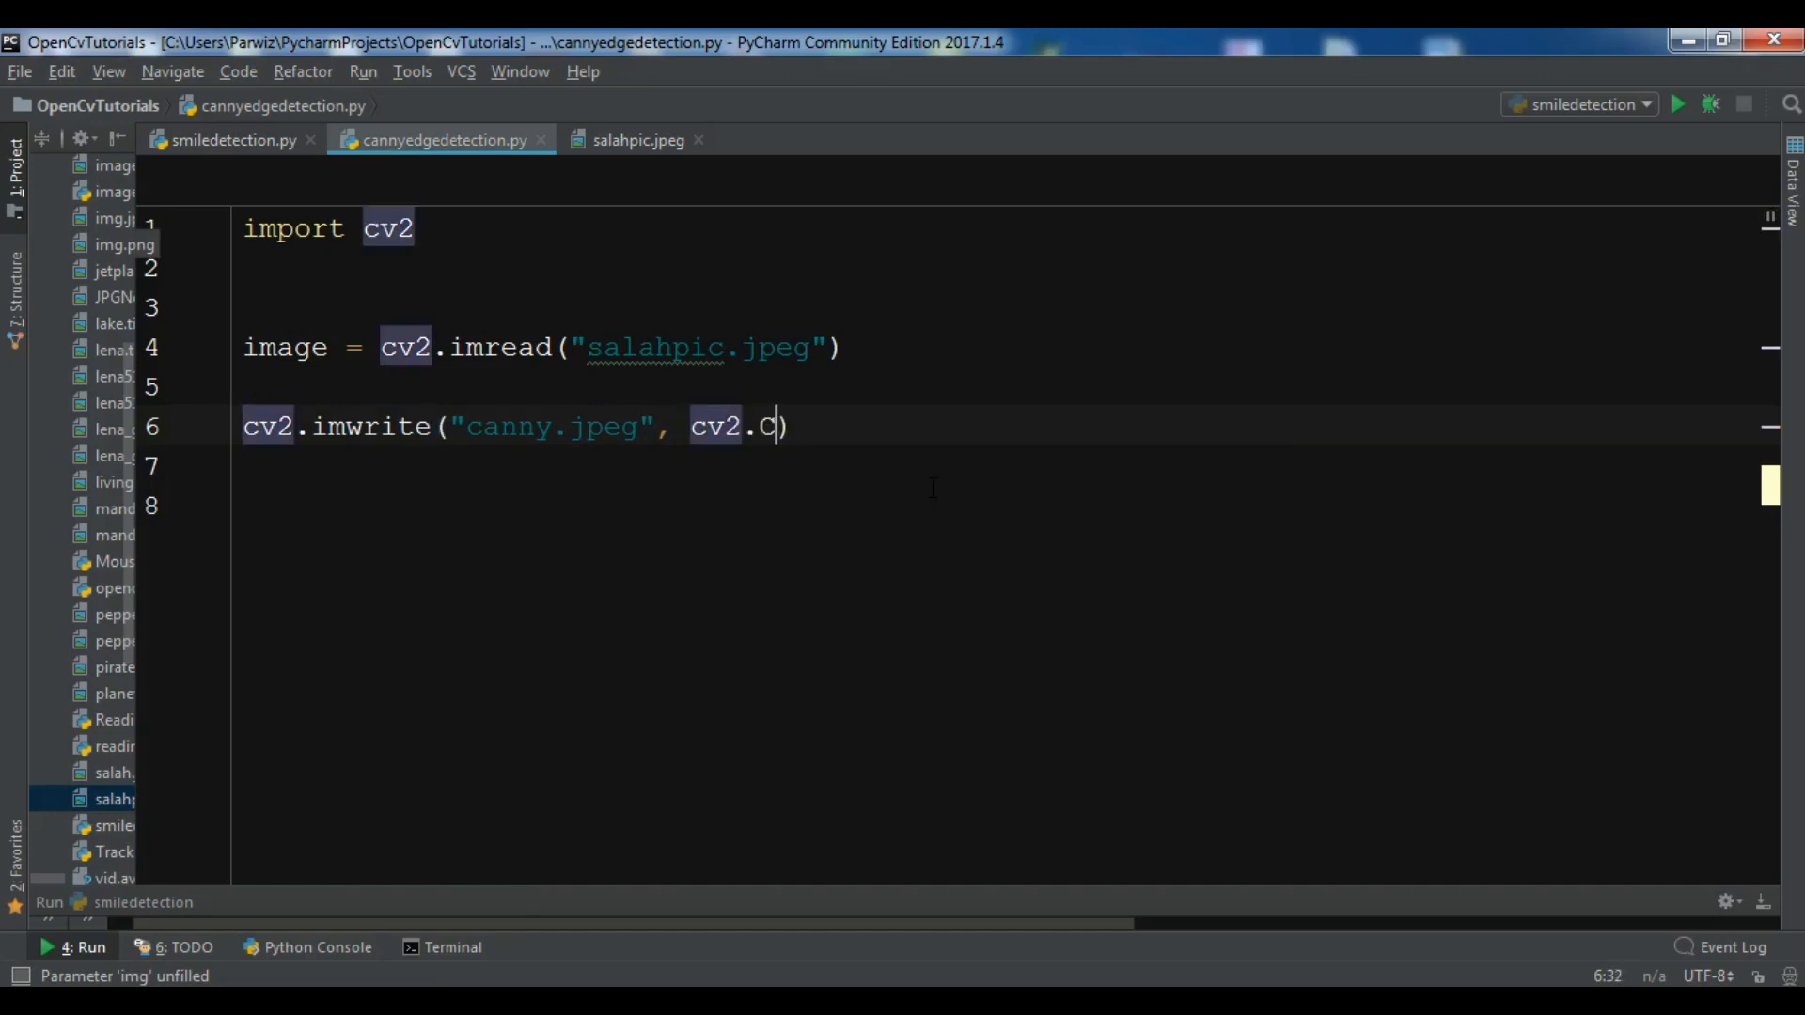
type("anny(")
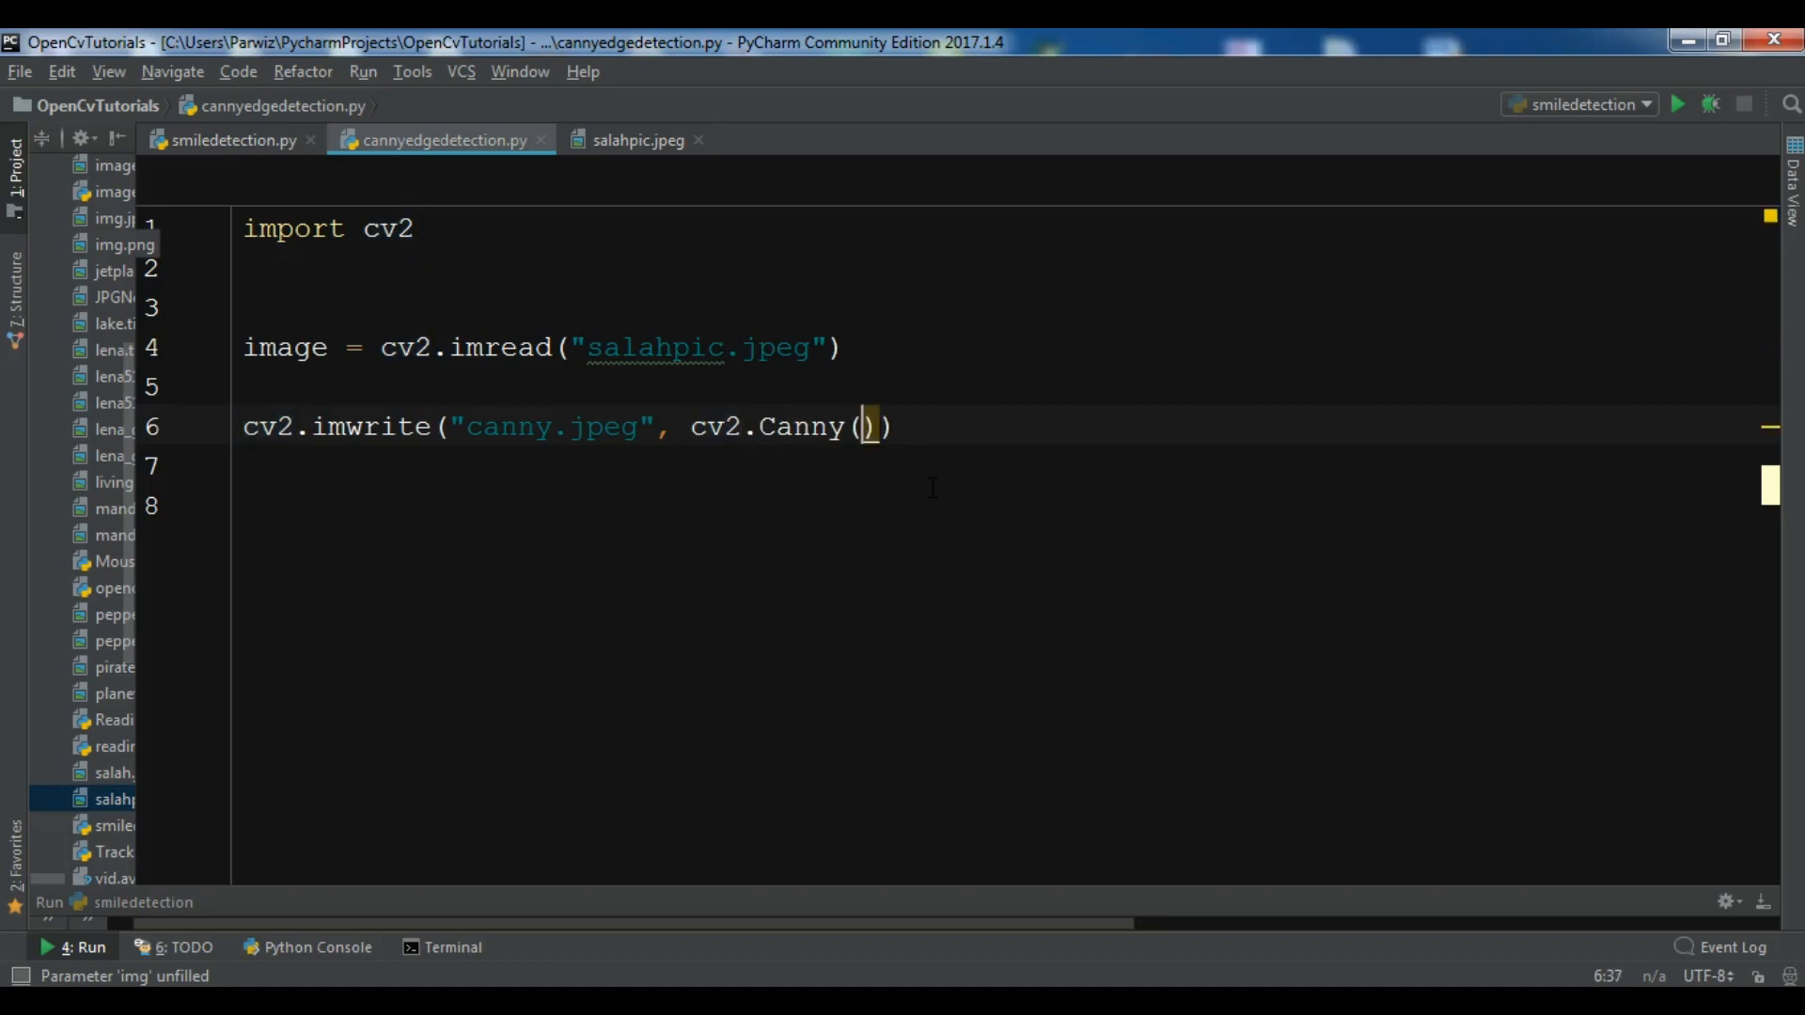
type("image")
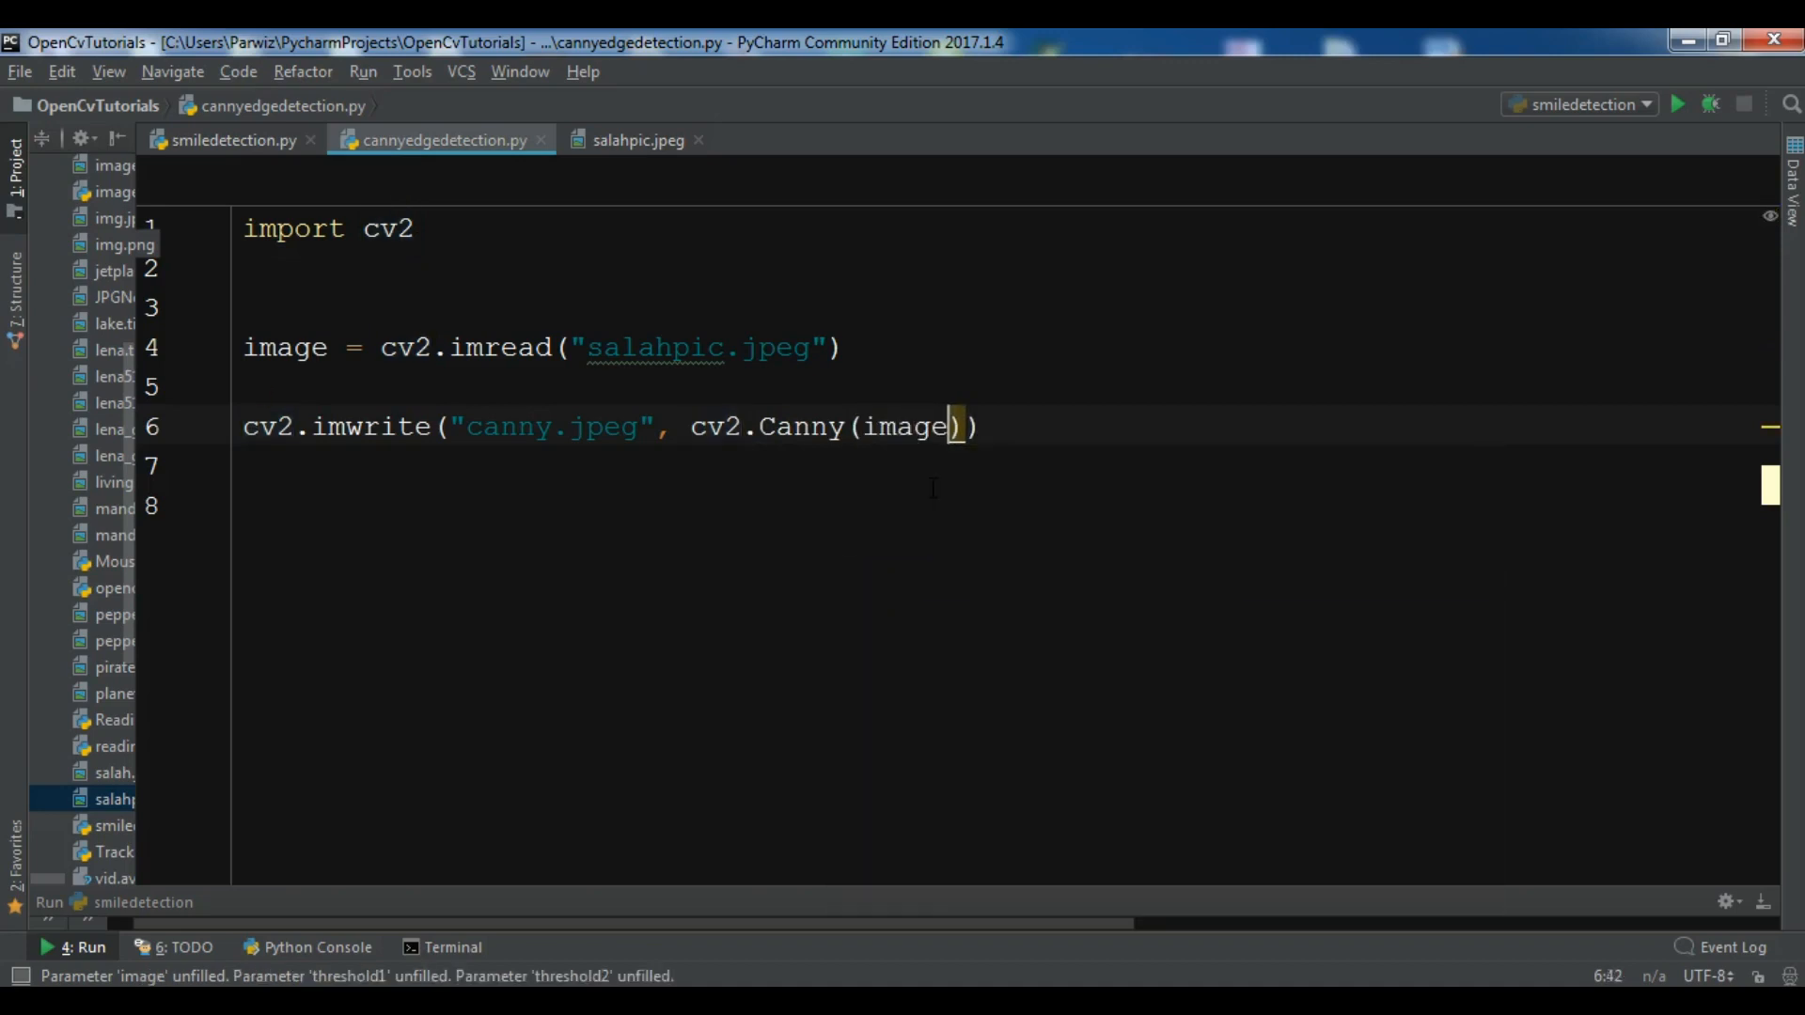
type(", 200,")
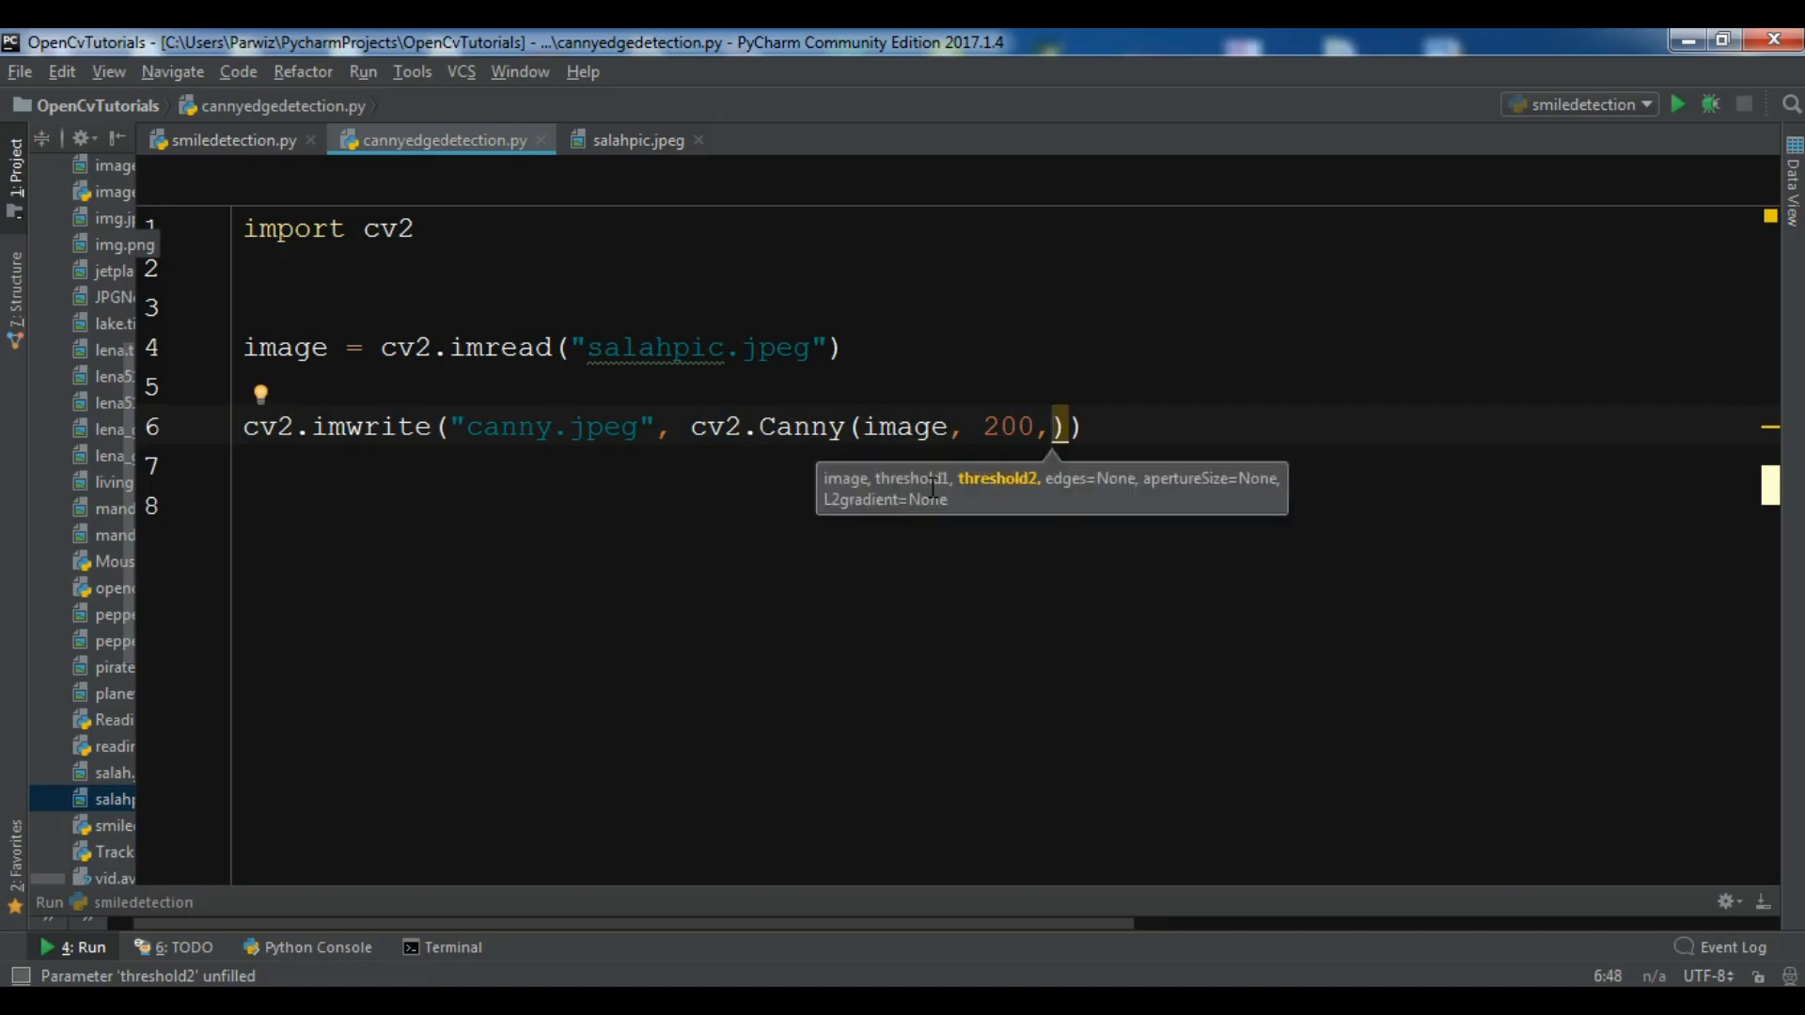
type("300")
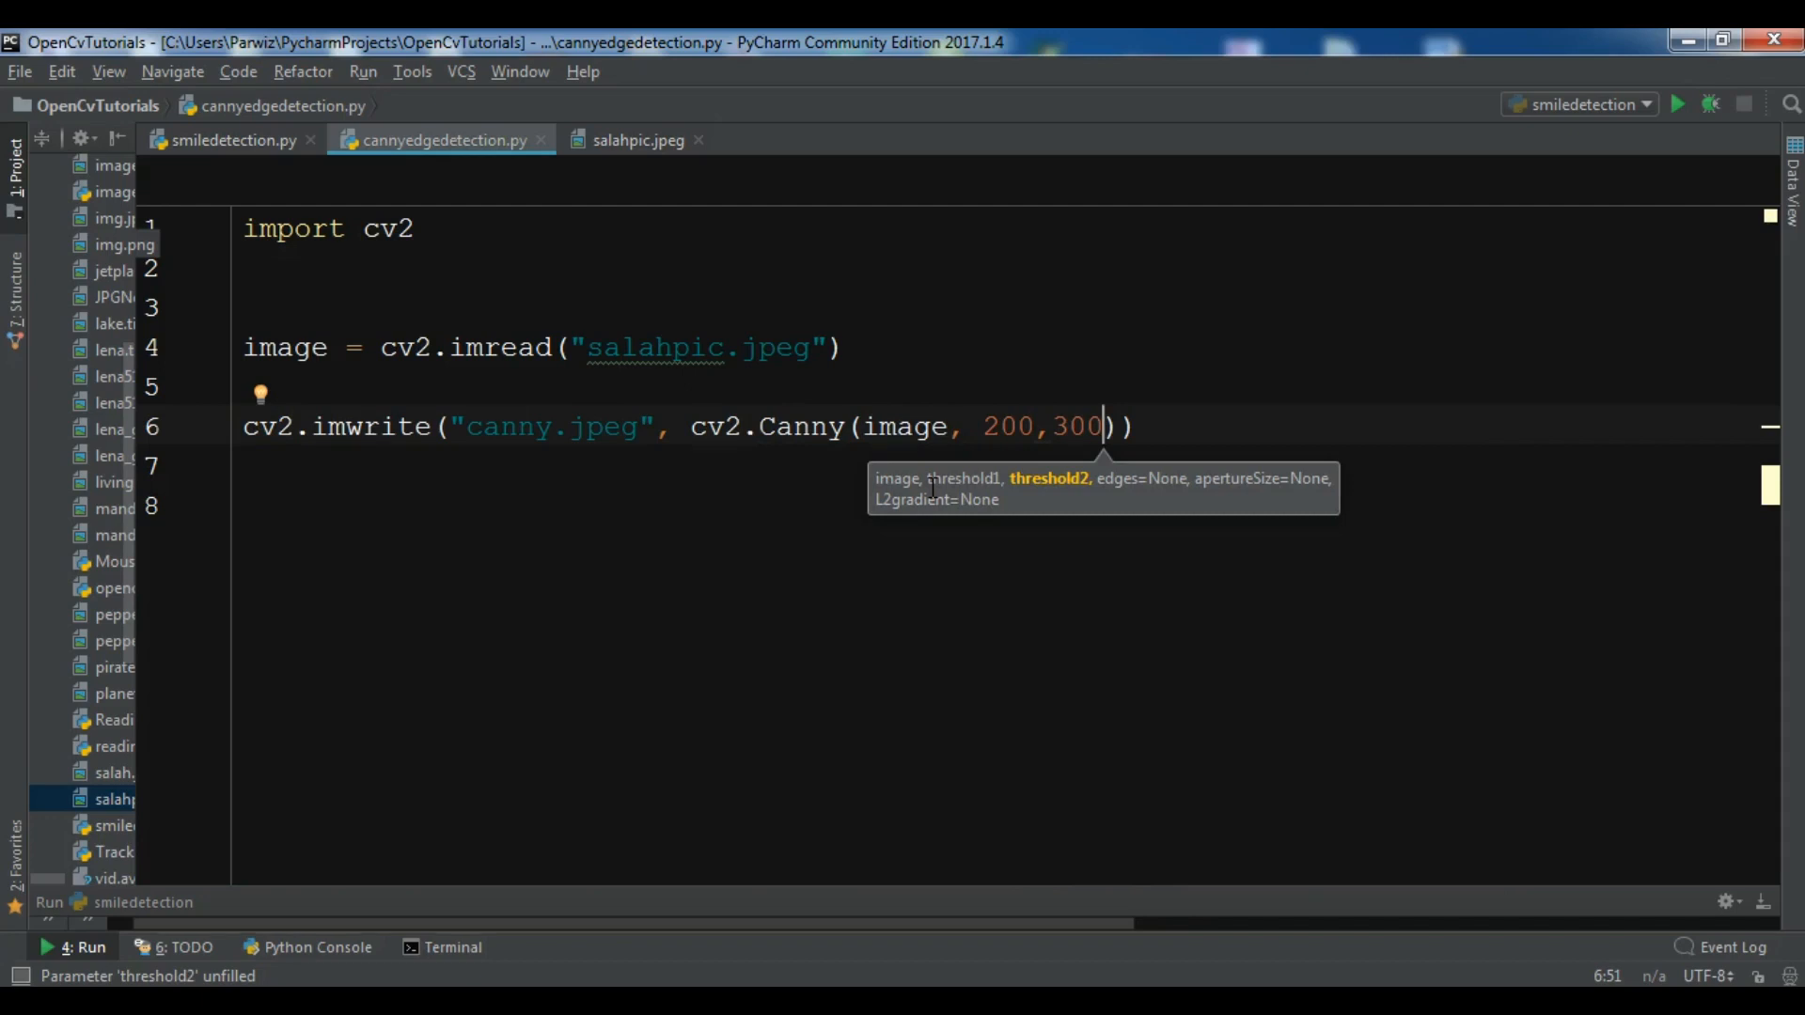
mouse_move(979, 501)
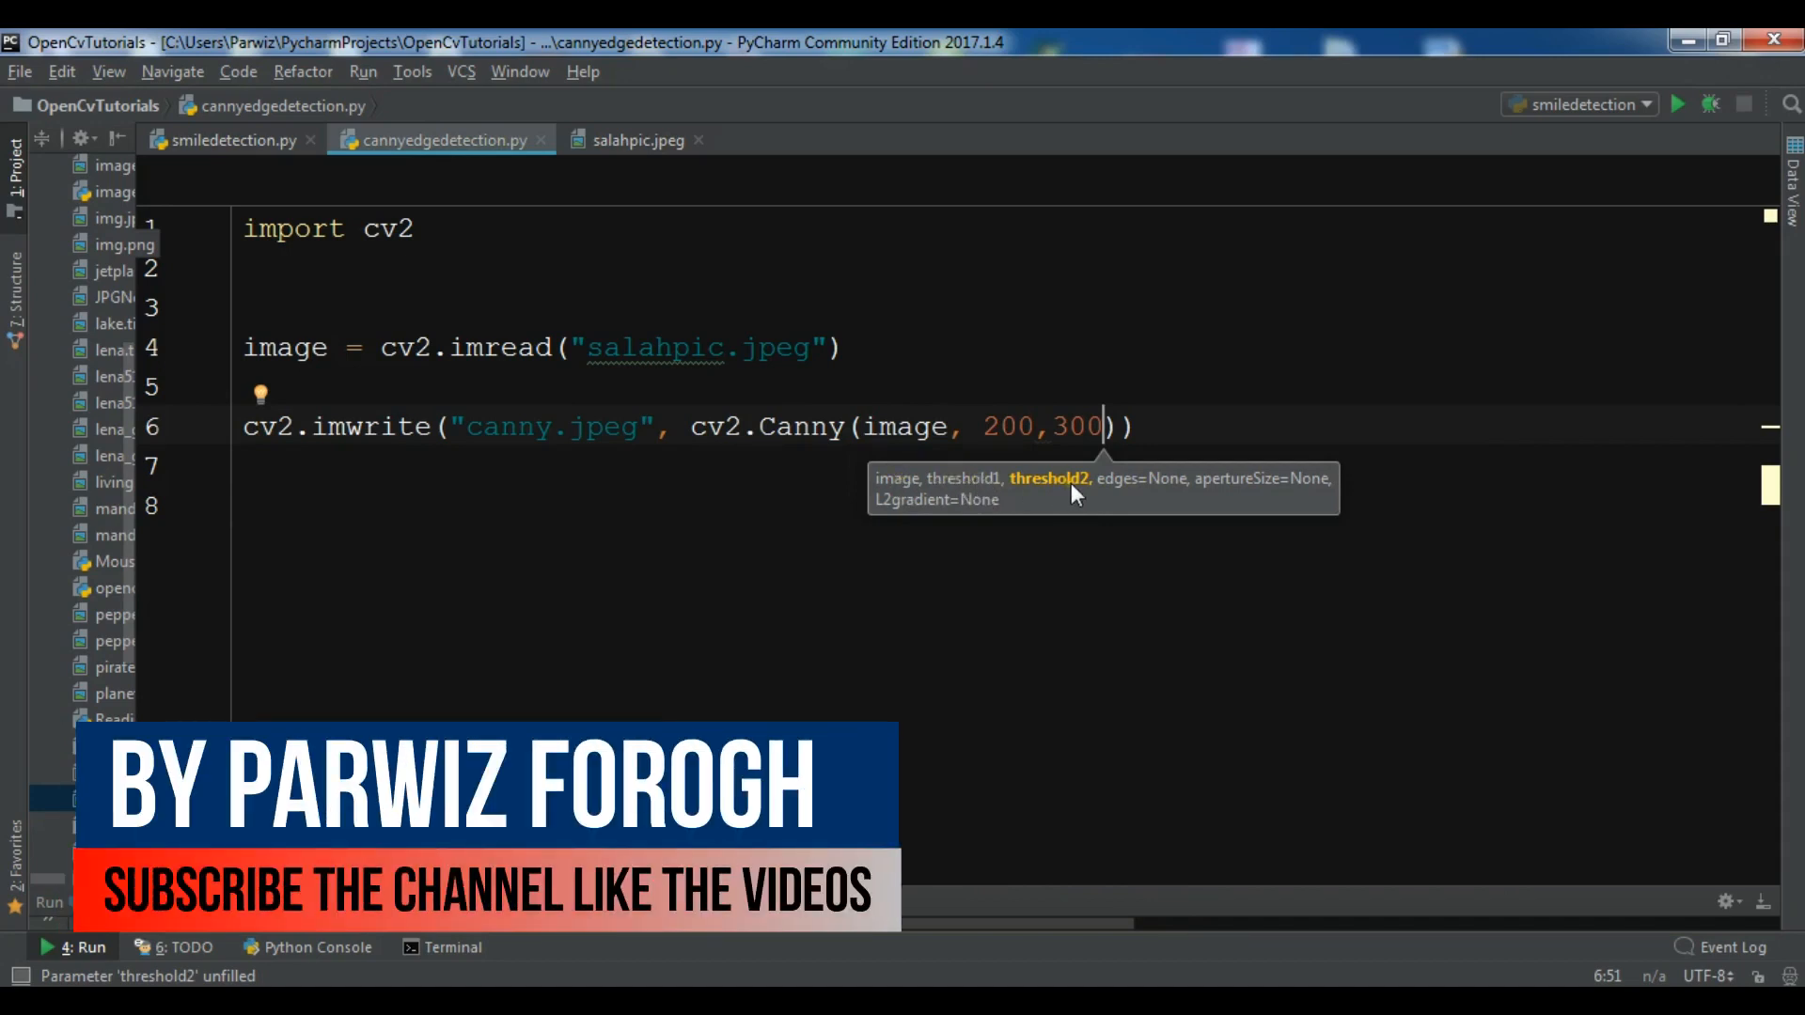
mouse_move(1163, 493)
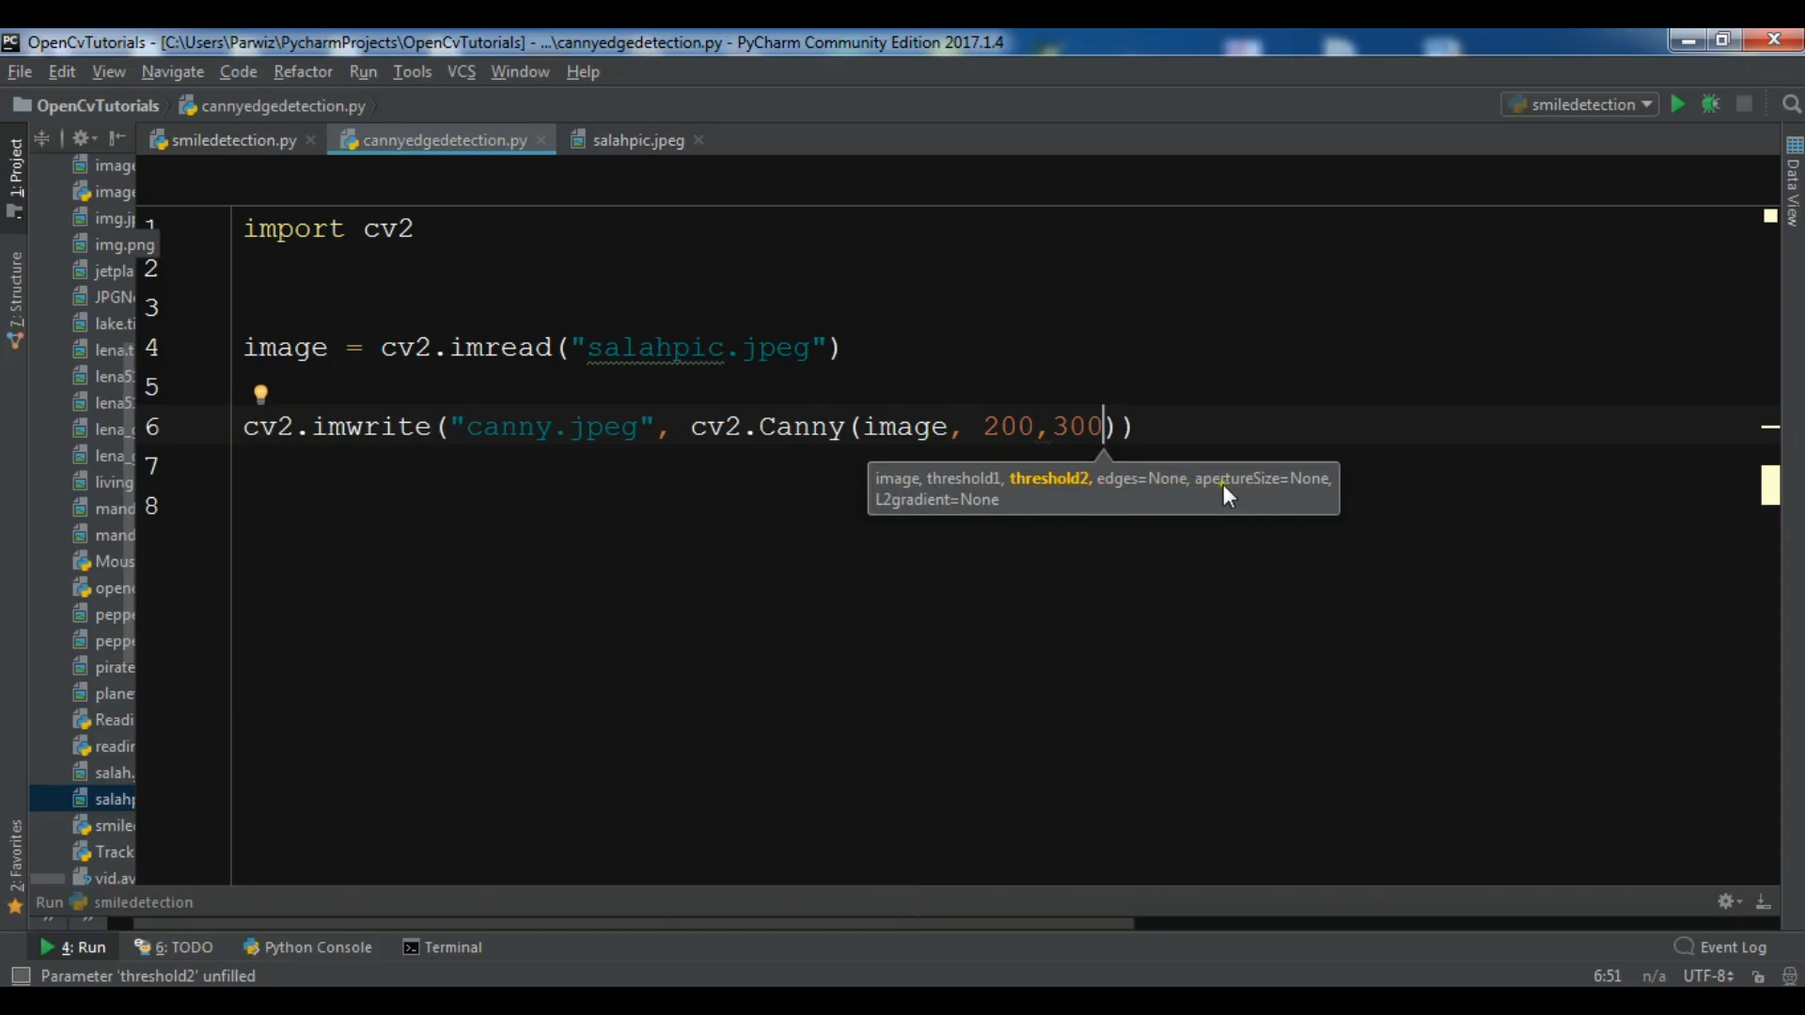
mouse_move(973, 507)
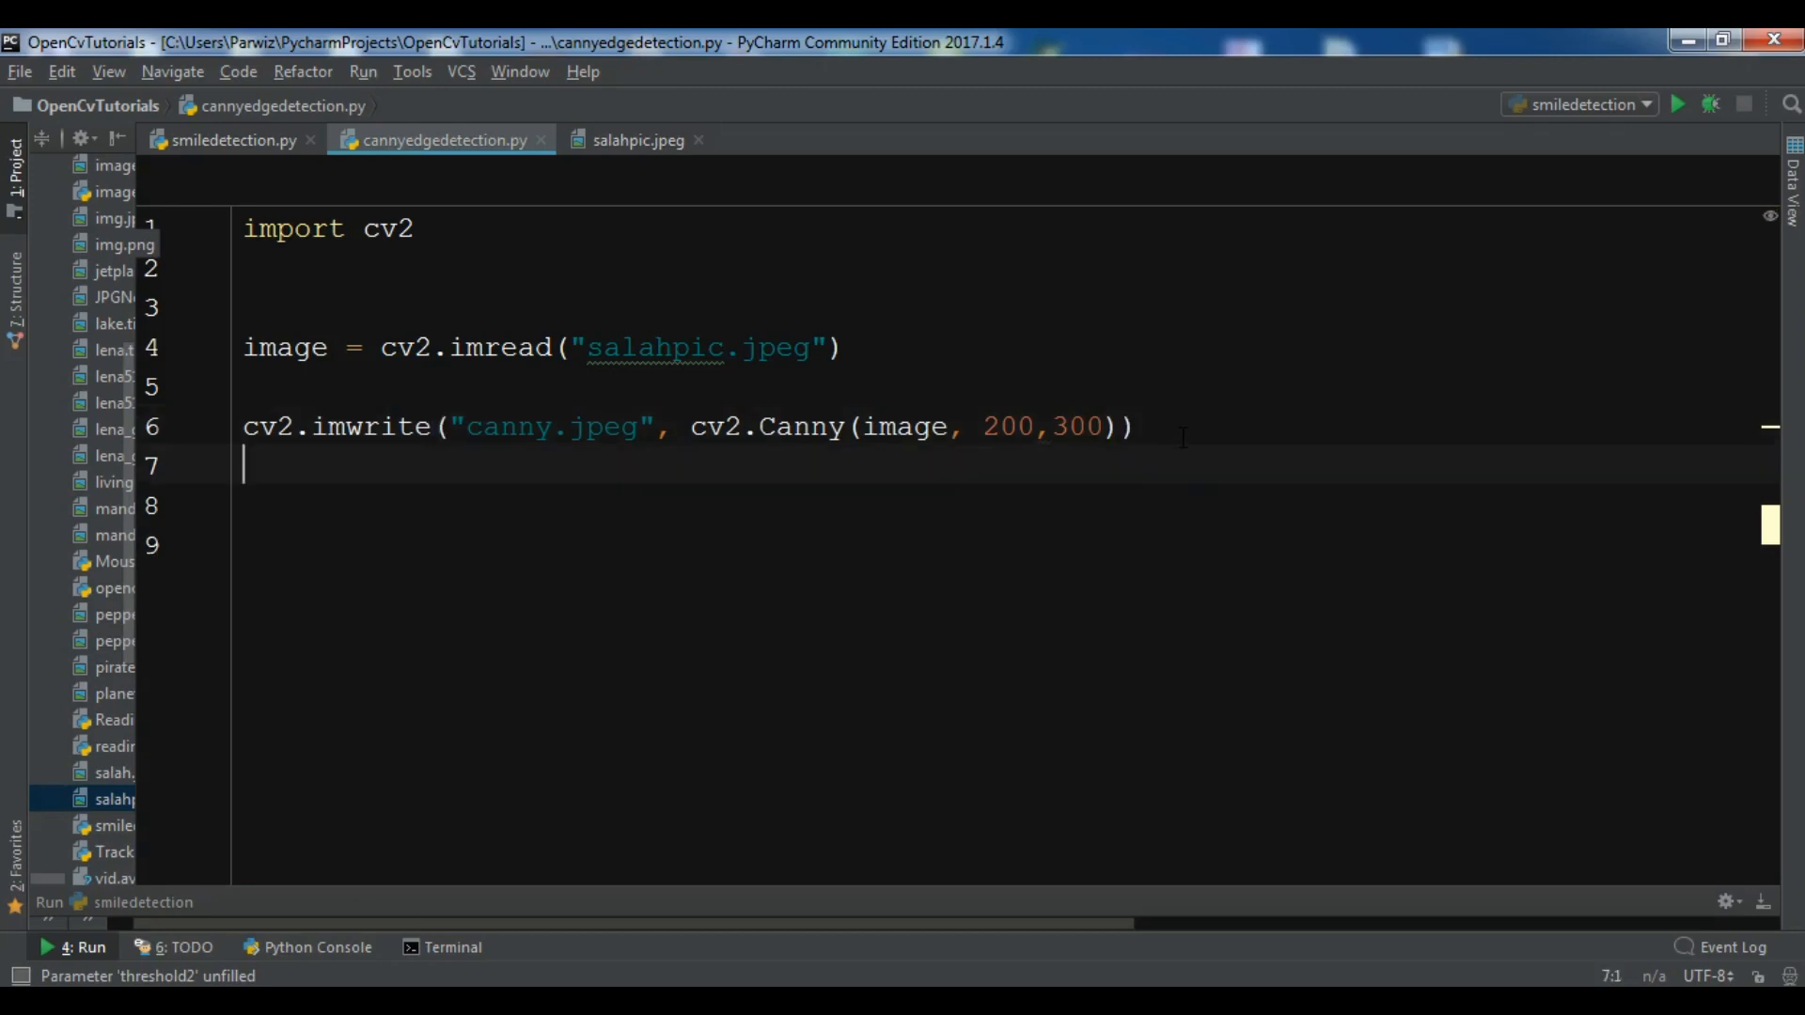
- Add cv2.imshow("Canny", cv2.imread("canny.jpeg")), cv2.waitKey(0) and cv2.destroyAllWindows()
type("cv")
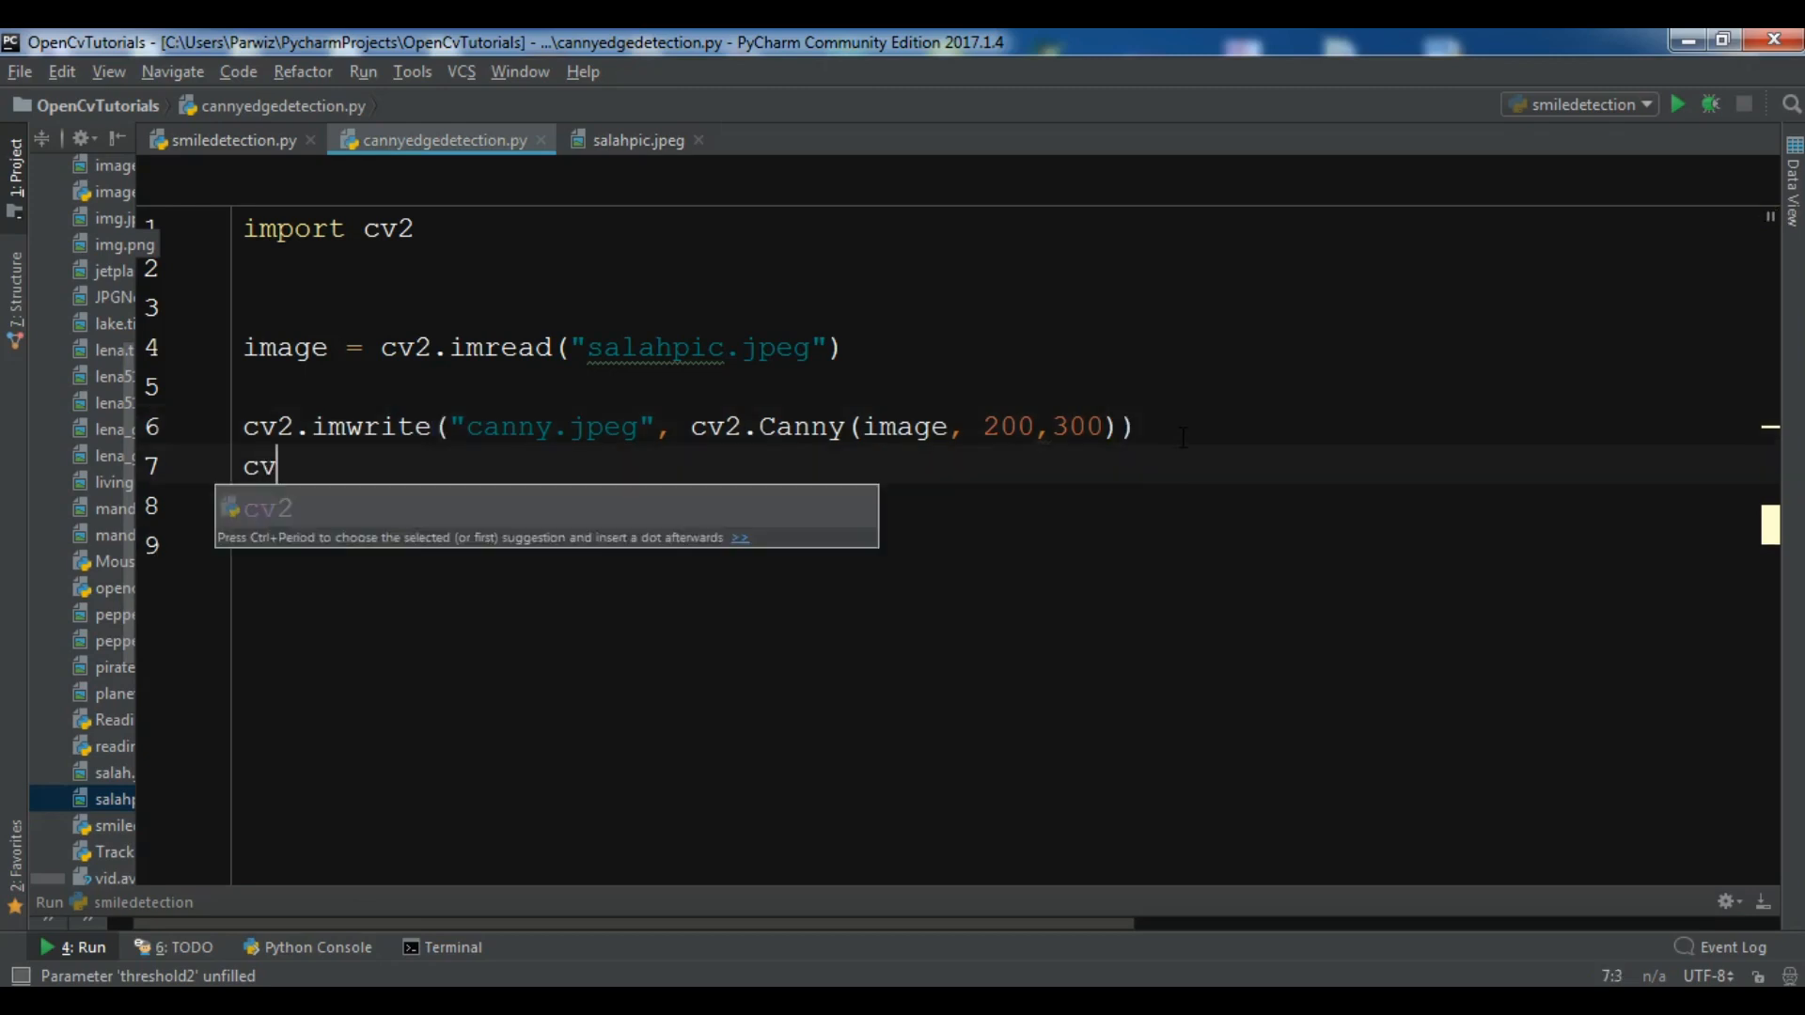
type("2.imshow")
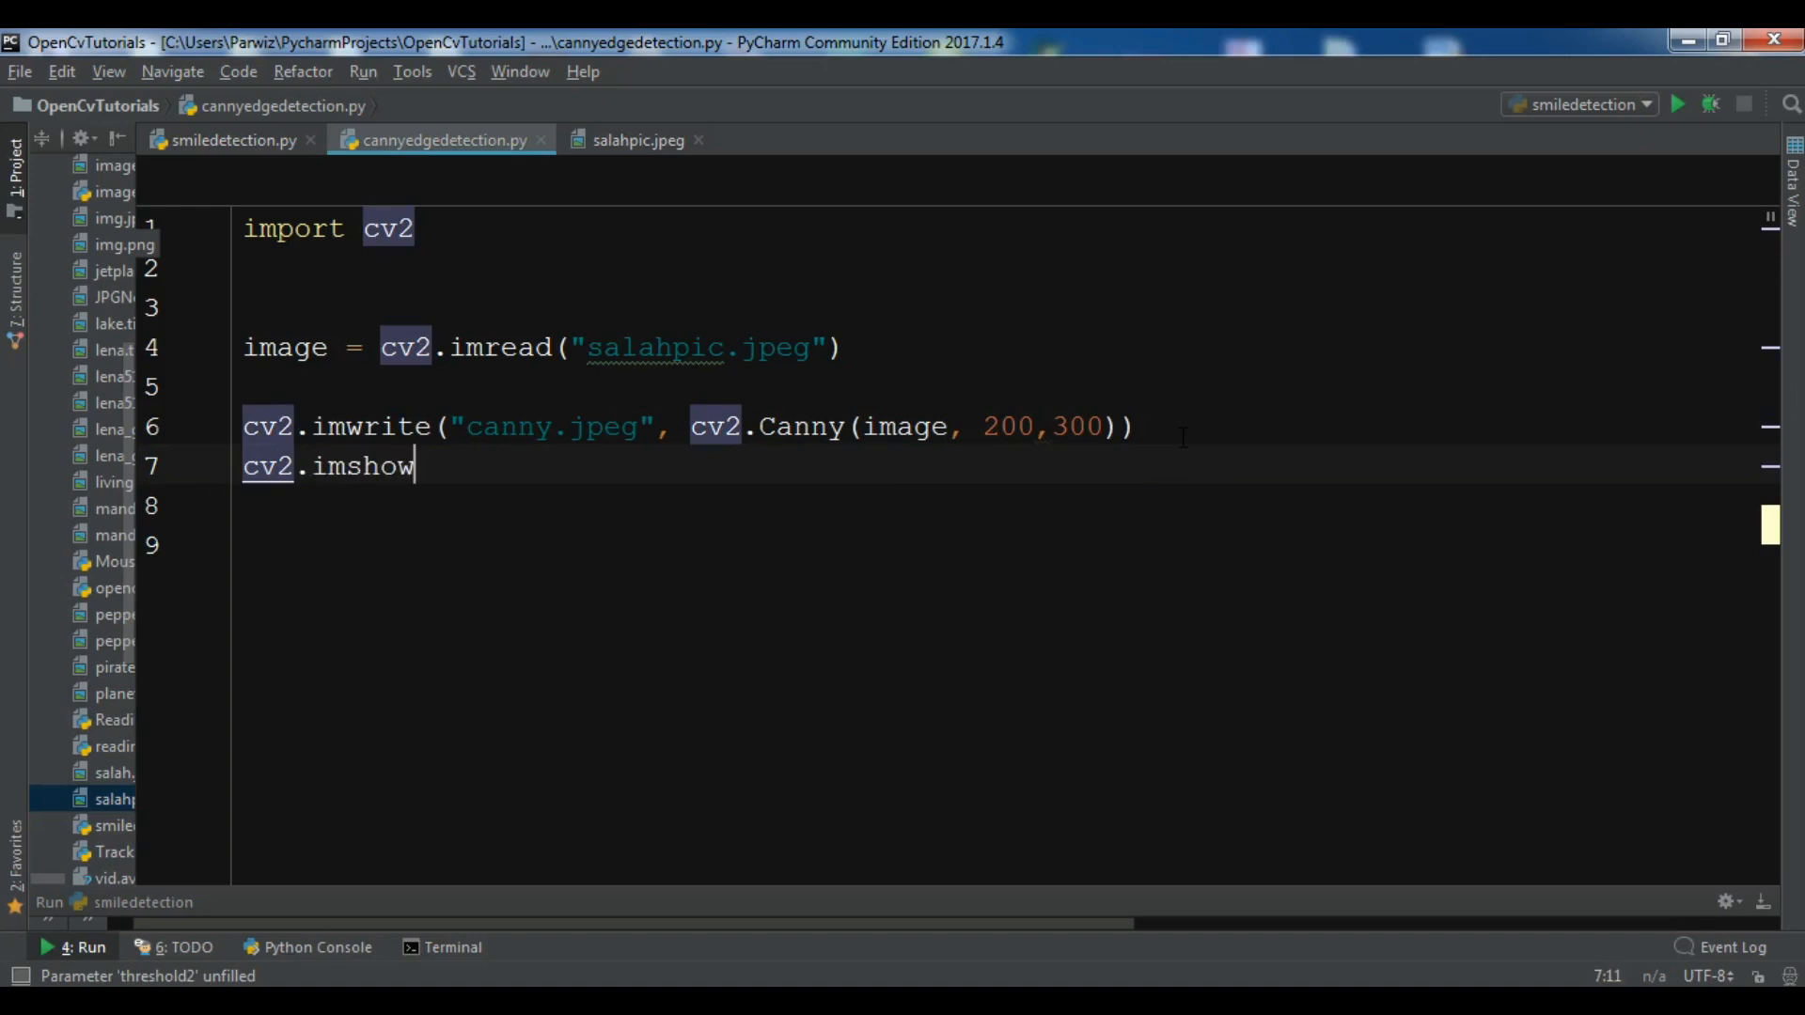
type("()")
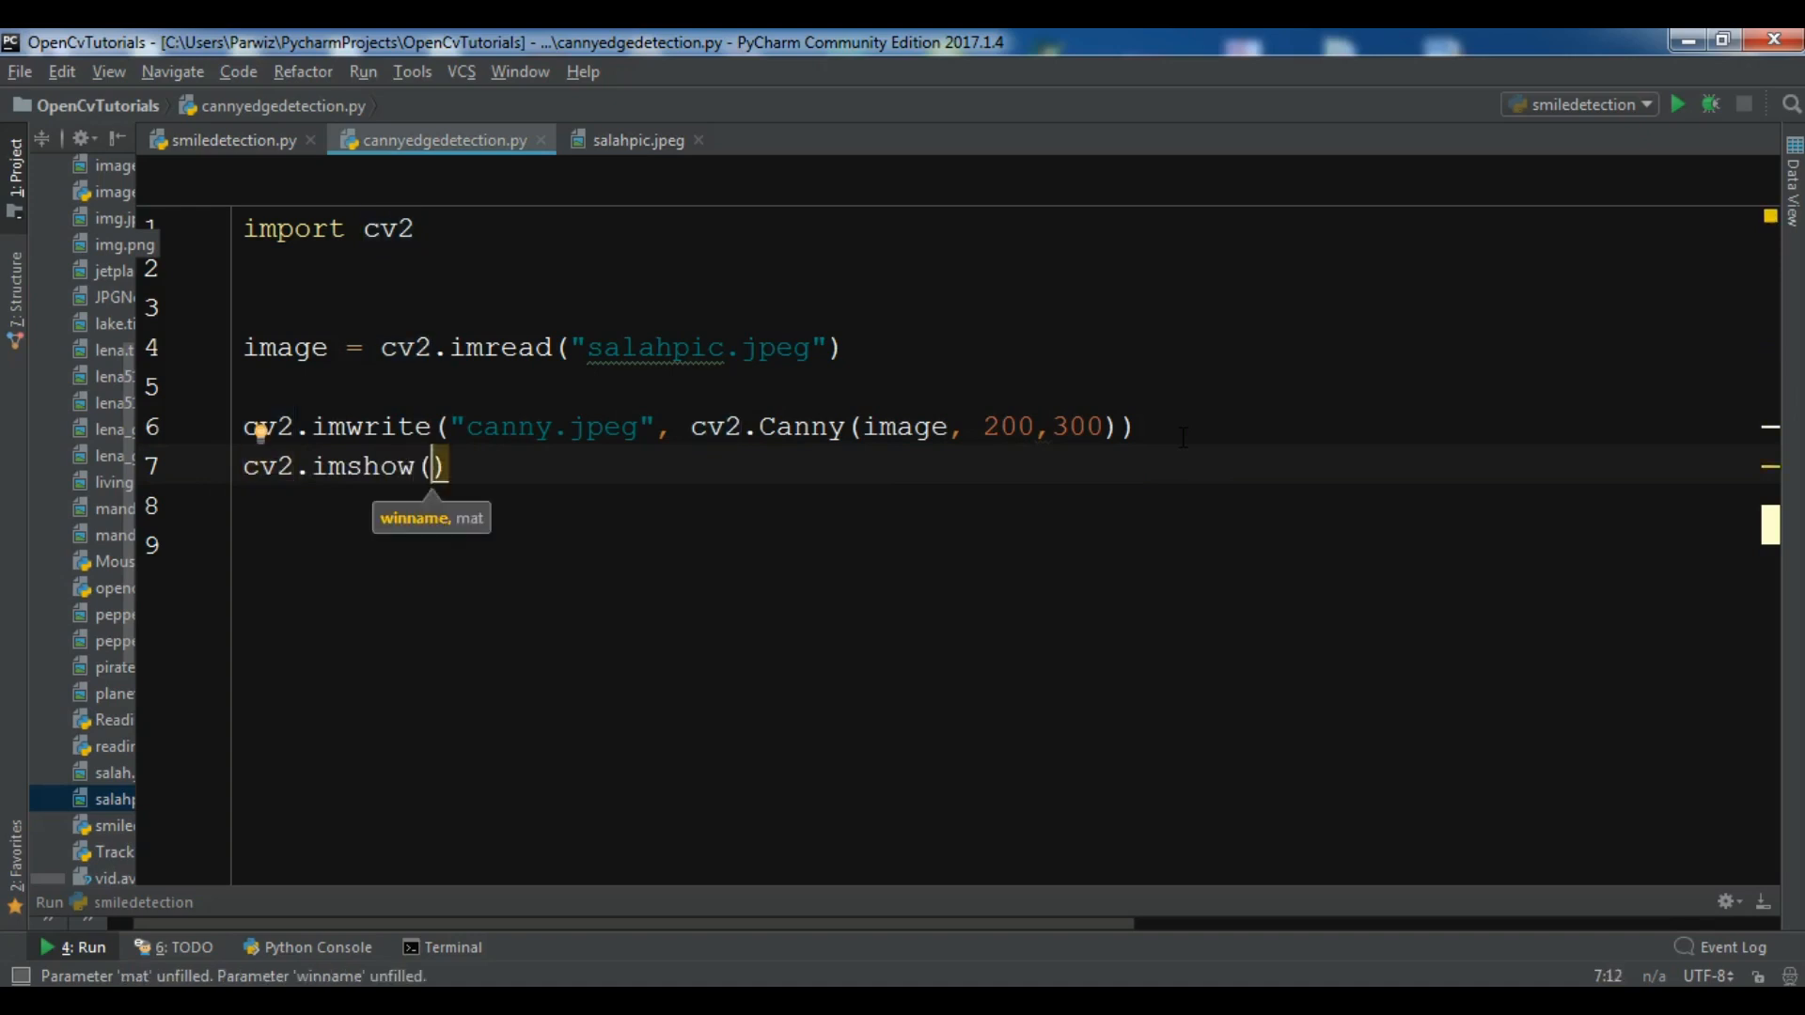
type("\"Canny\"")
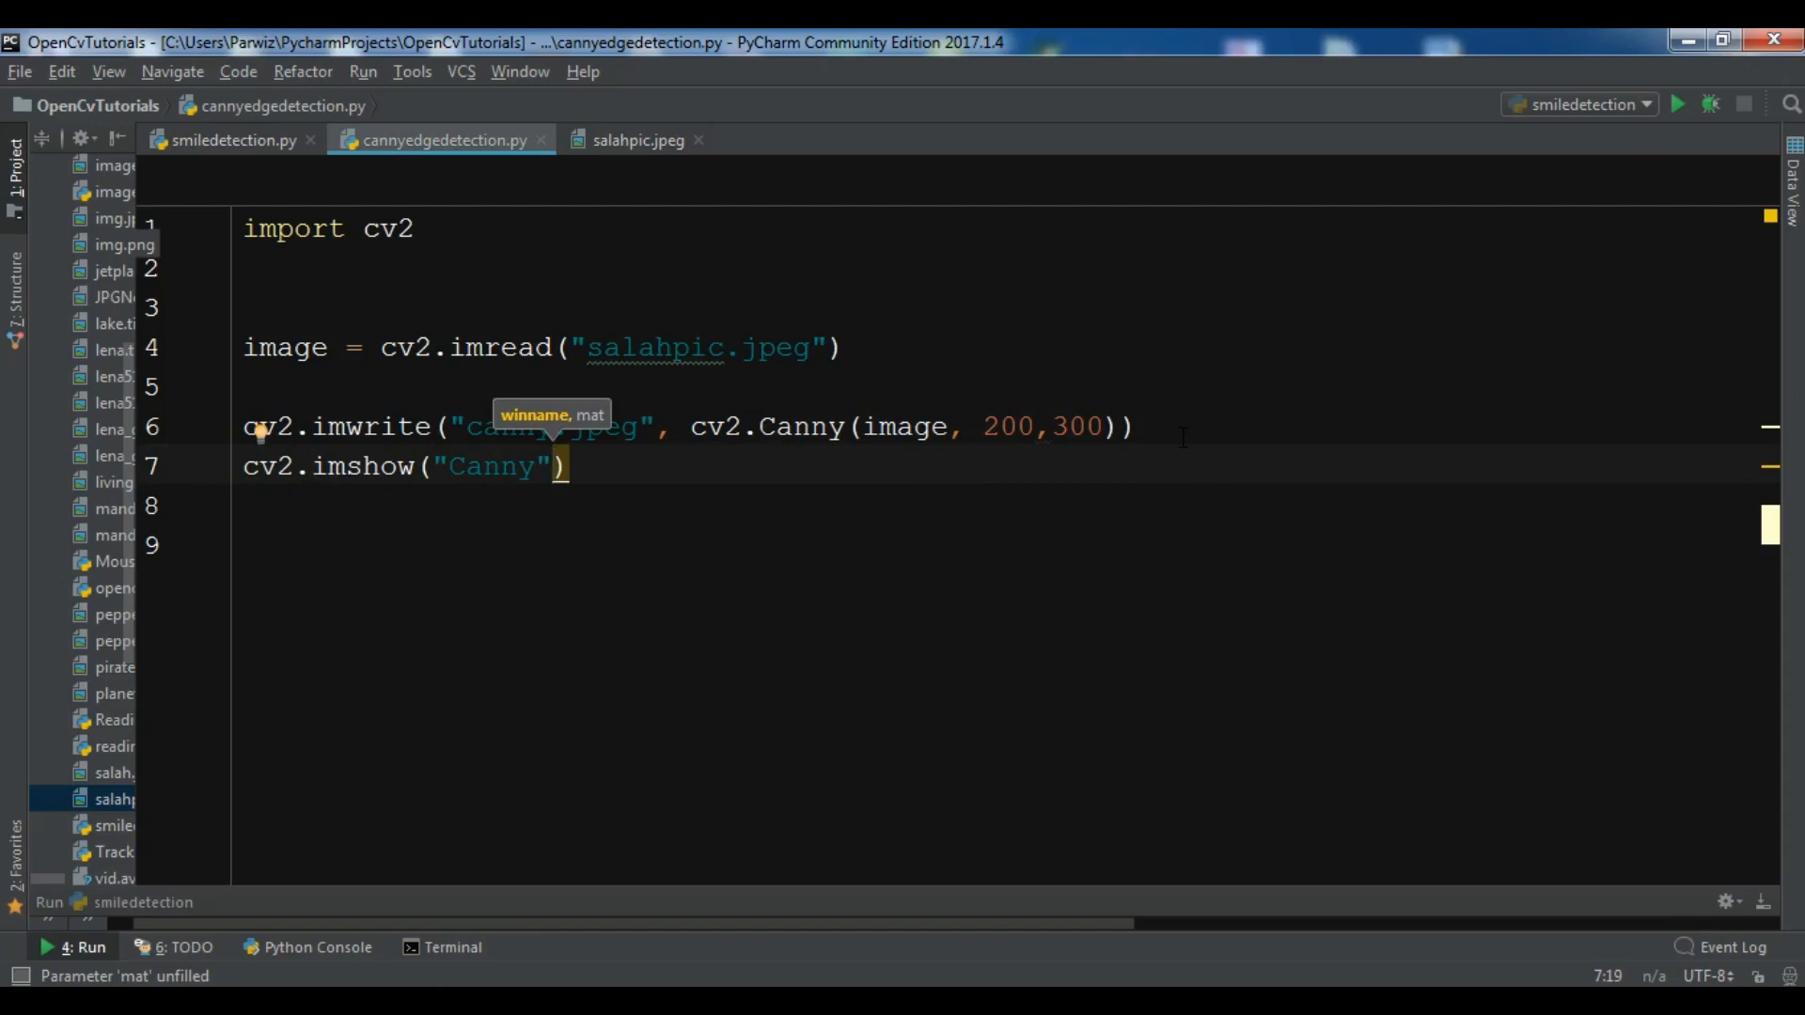
type("\", \"")
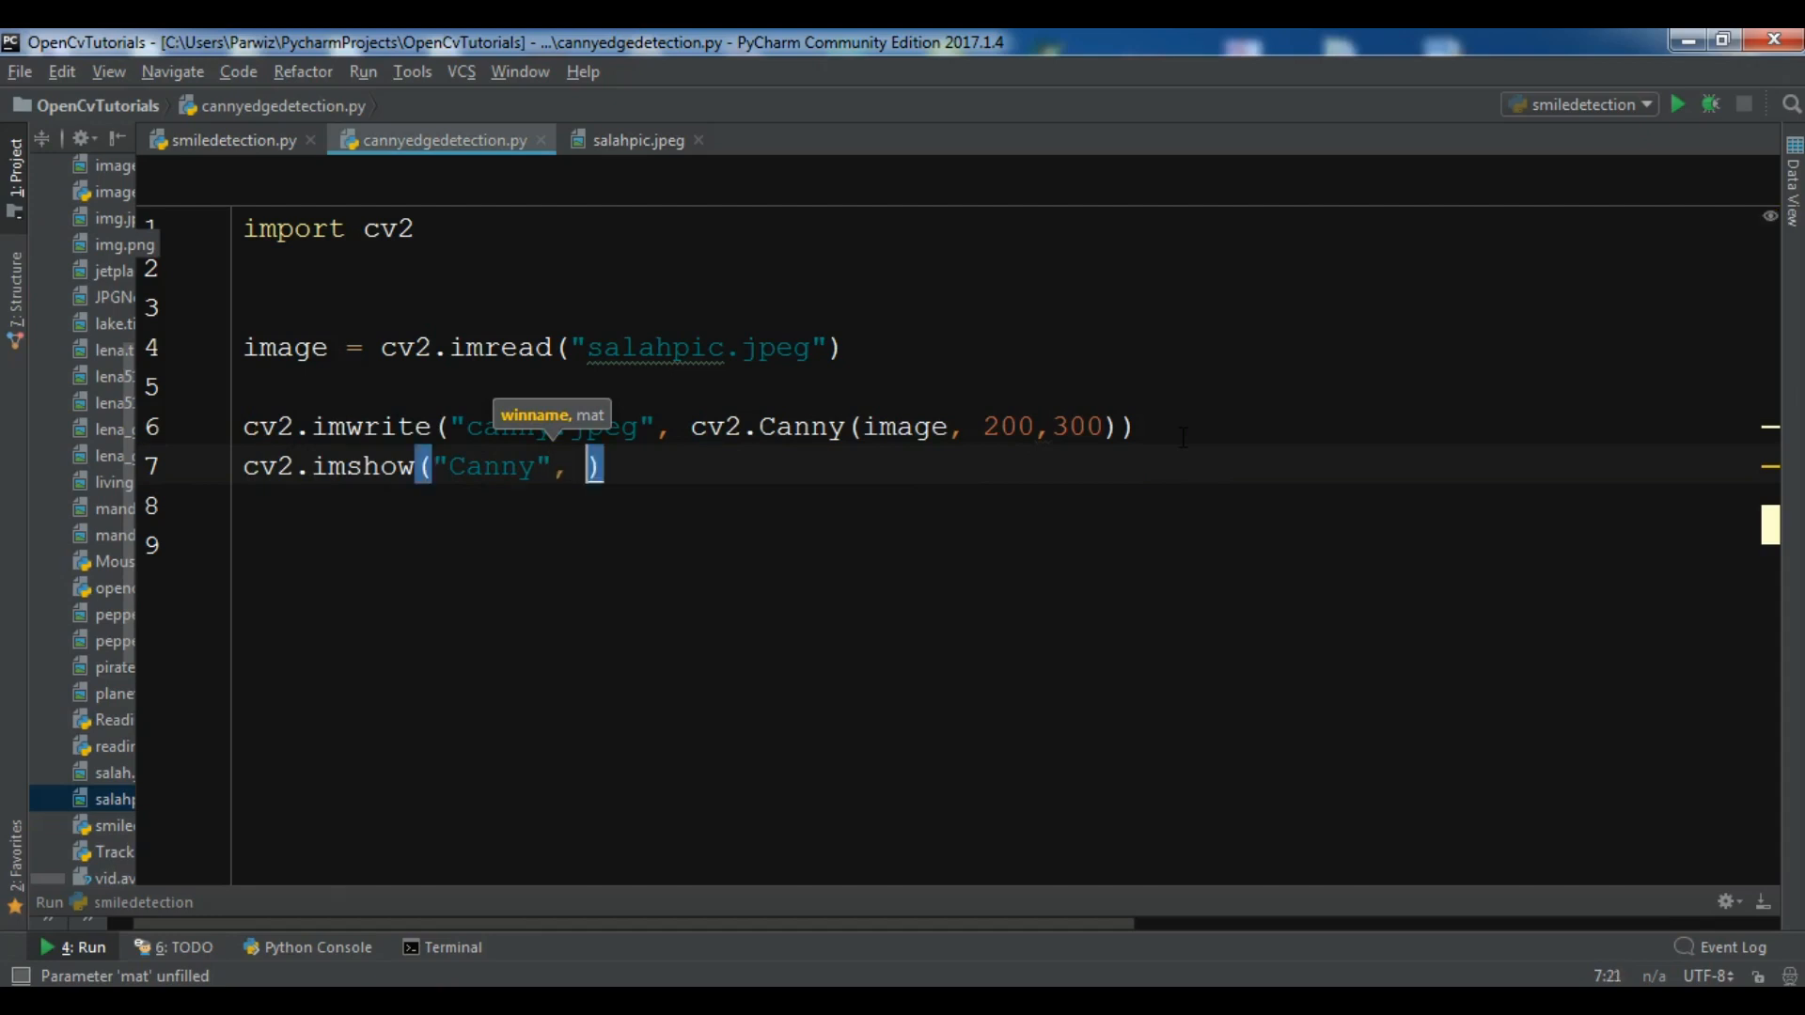
type("cv2.imrea")
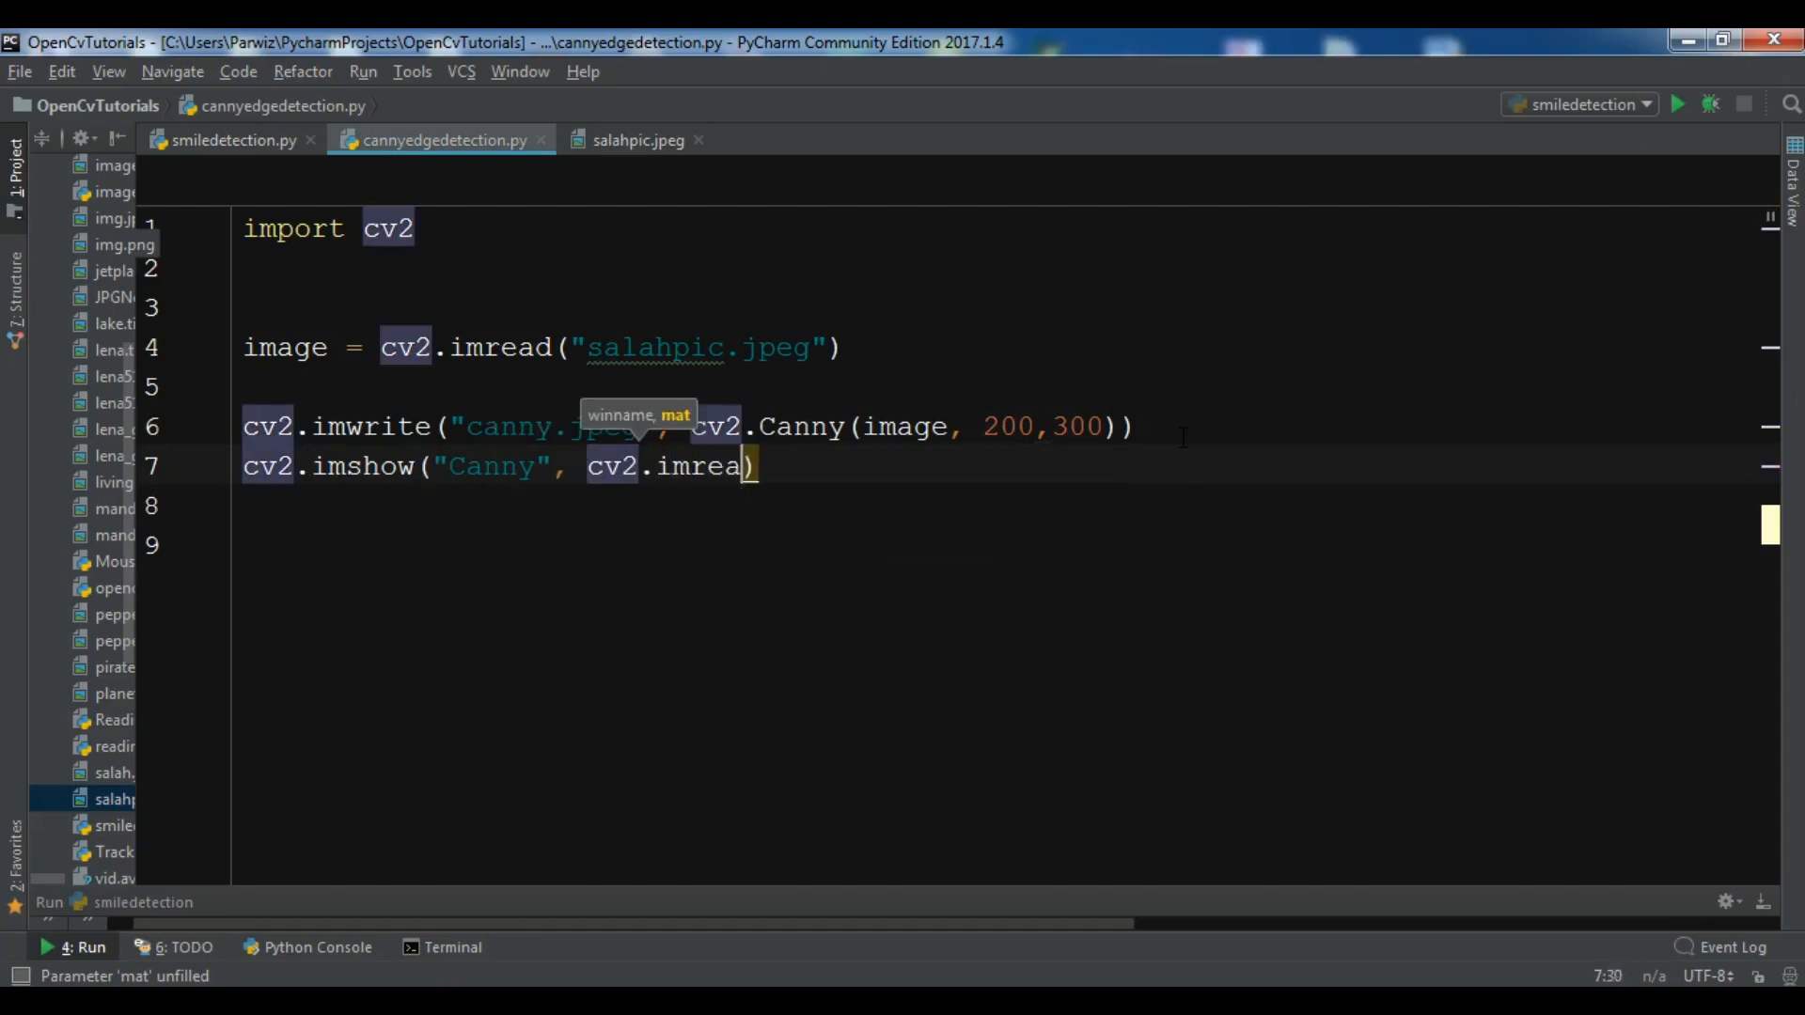
type("d(\"")
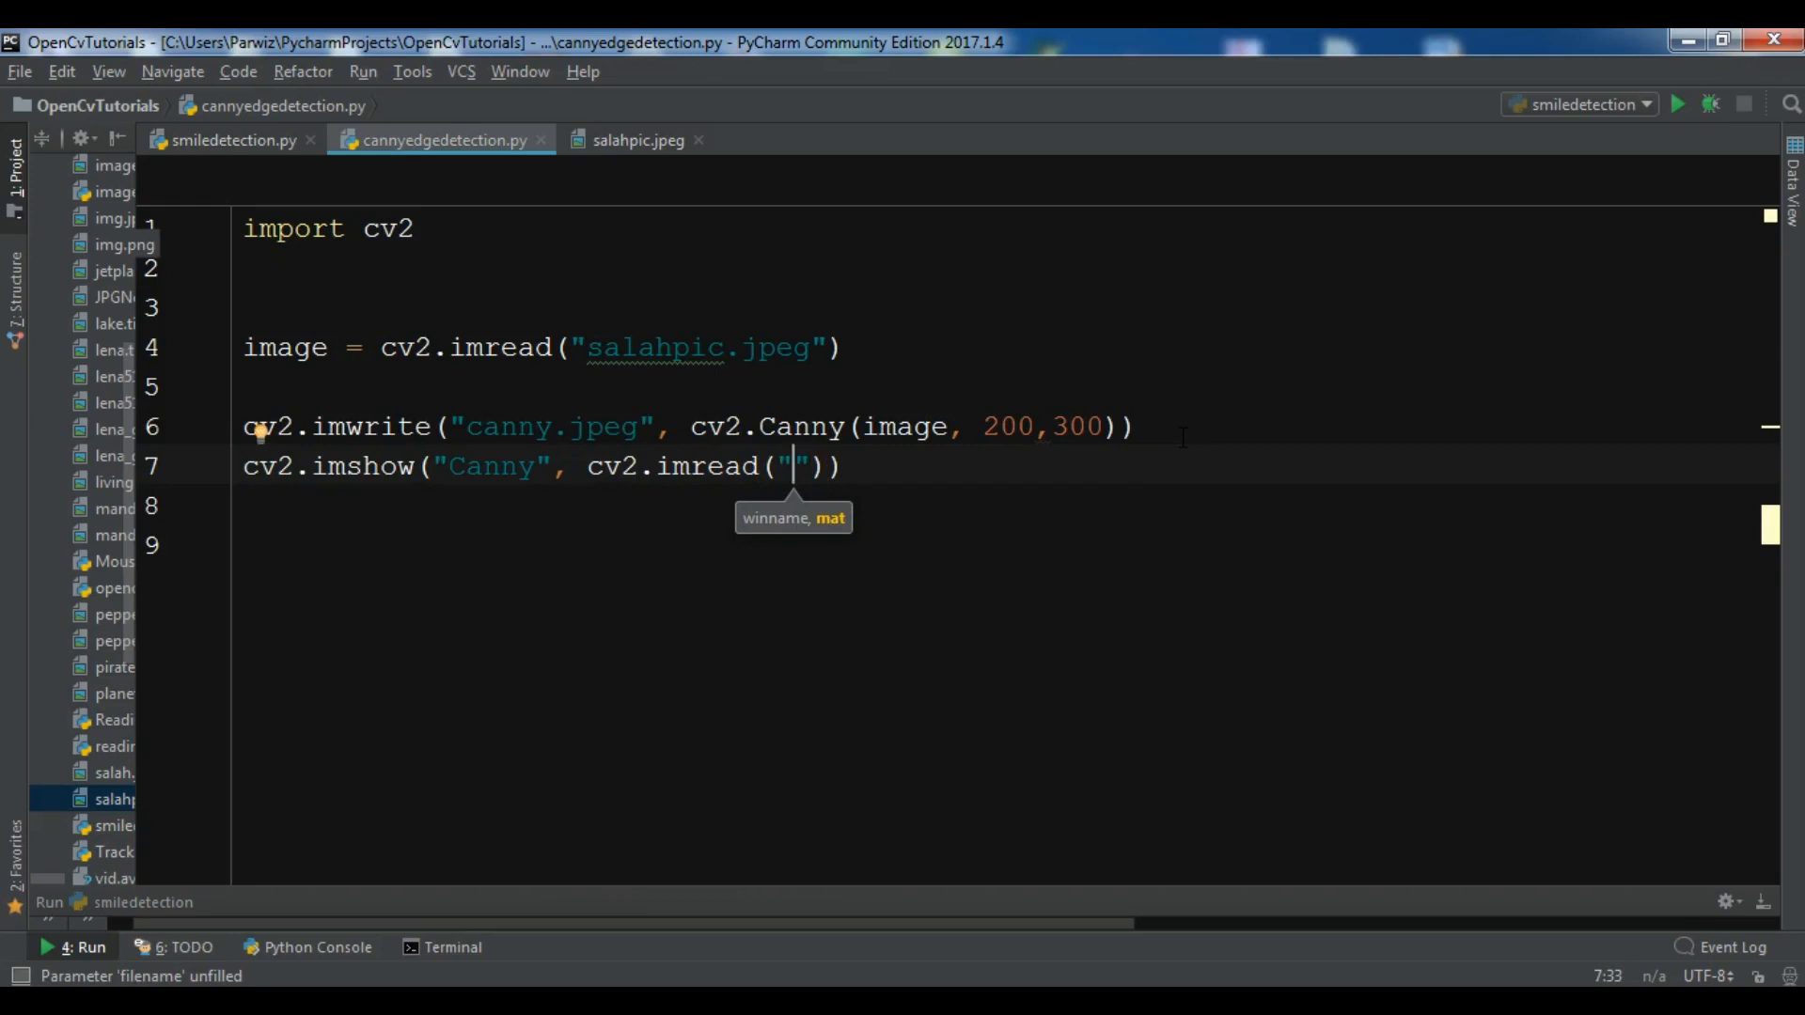
type("canny.j")
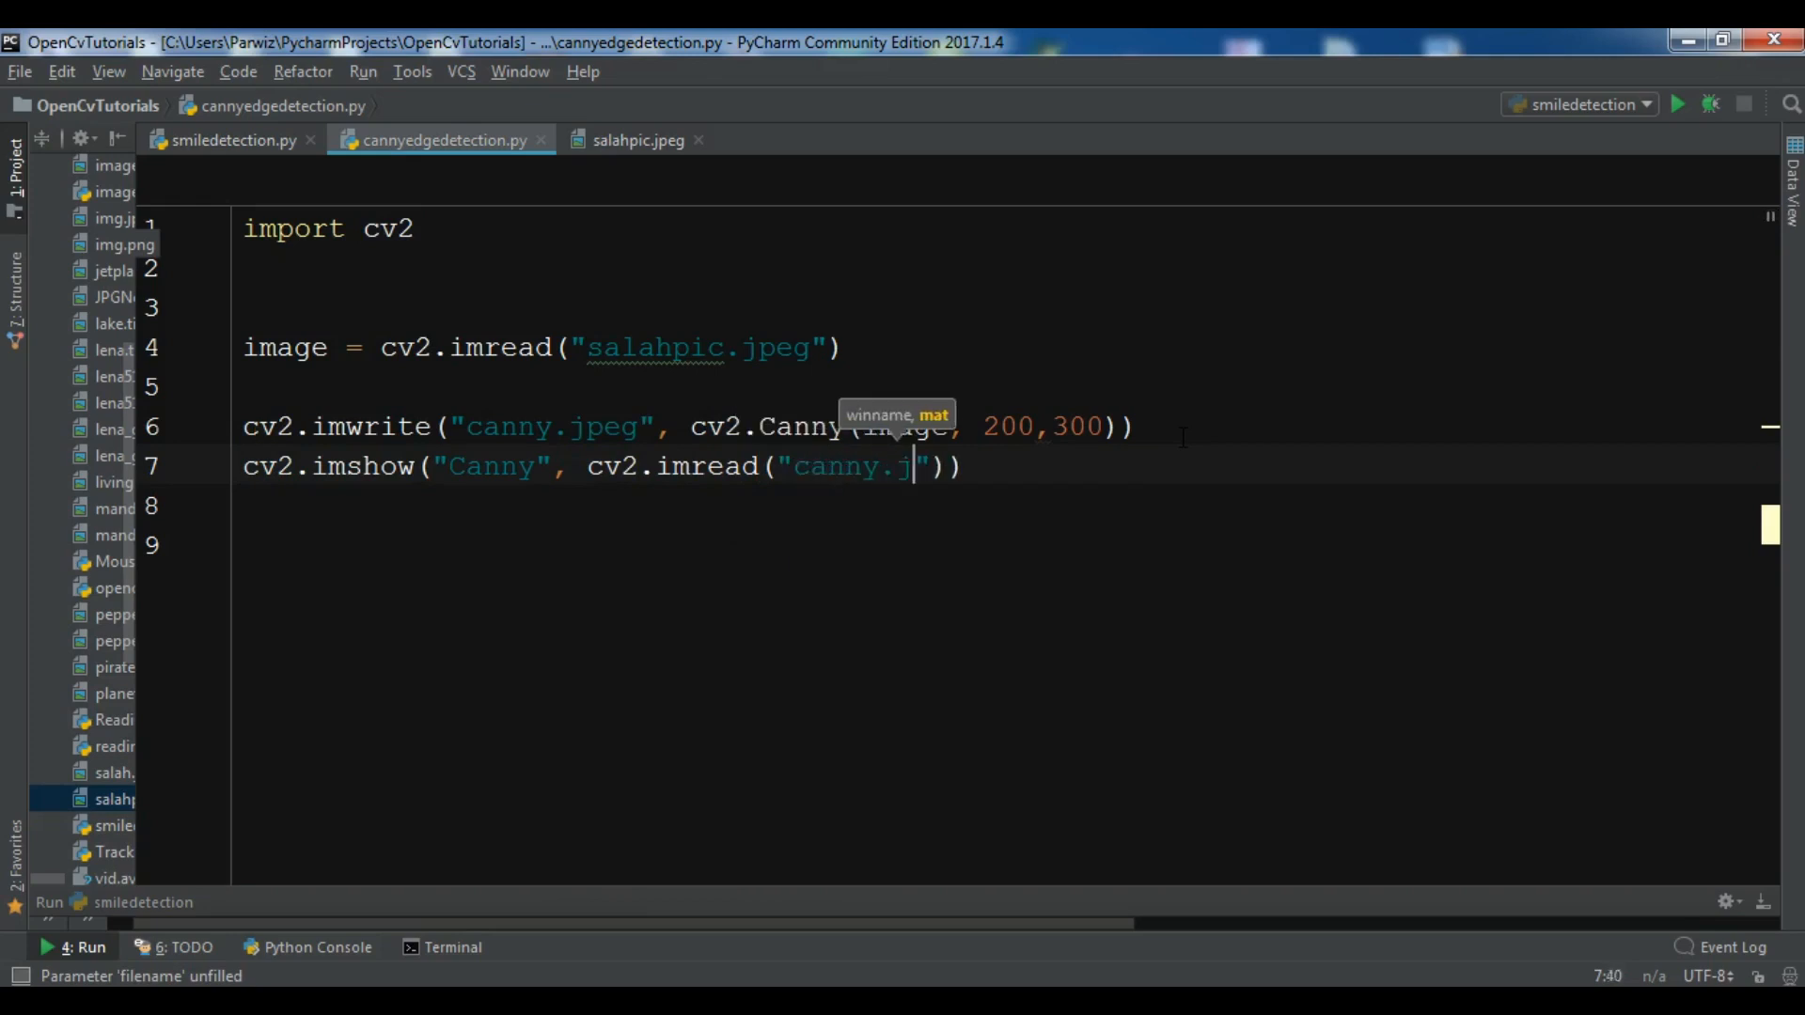
type("peg")
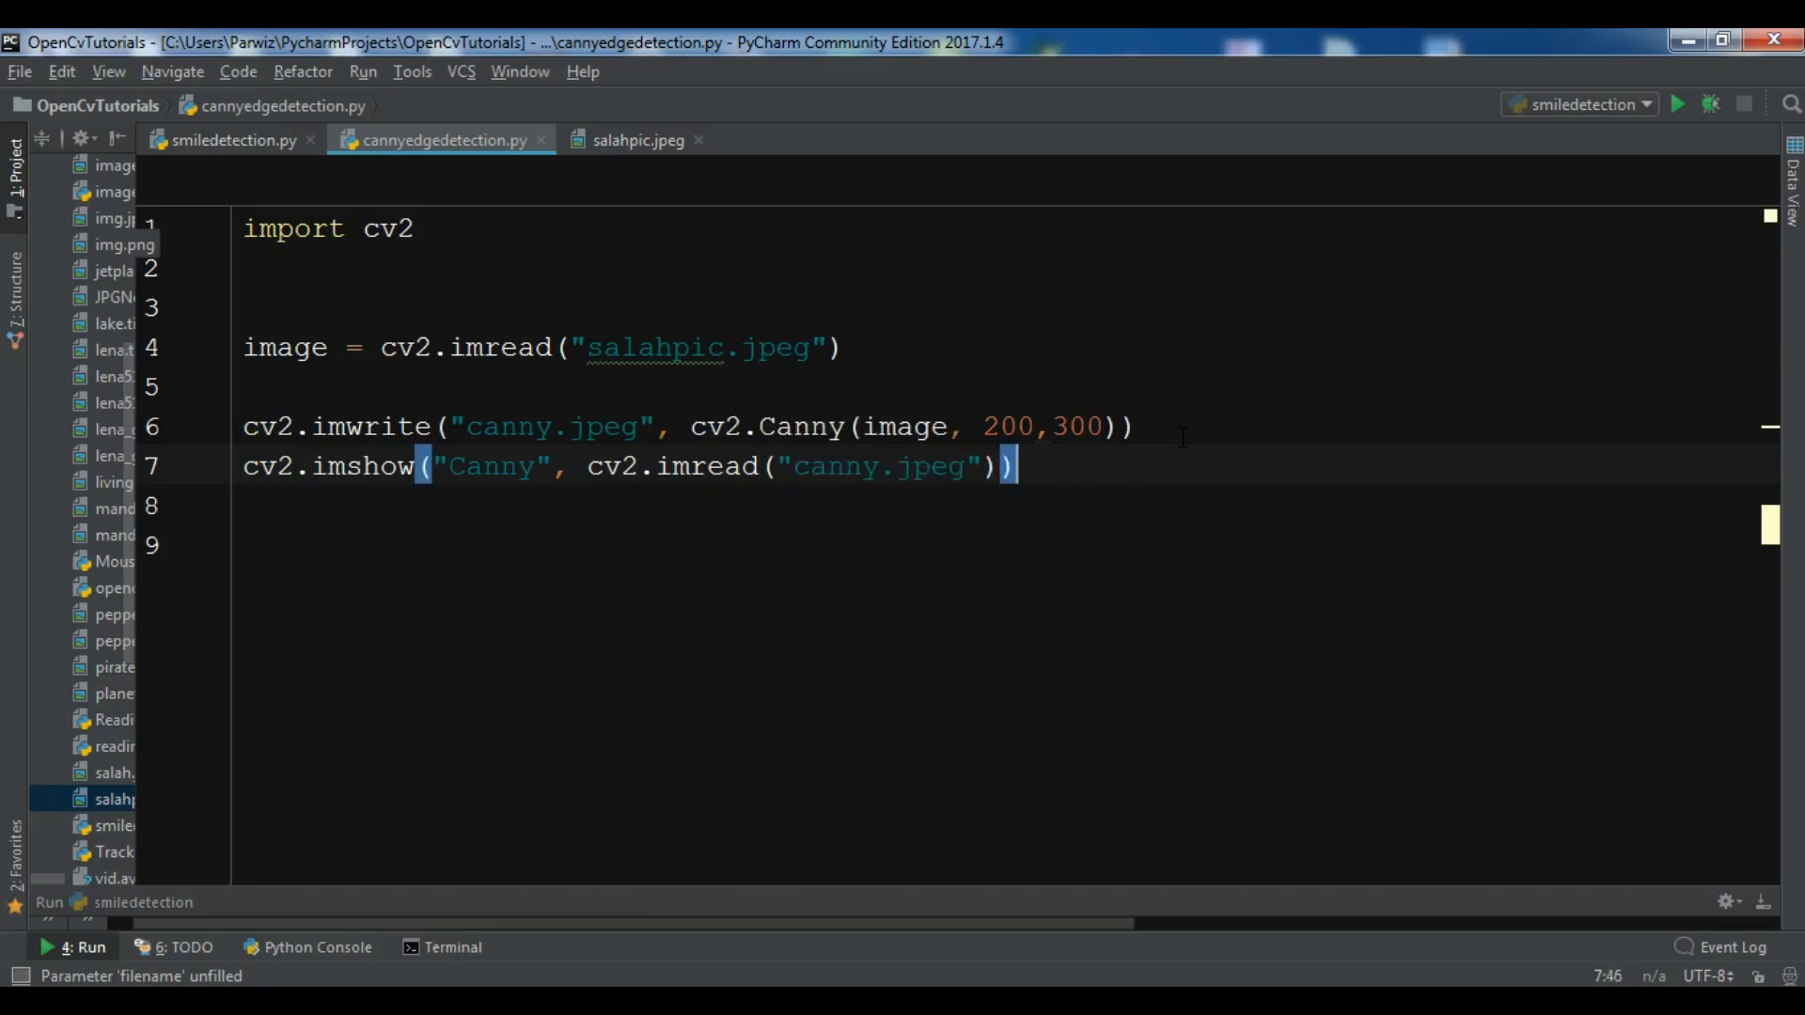
type("cv2.wa")
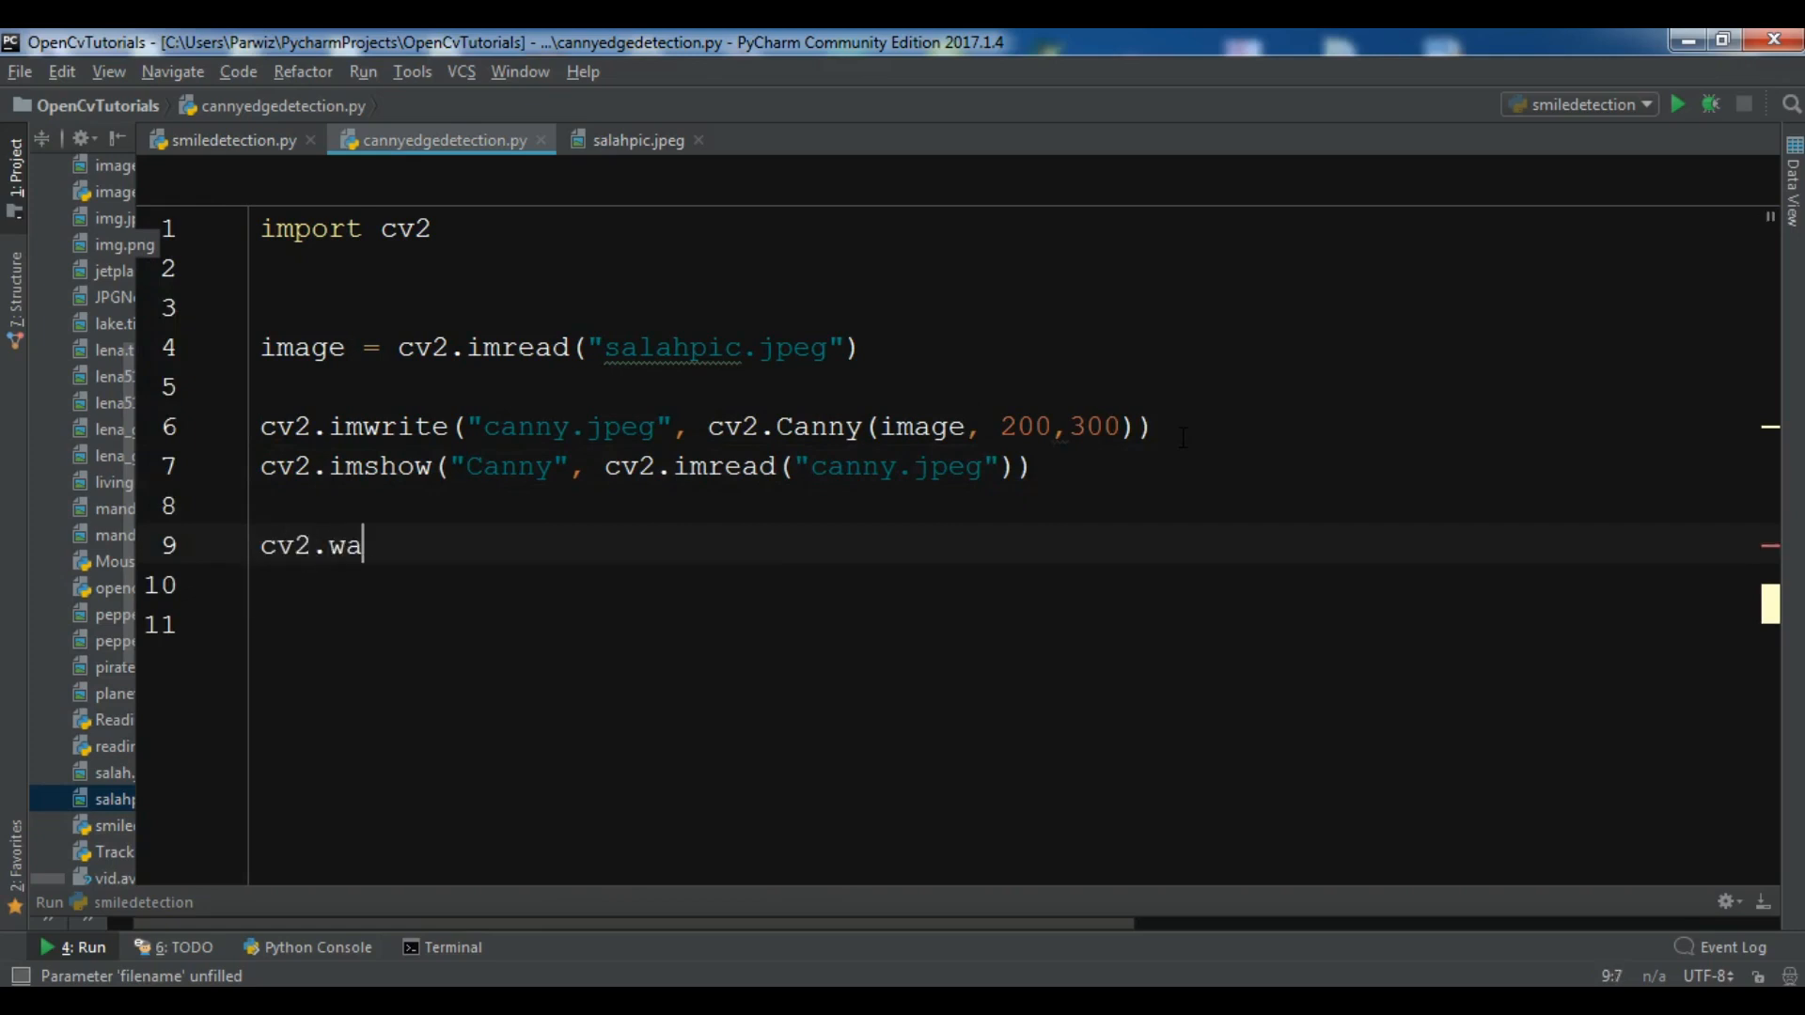
type("itKey()")
left_click(1005, 585)
type("cv2")
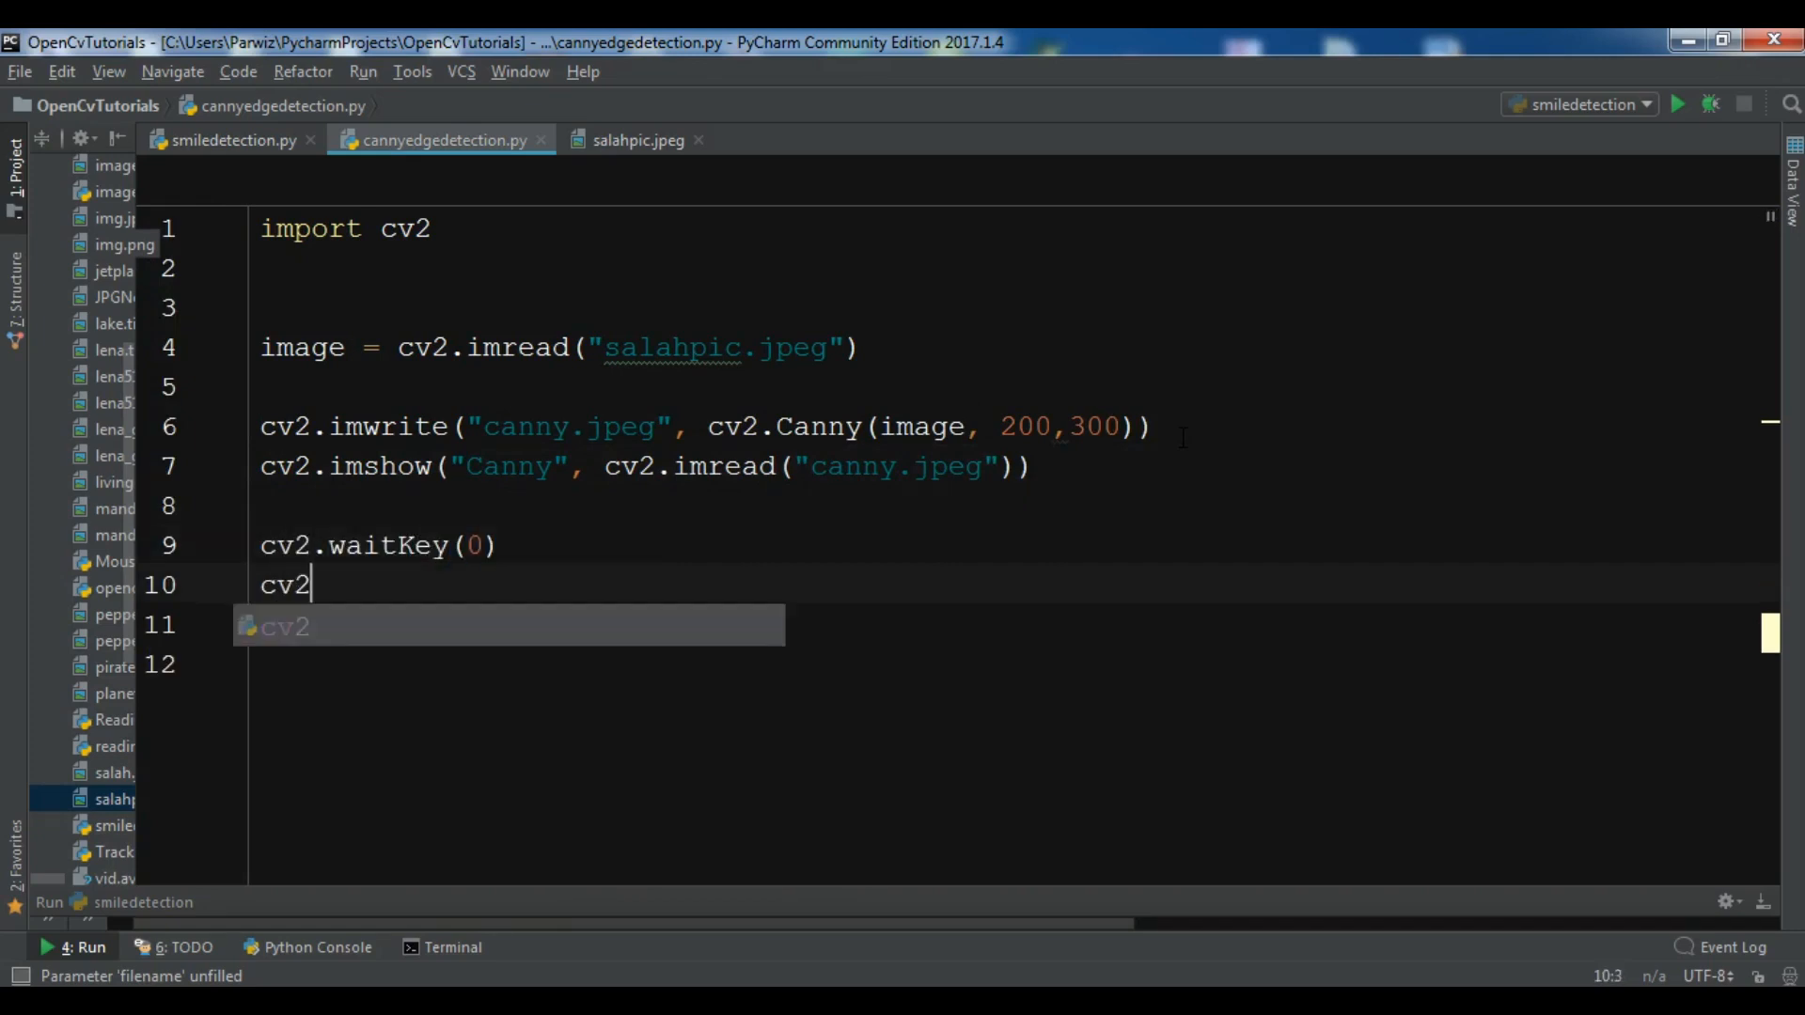
type(".destroyAllWindows(")
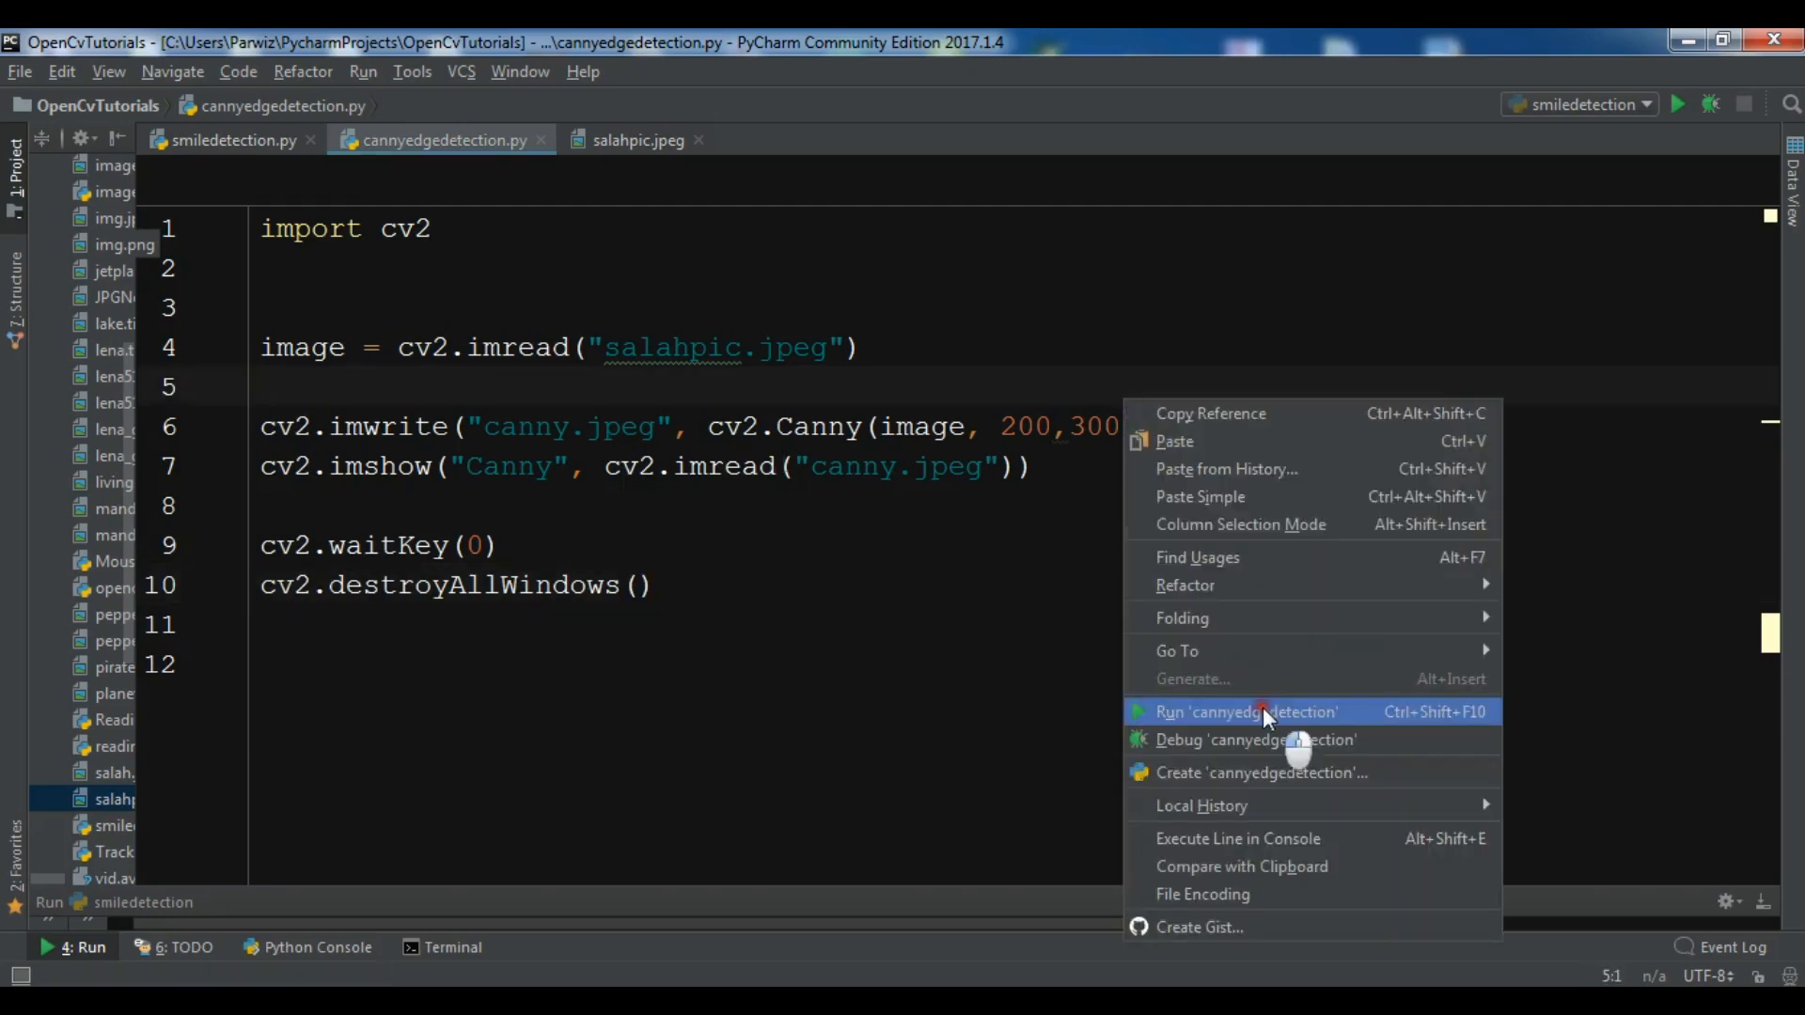
- Run cannyedgedetection.py, view the white-on-black edge image, and close the Canny window
left_click(1246, 712)
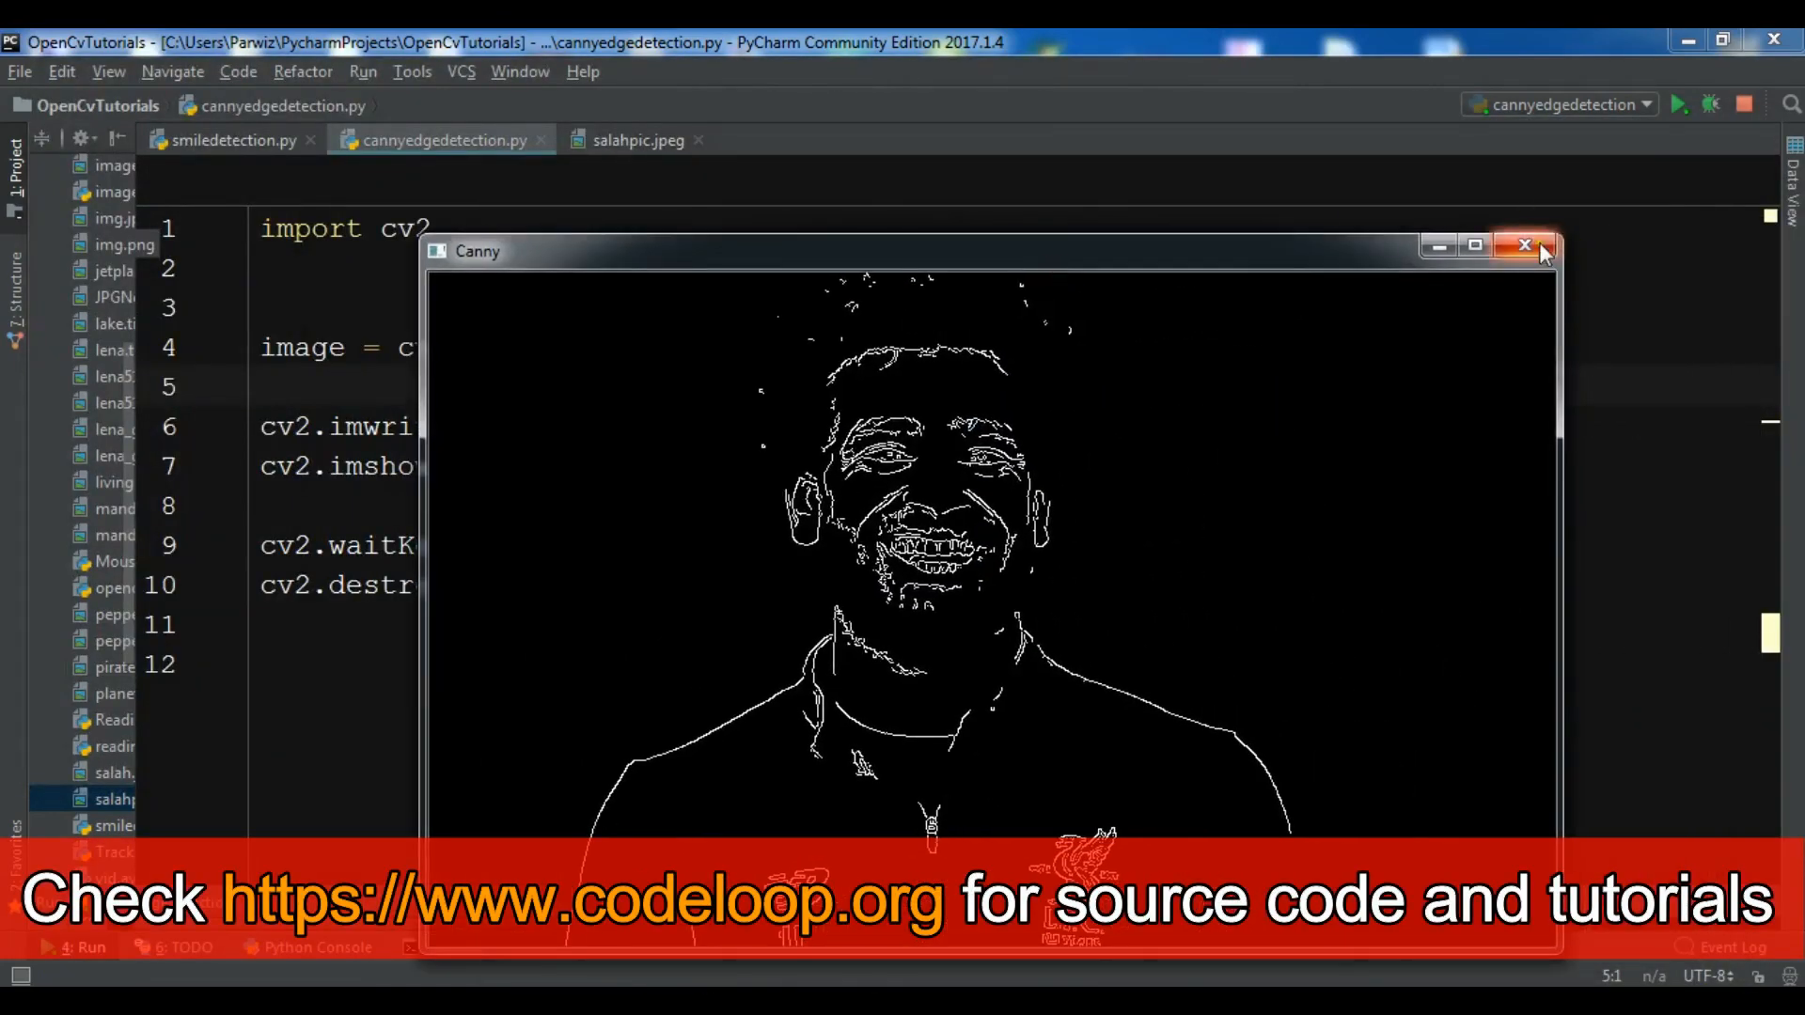
left_click(1524, 245)
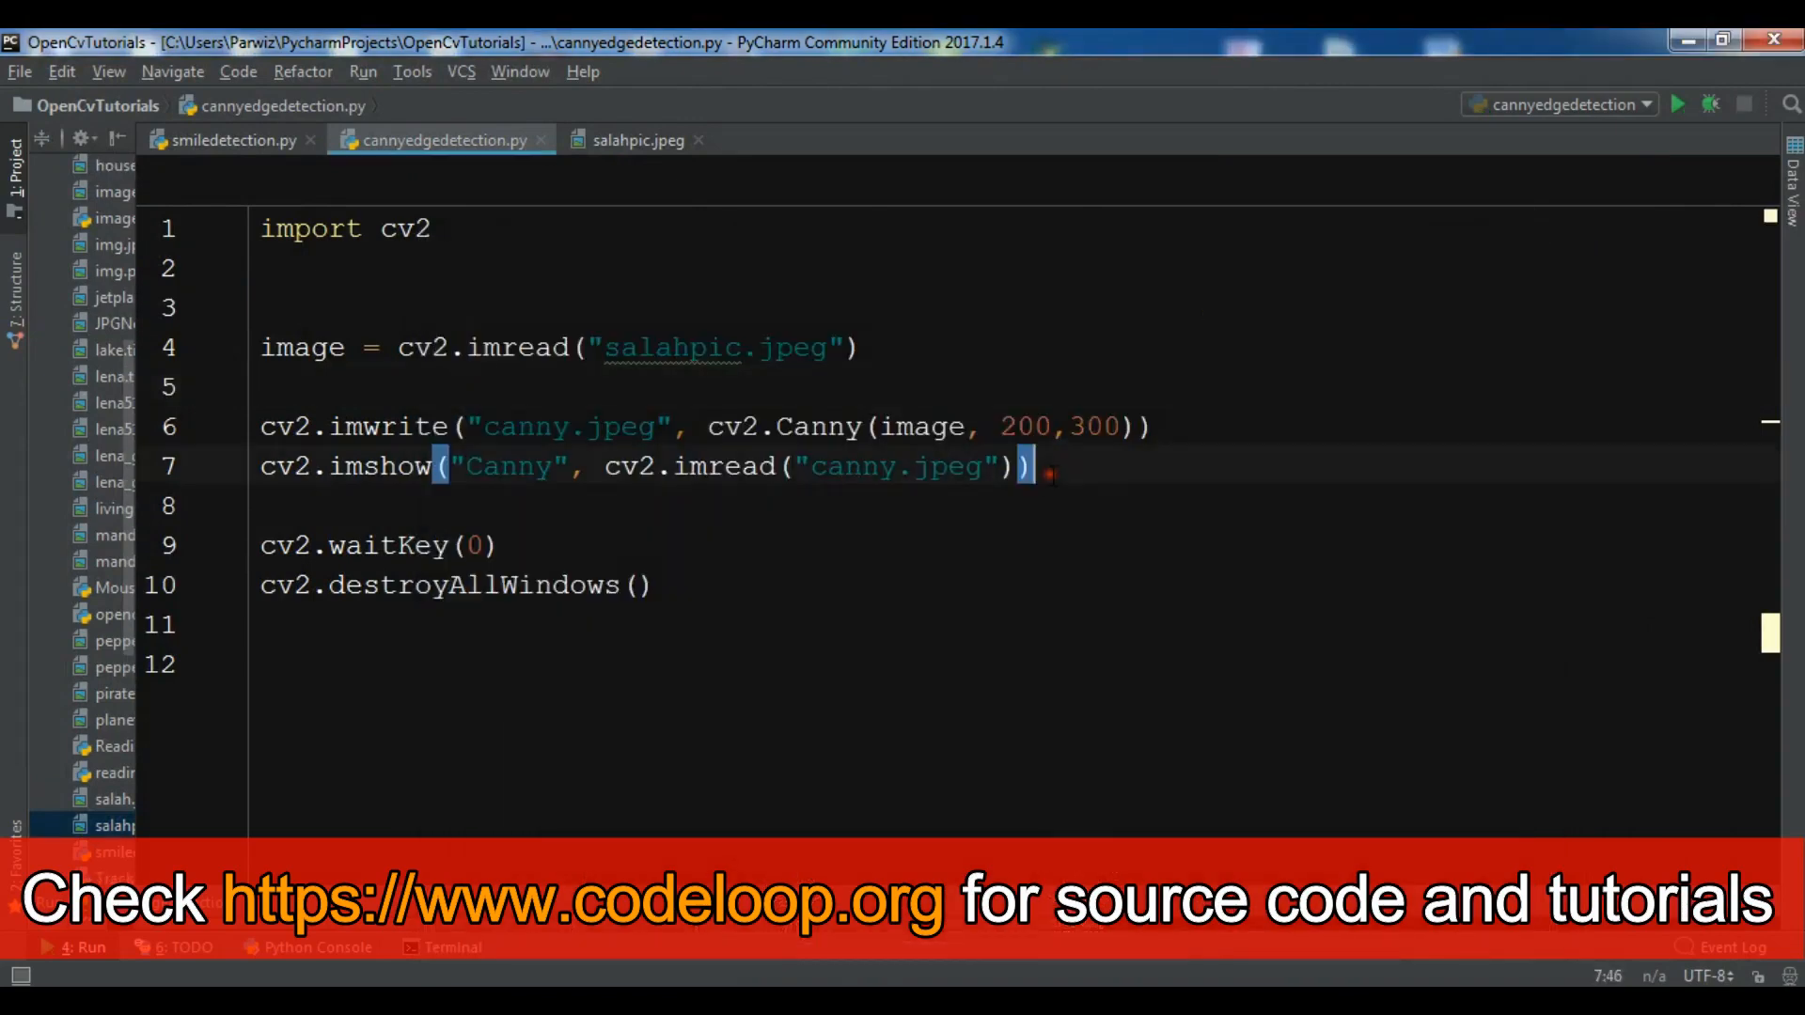
- Add cv2.imshow("Original", image) on line 8
type("cv2.ims")
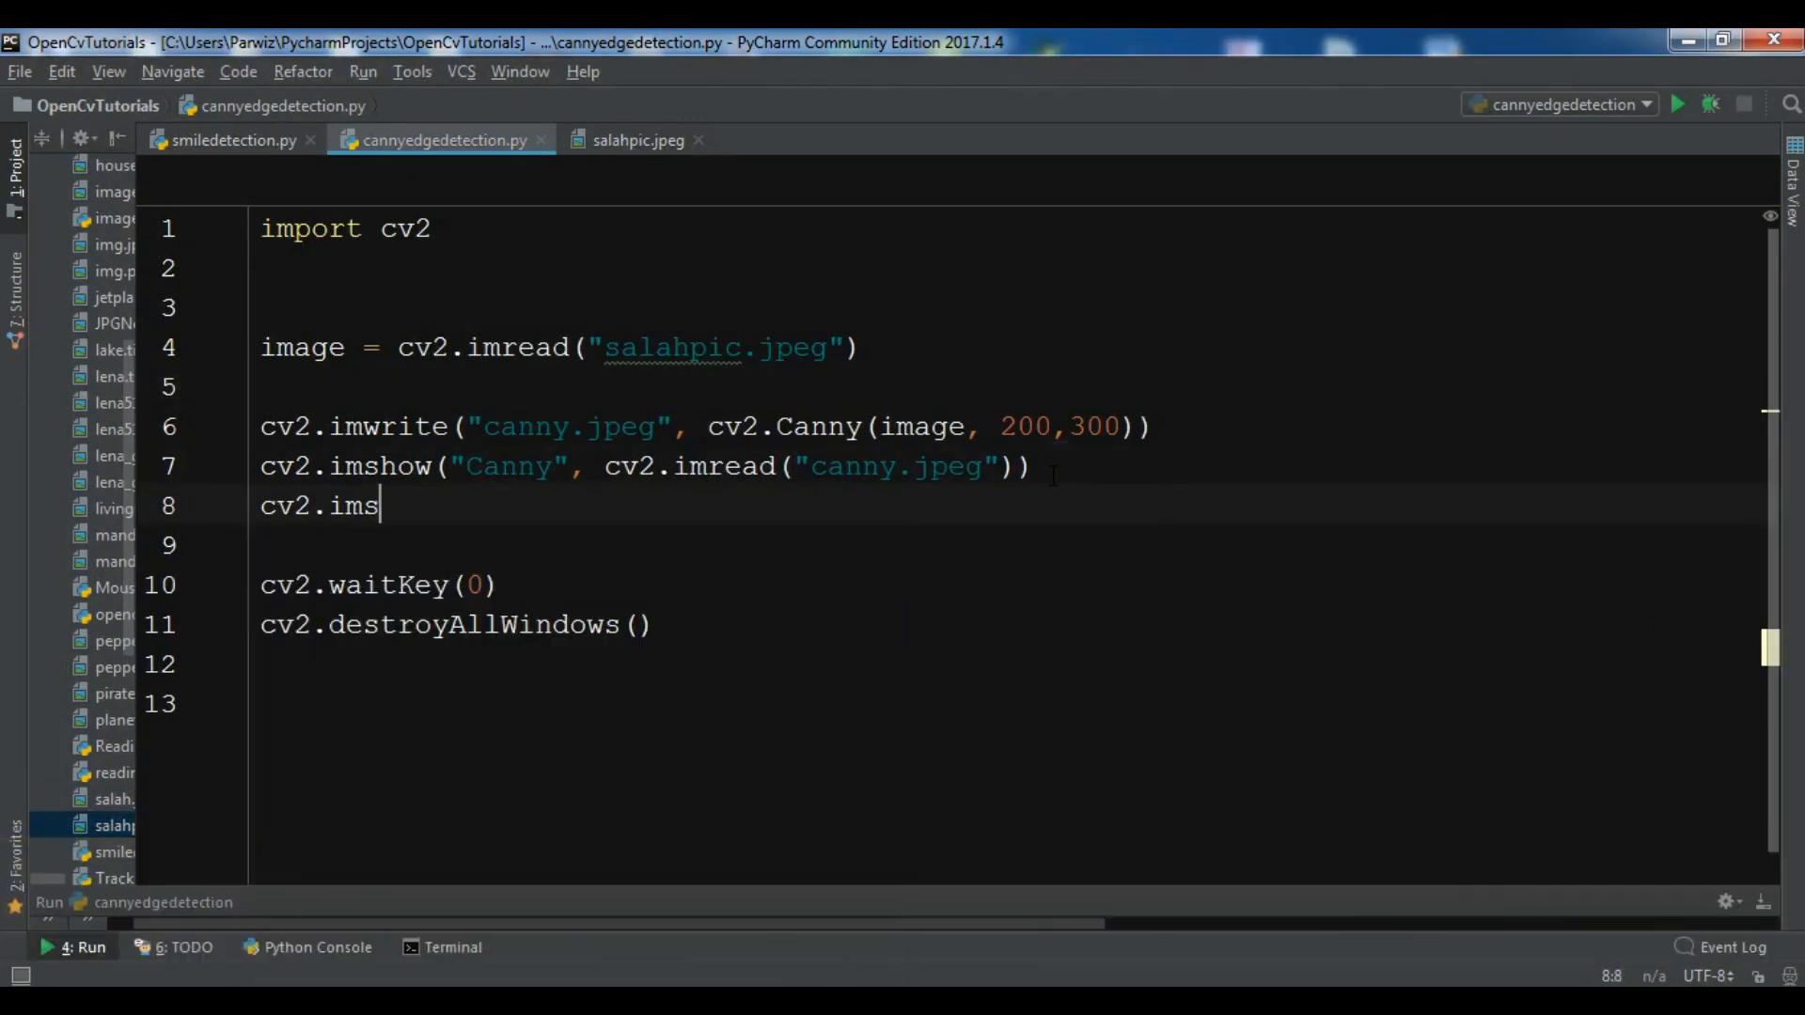
type("how()")
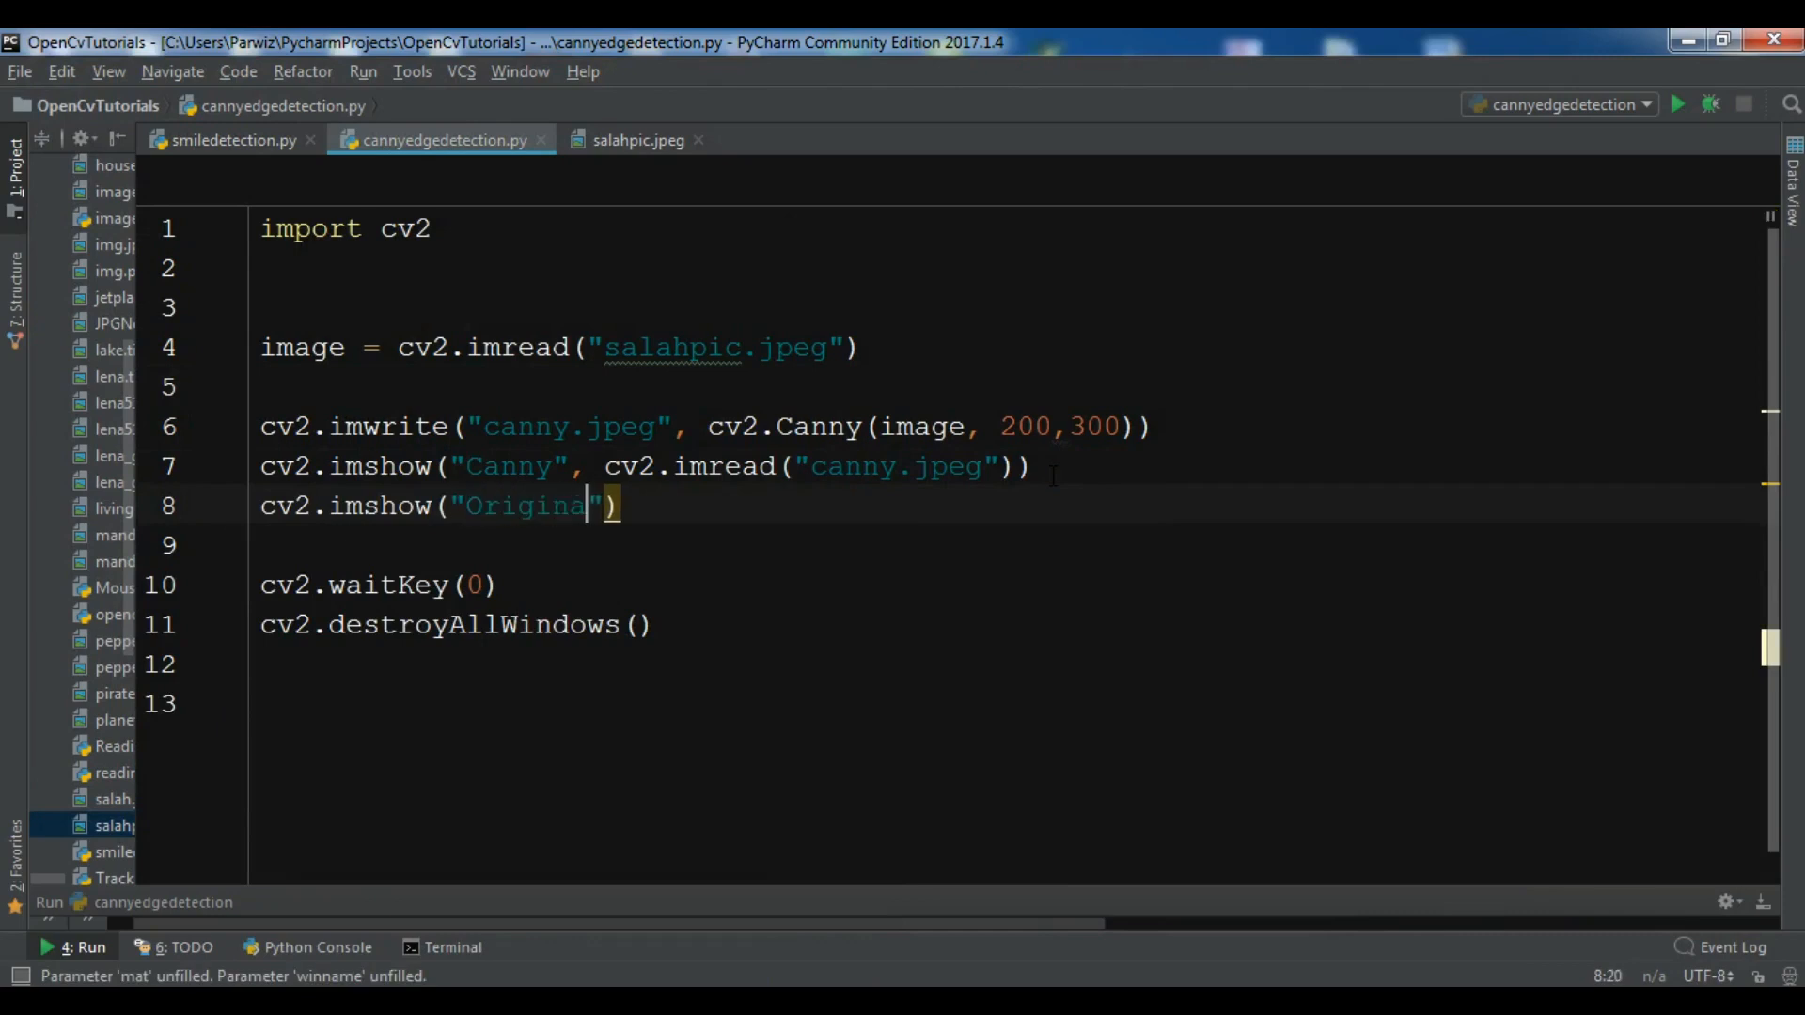
type("l, image")
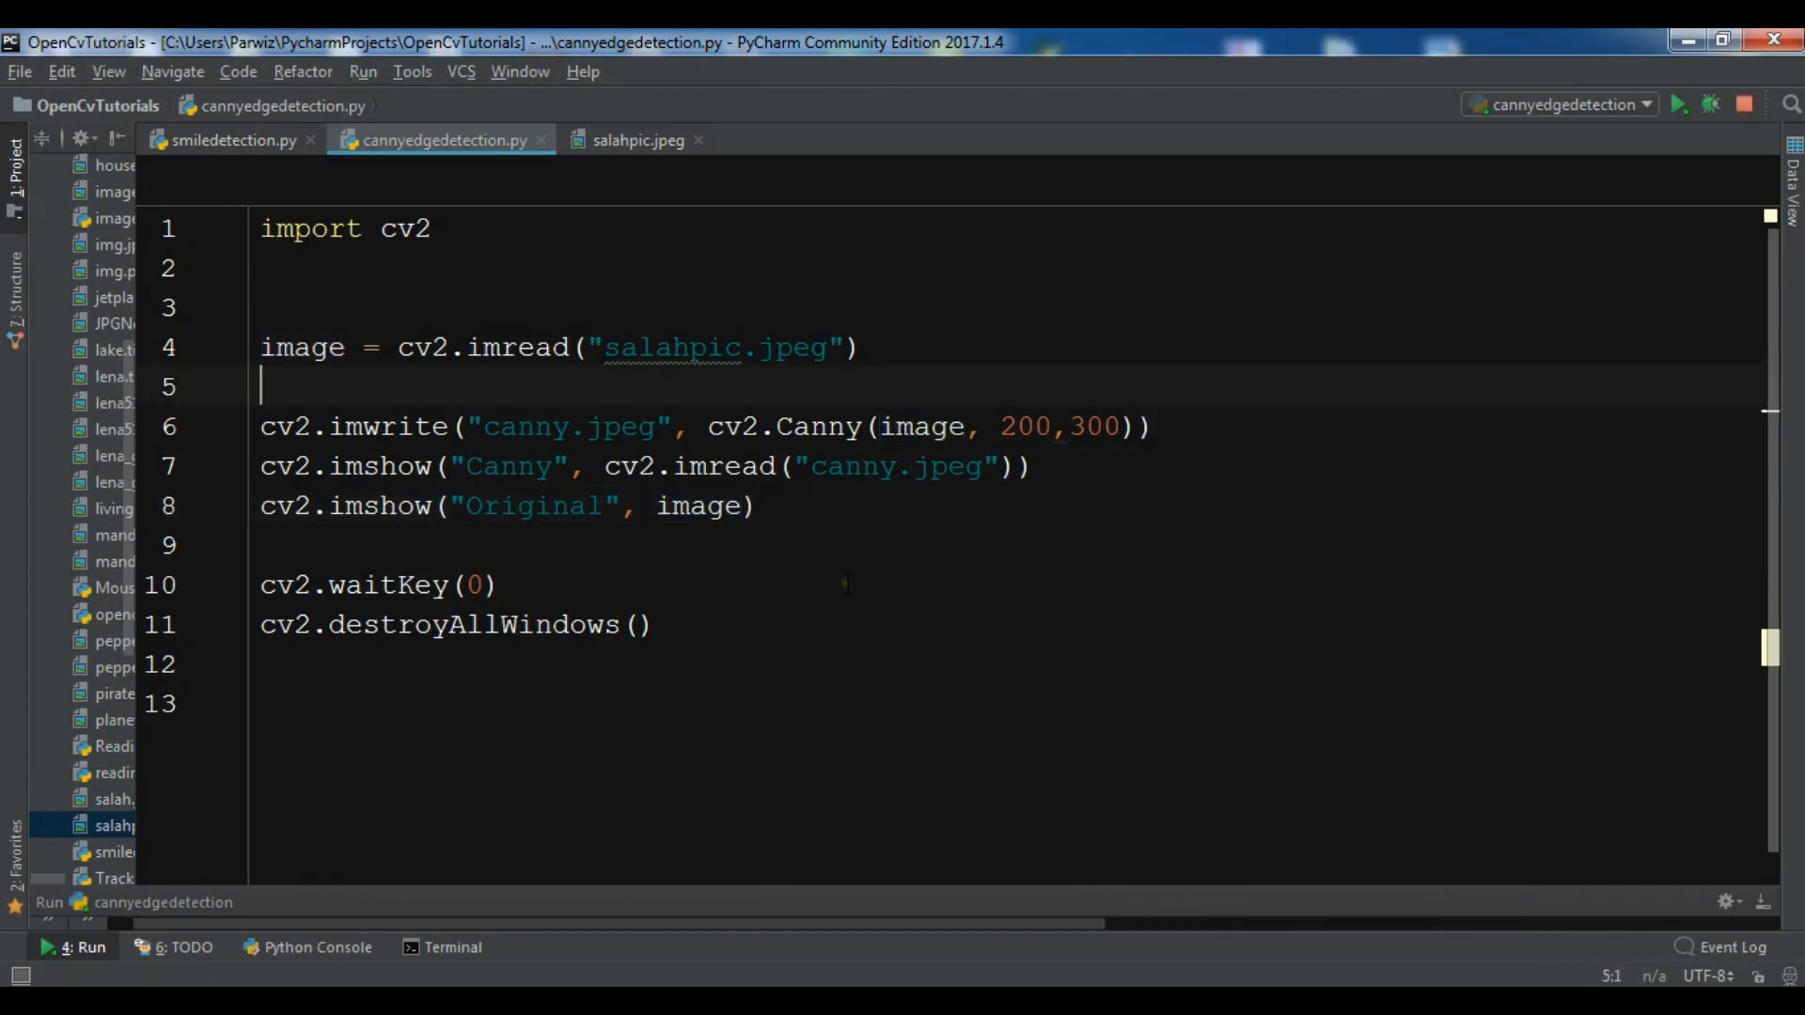
- Rerun the script to show the Original photo and Canny edges side by side
left_click(1680, 103)
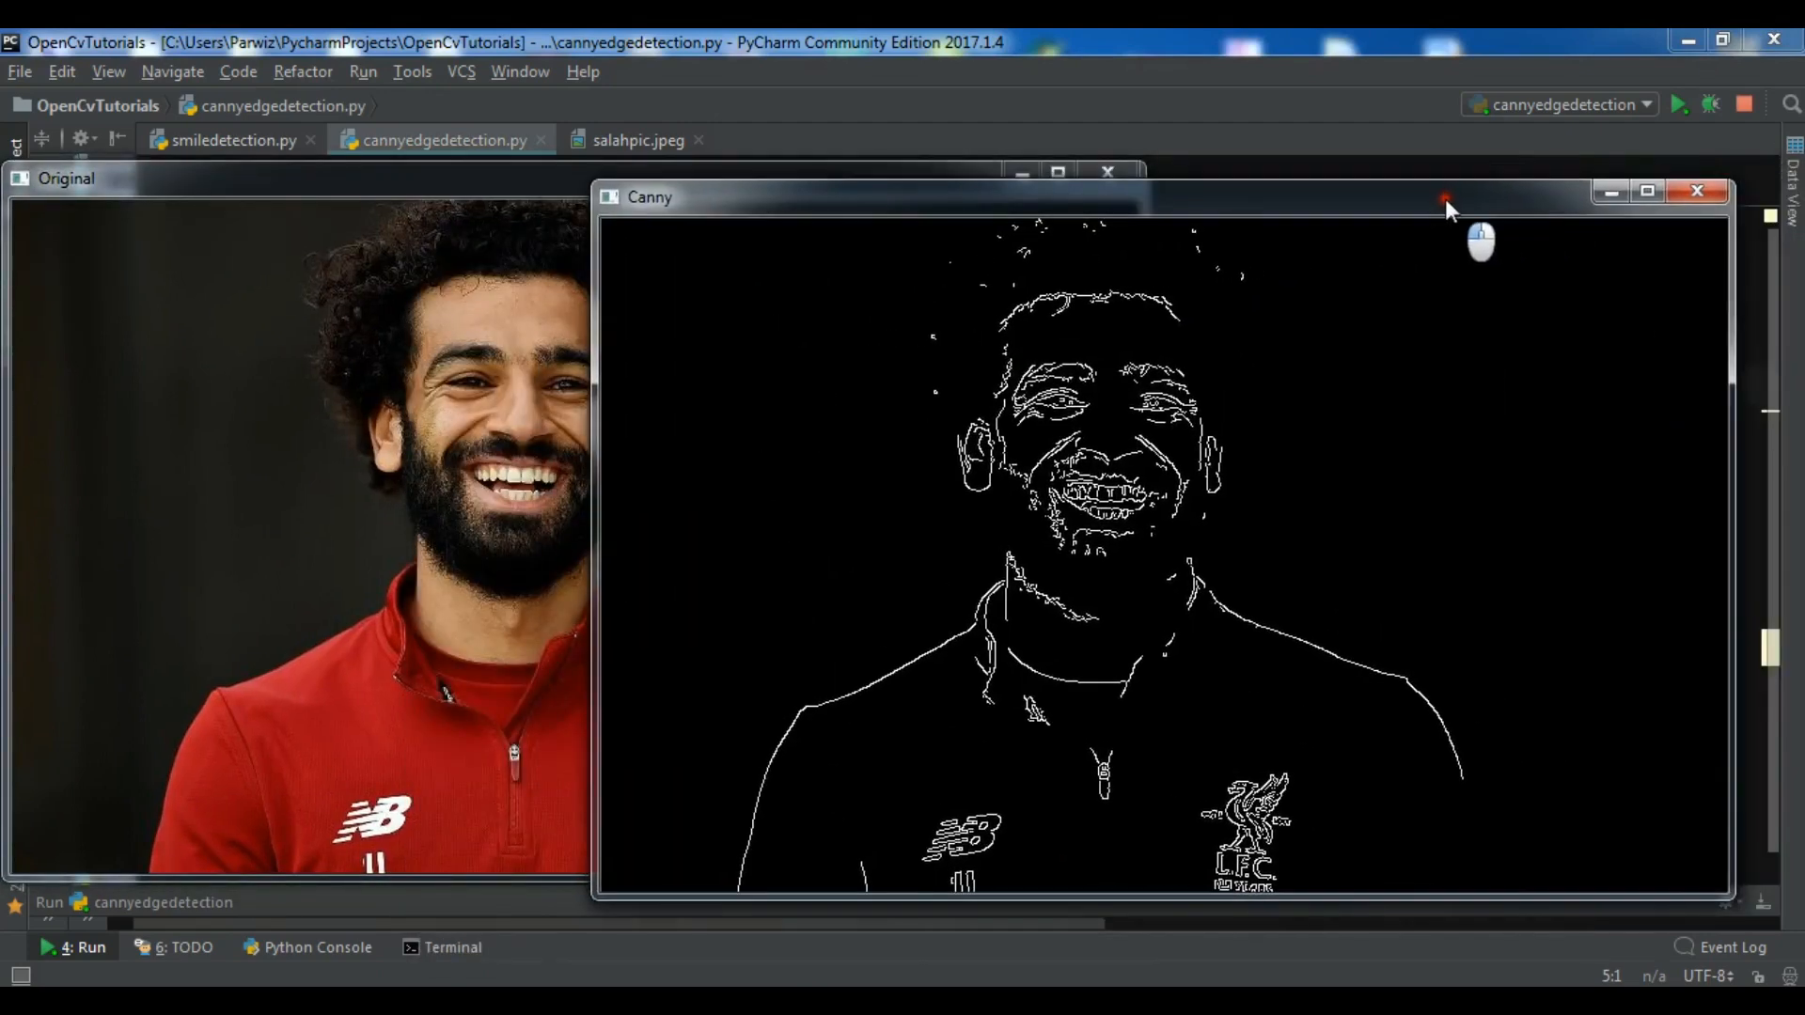
mouse_move(1451, 211)
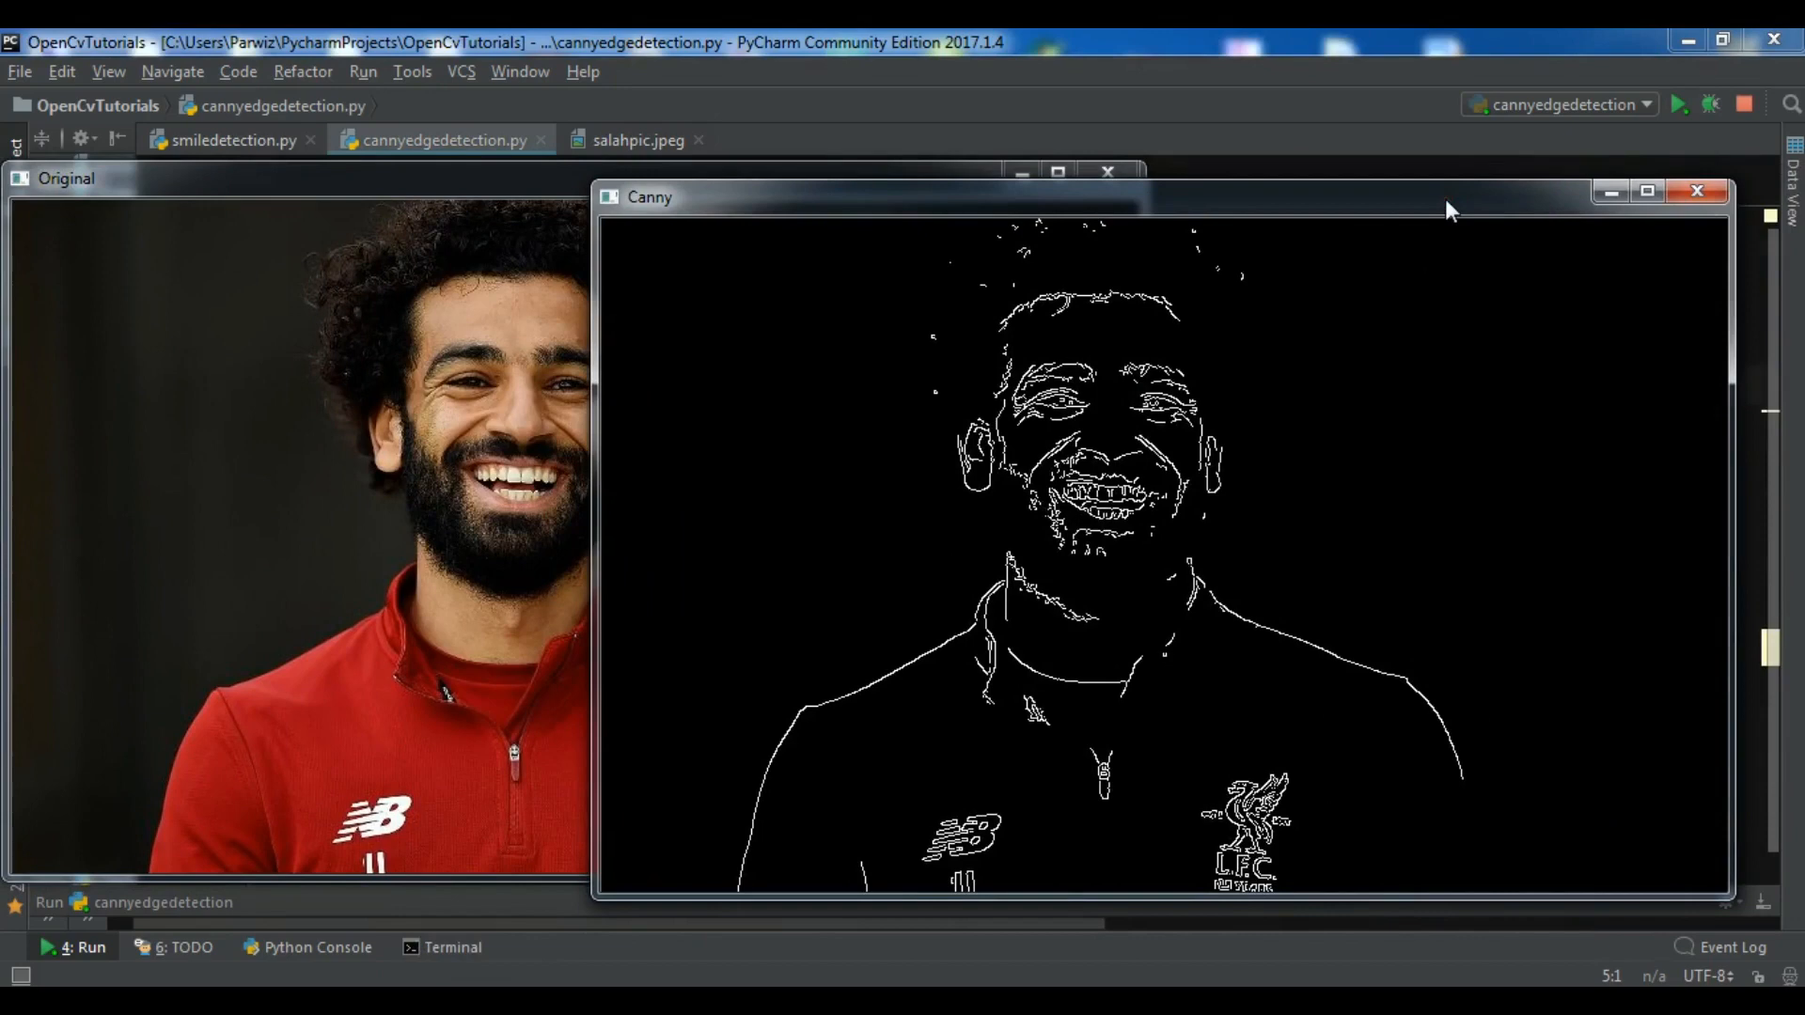